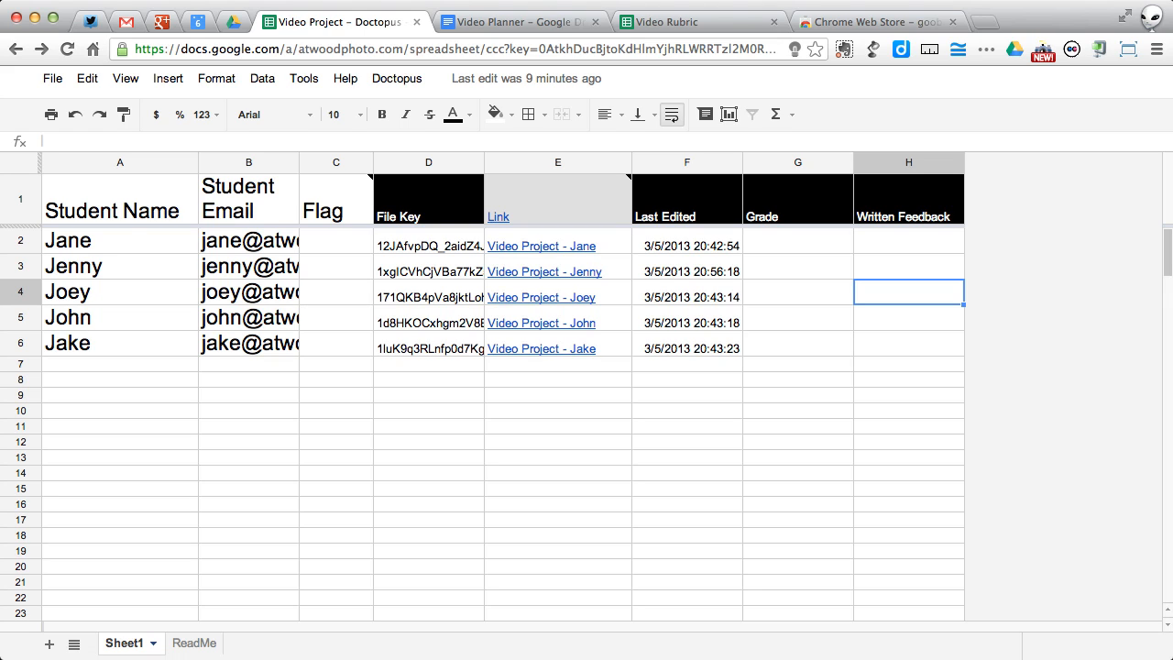
pyautogui.moveTo(626, 389)
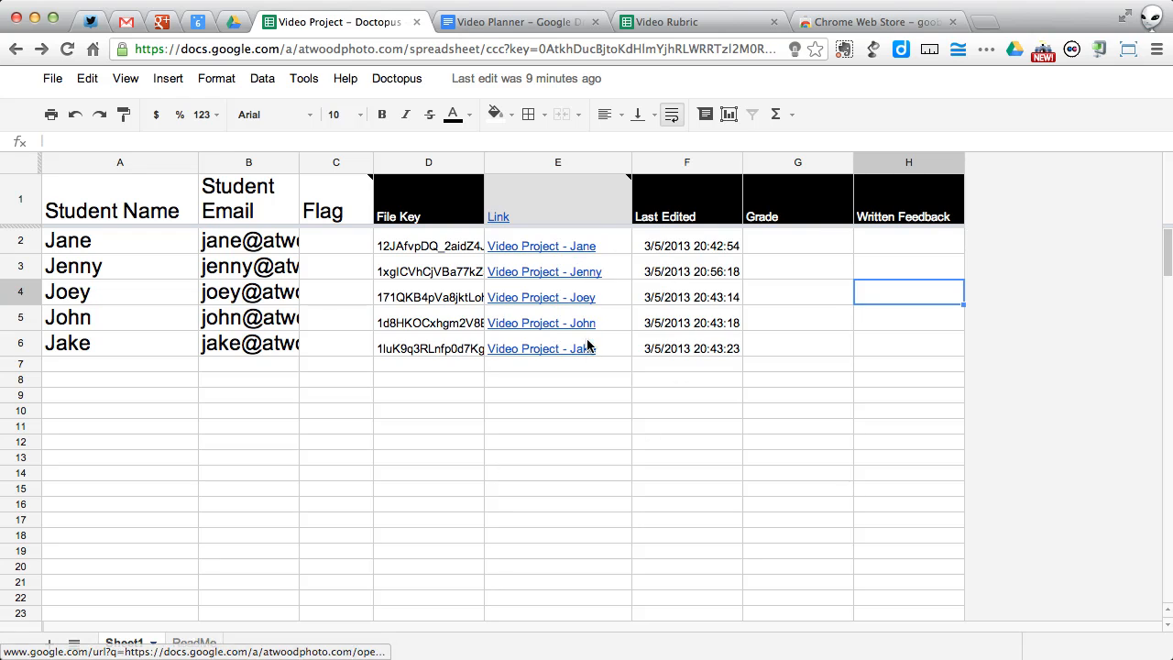
pyautogui.moveTo(562, 375)
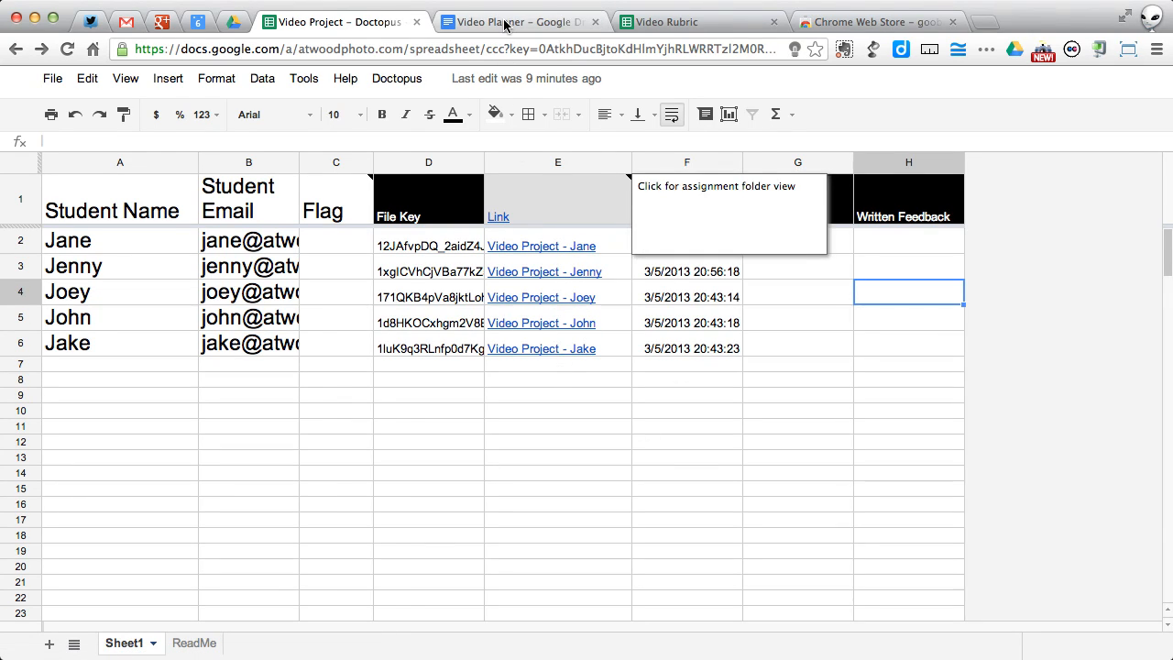
# Step: Check the Video Planner template and roster's Doctopus options, then bring up Jenny's Video Project doc
pyautogui.click(518, 21)
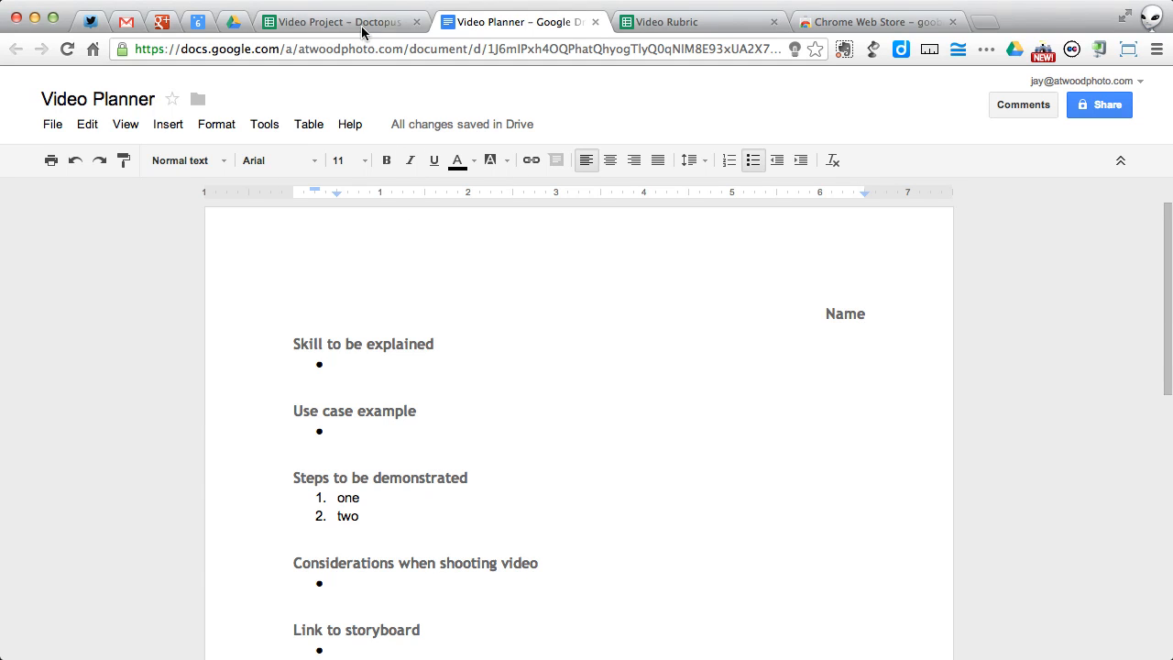
pyautogui.click(339, 21)
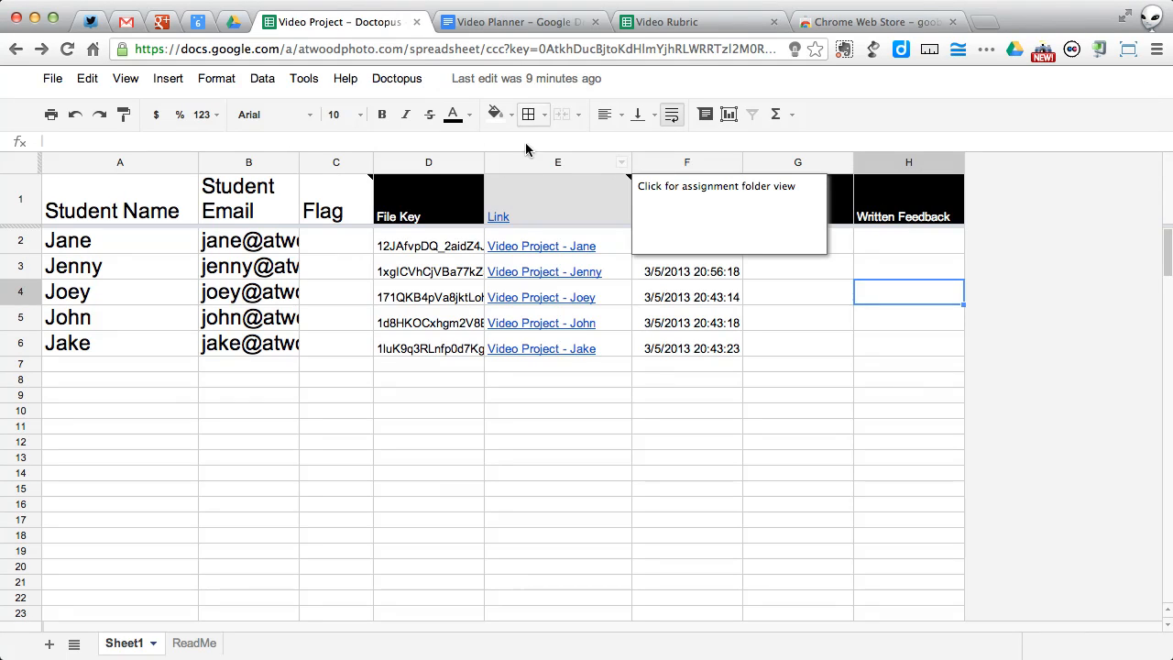
pyautogui.moveTo(397, 78)
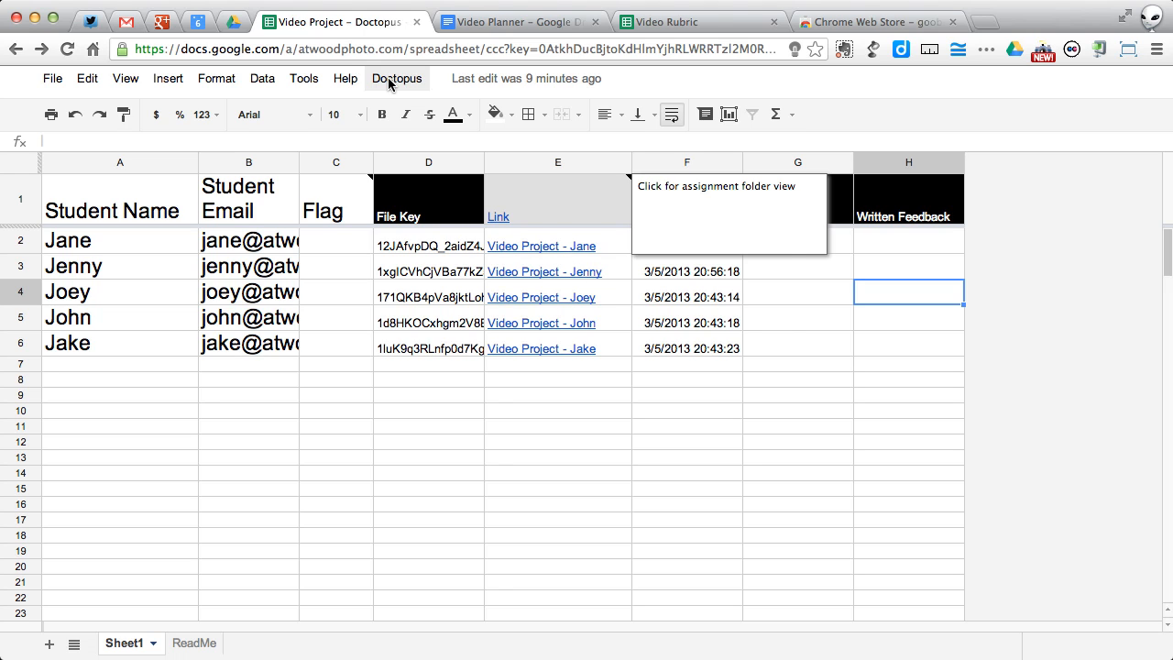
pyautogui.click(398, 78)
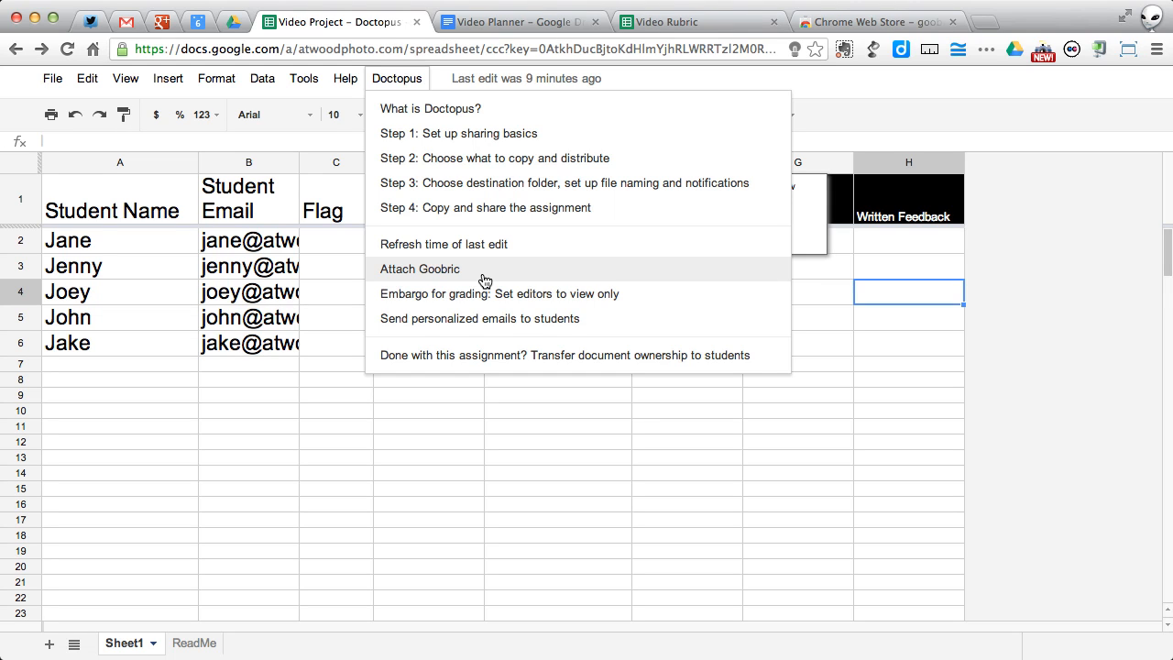
pyautogui.click(346, 78)
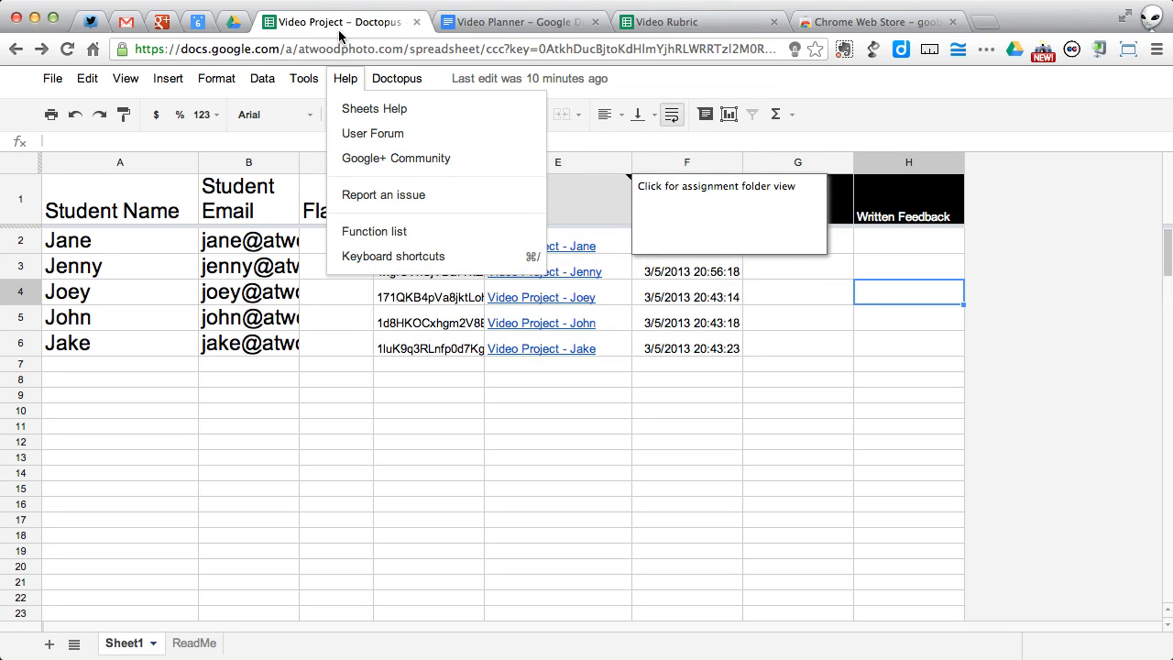
pyautogui.click(527, 21)
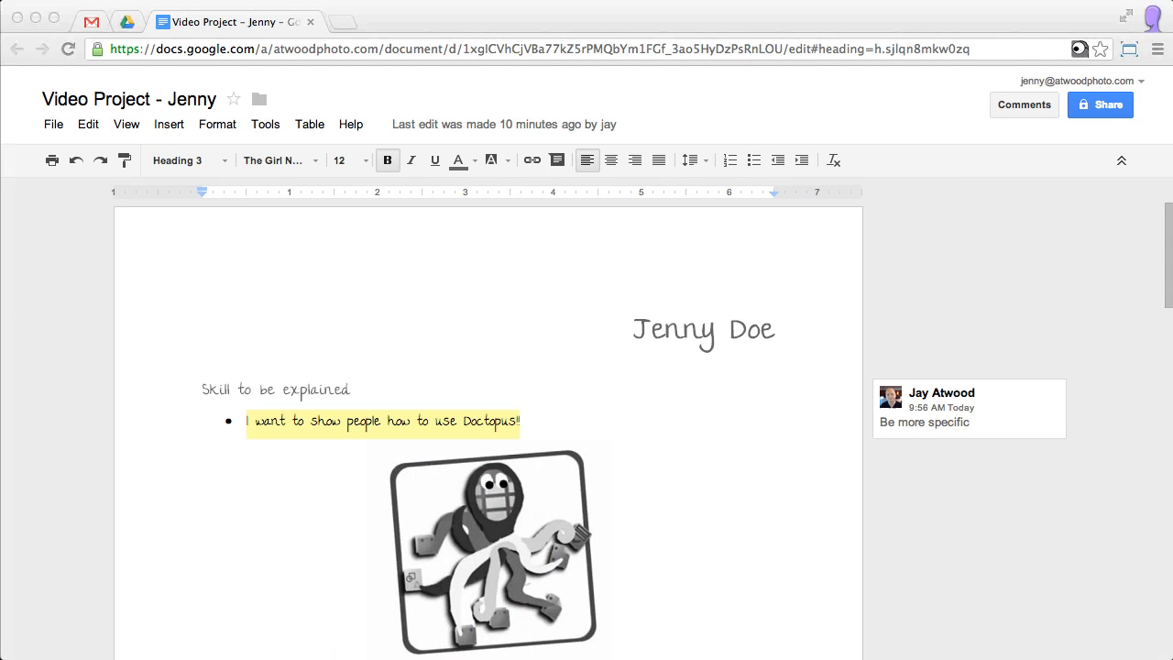
pyautogui.moveTo(523, 407)
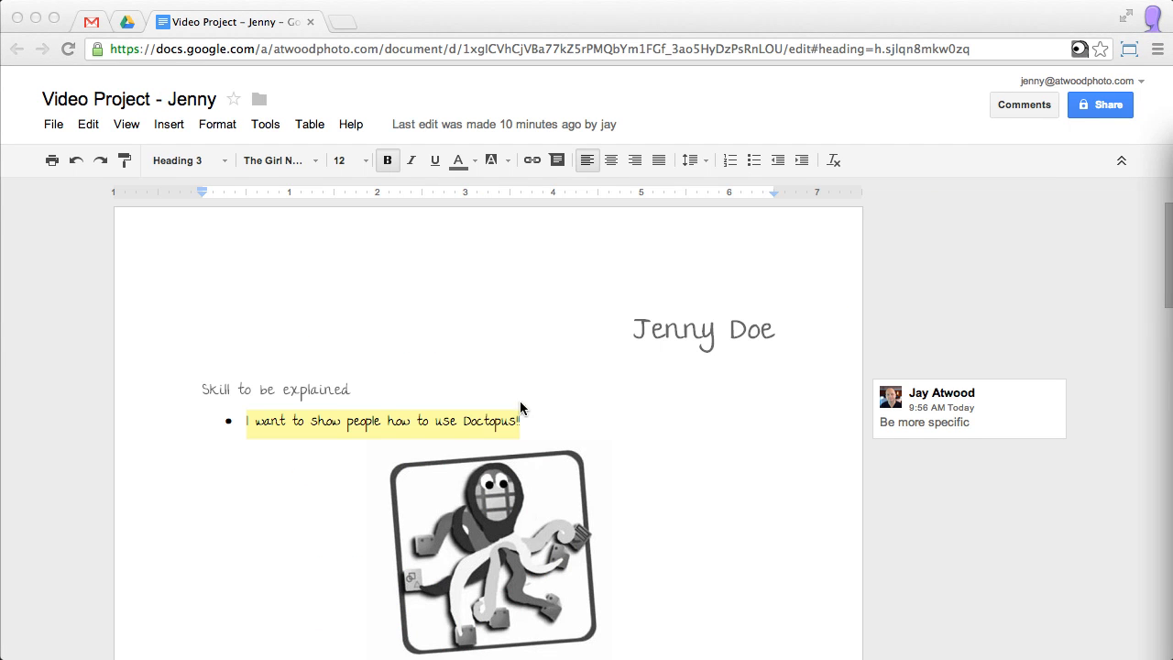
pyautogui.moveTo(297, 391)
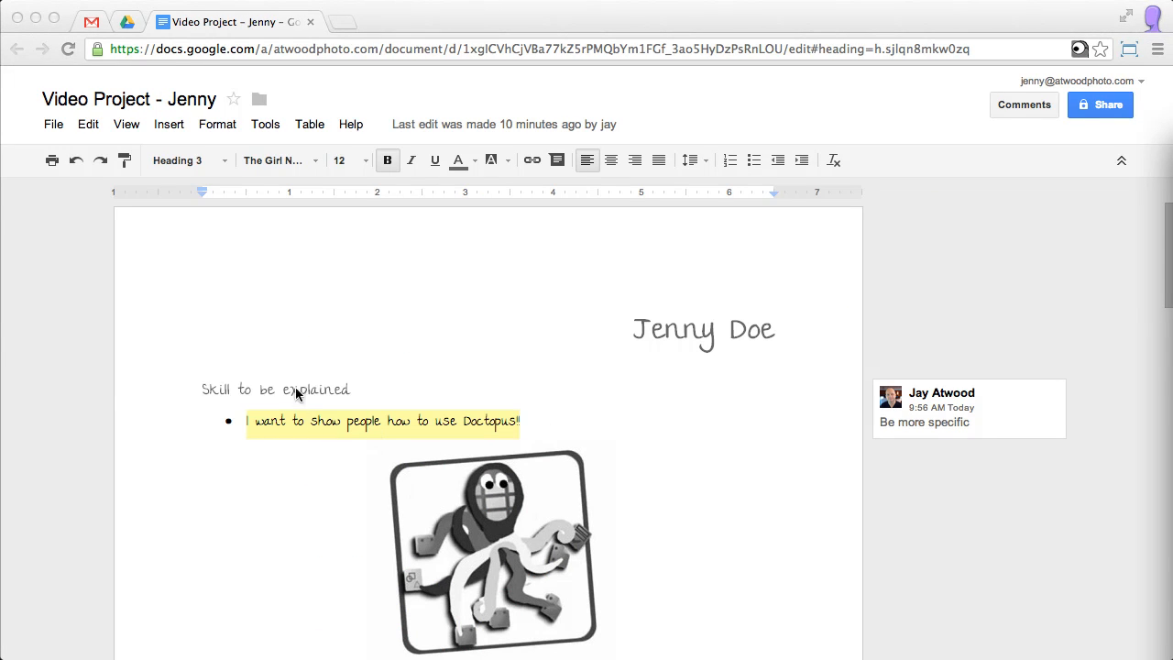
pyautogui.moveTo(623, 66)
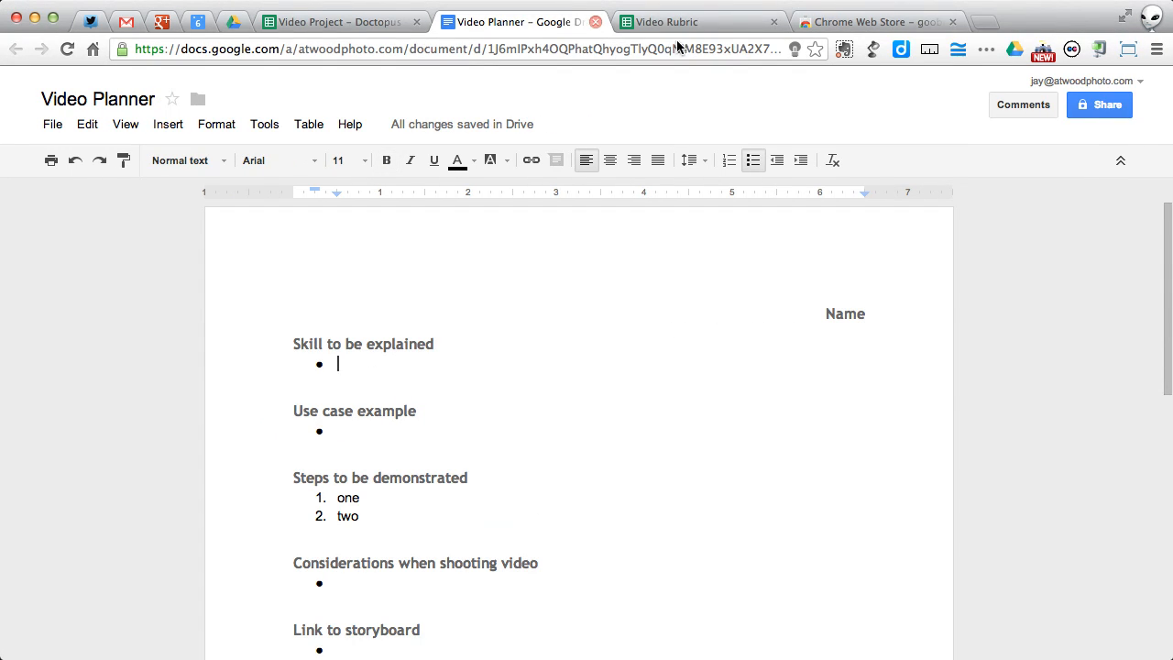
# Step: Look over the four-level Video Rubric spreadsheet, then go back to the Video Project roster
pyautogui.click(664, 21)
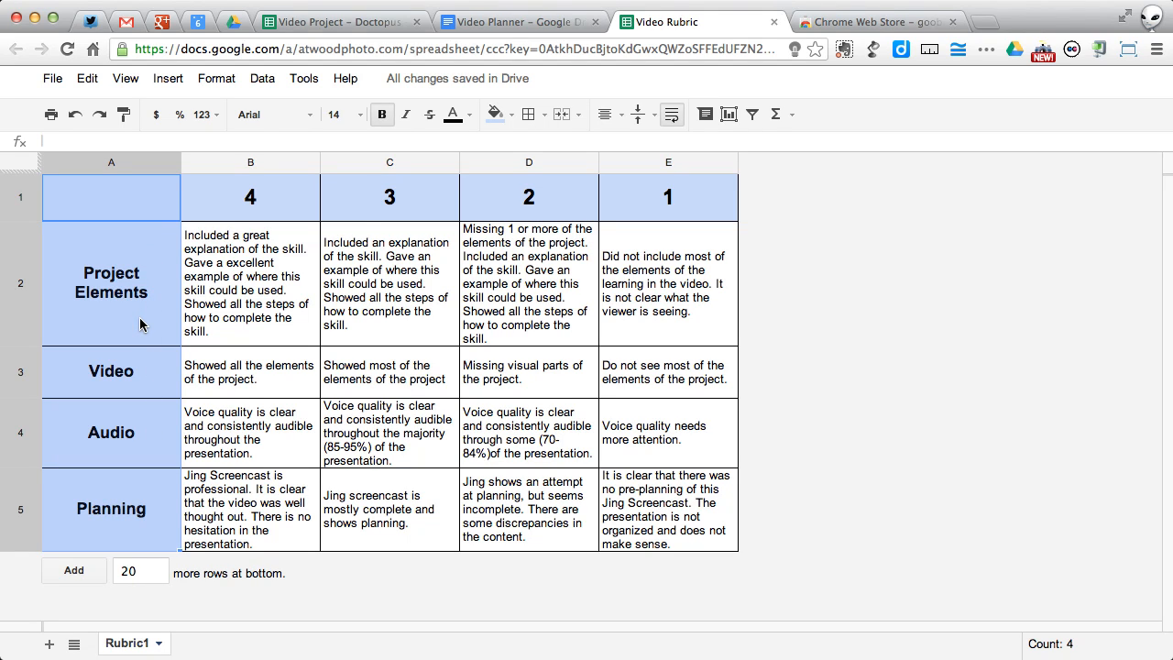
pyautogui.moveTo(144, 355)
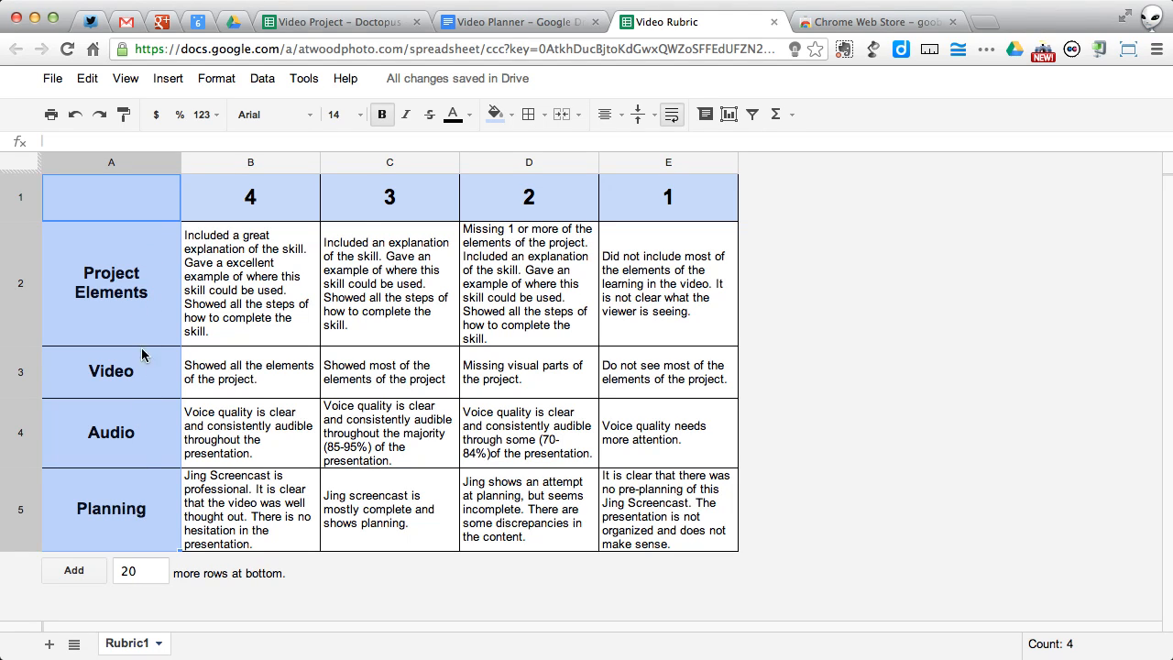
pyautogui.moveTo(269, 288)
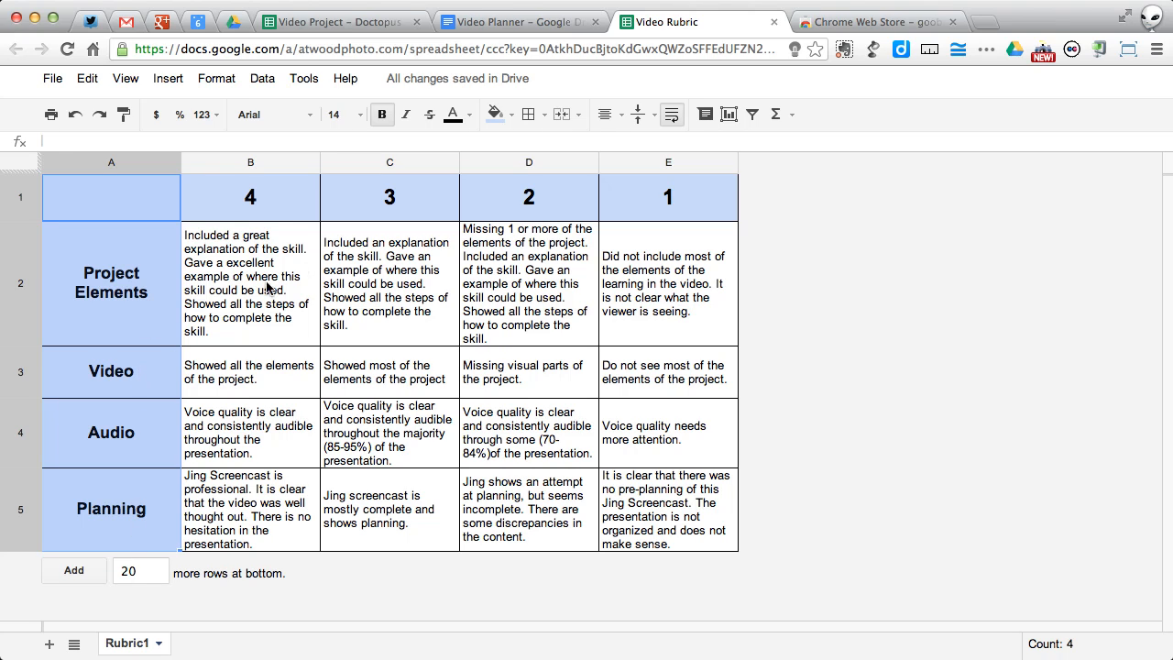
pyautogui.moveTo(354, 496)
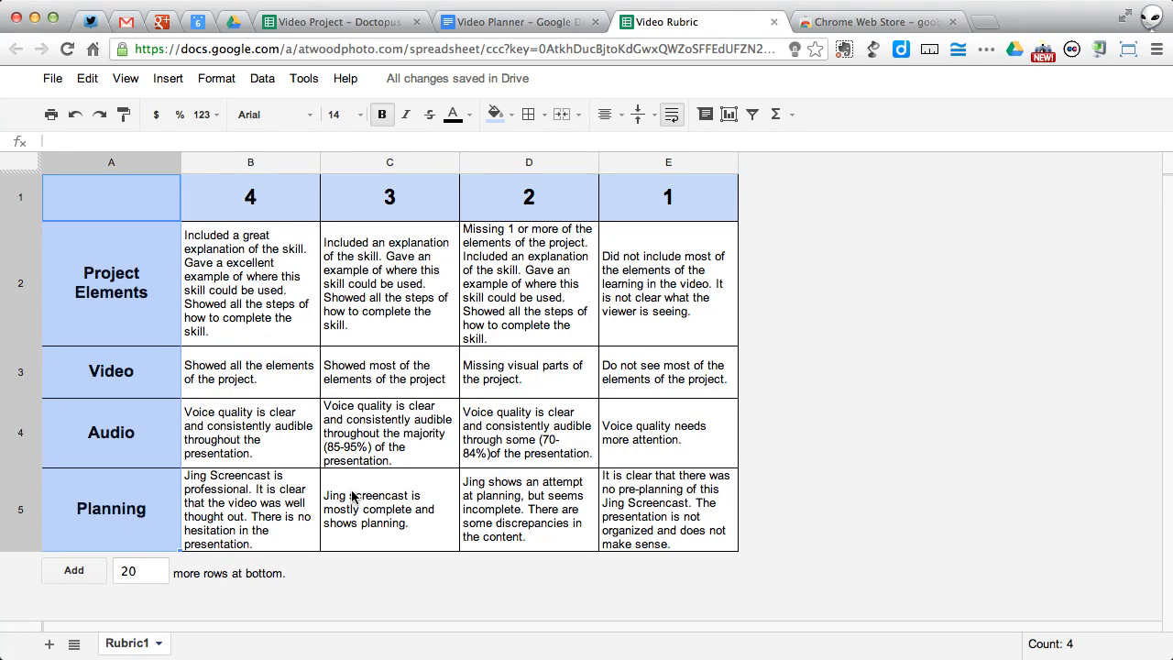
pyautogui.moveTo(299, 303)
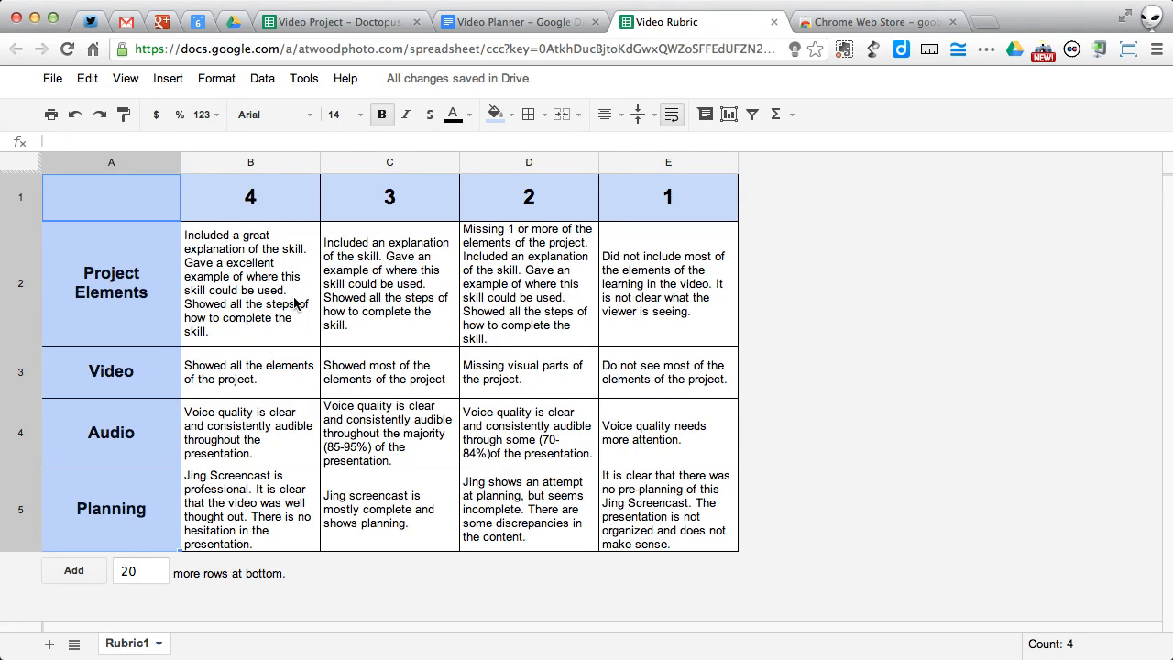
pyautogui.moveTo(459, 306)
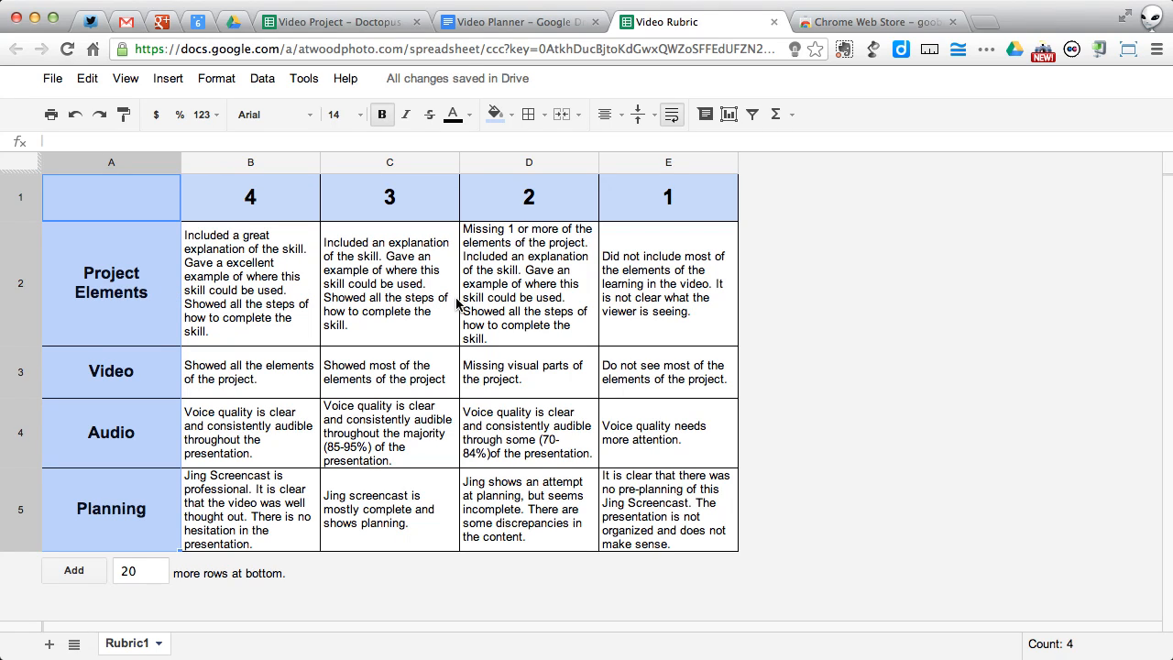
pyautogui.moveTo(382, 23)
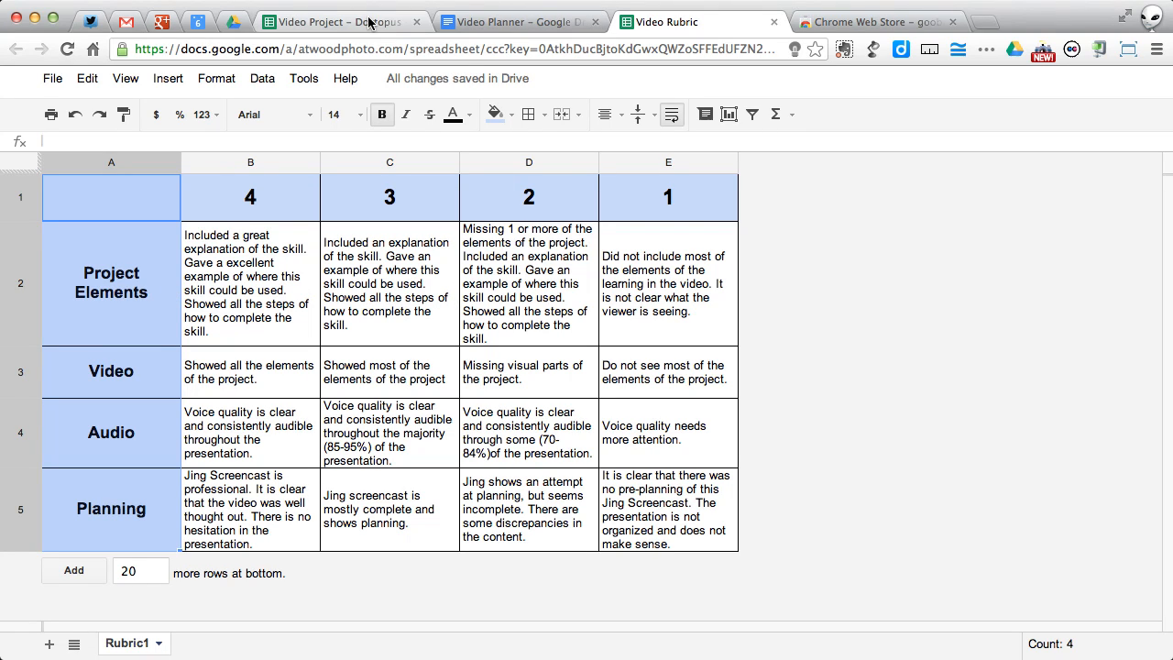
pyautogui.moveTo(329, 329)
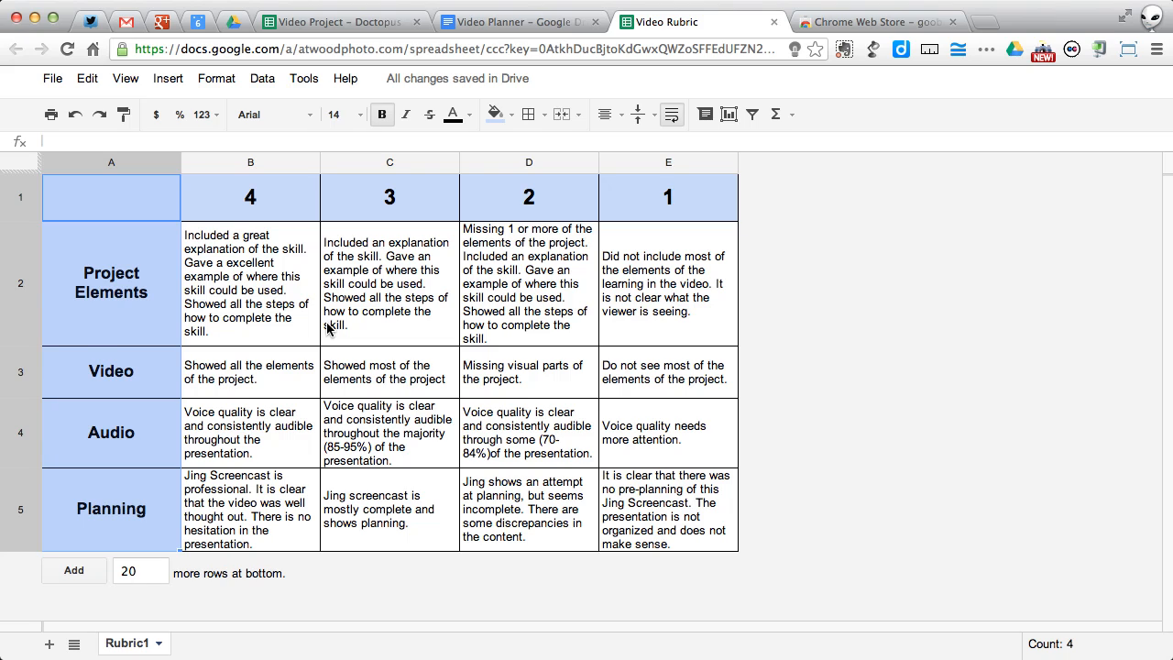
pyautogui.moveTo(392, 485)
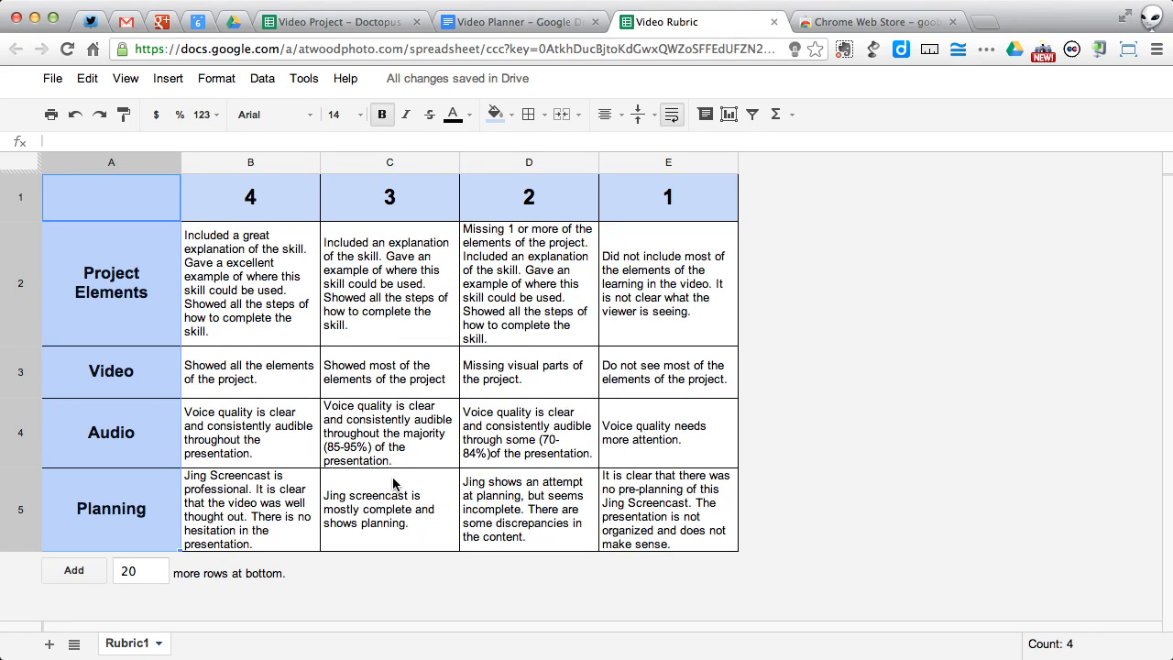
pyautogui.moveTo(530, 376)
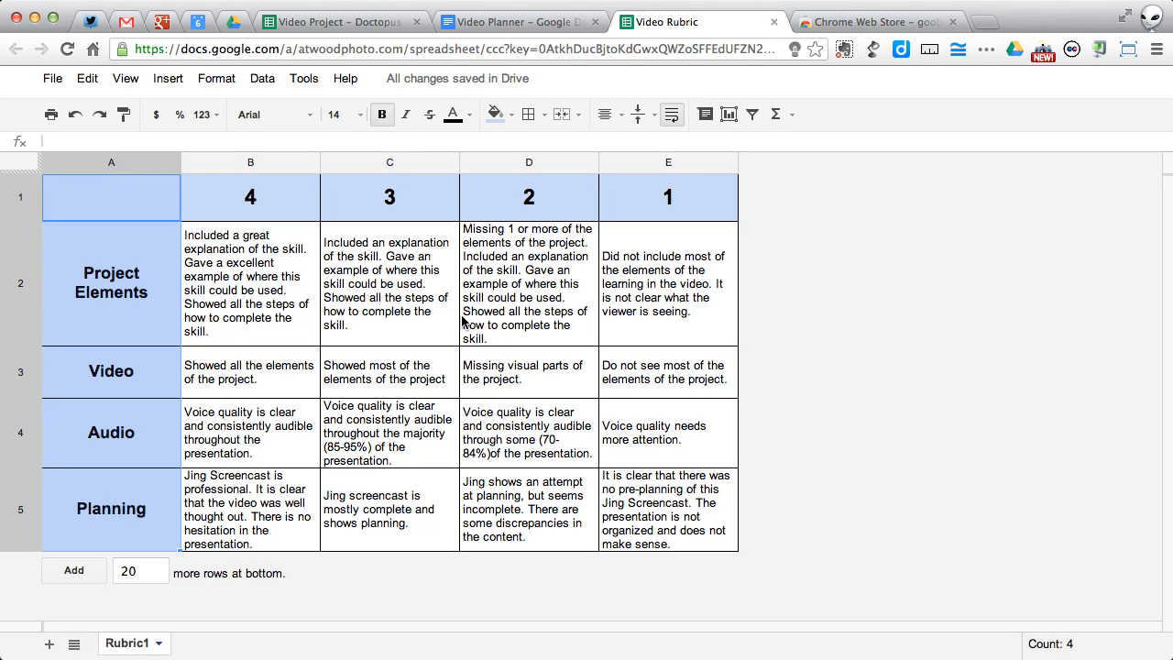
pyautogui.click(349, 21)
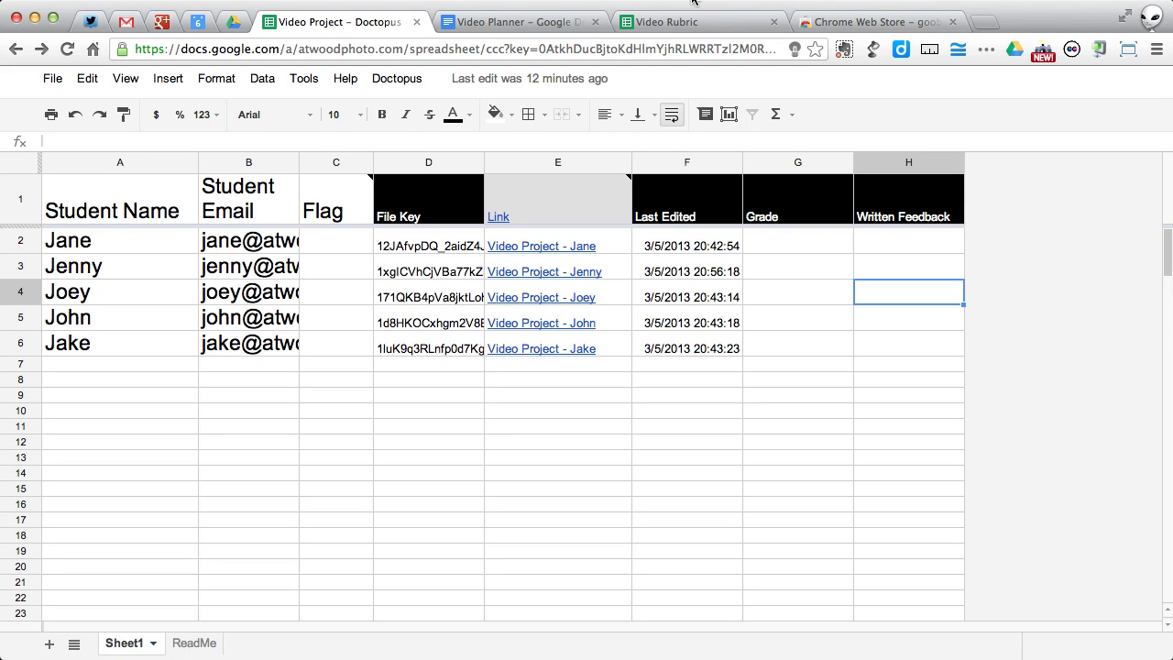
# Step: Find Goobric among Web Store extensions, add it to Chrome, and close the added notice
pyautogui.click(875, 19)
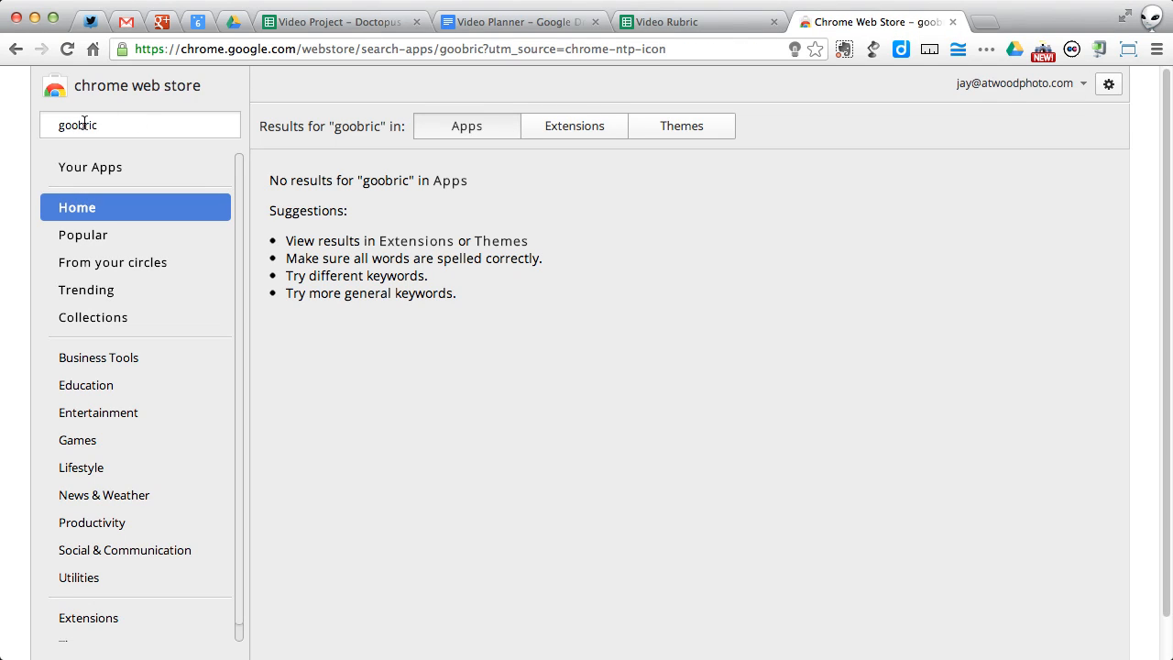
pyautogui.click(573, 125)
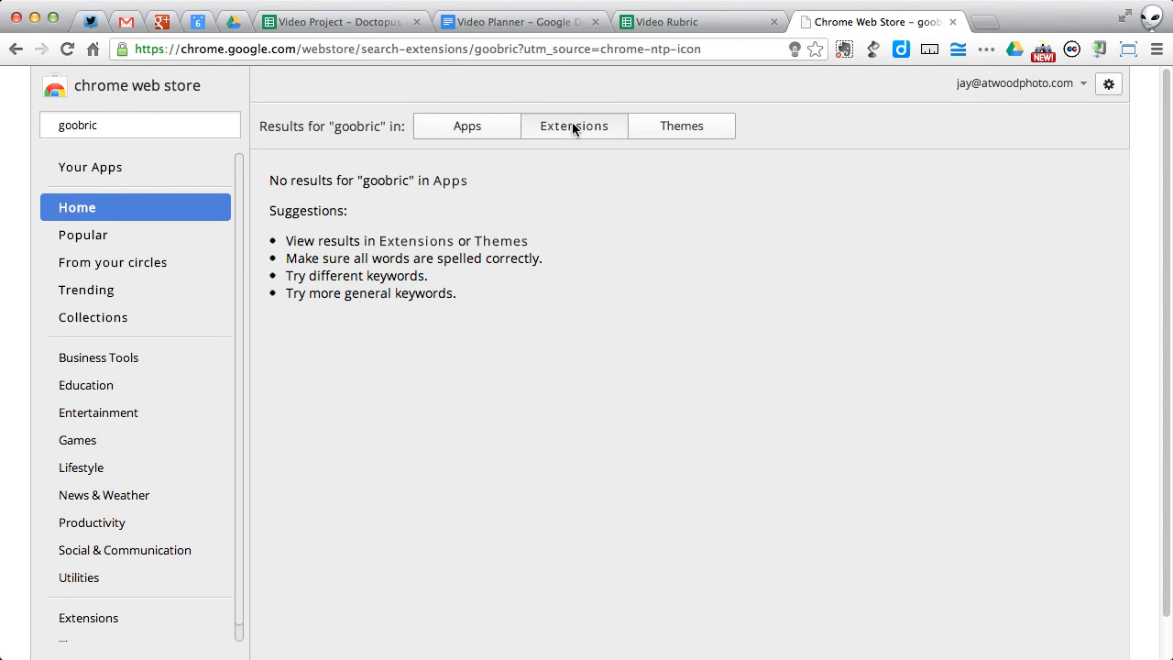
pyautogui.click(574, 126)
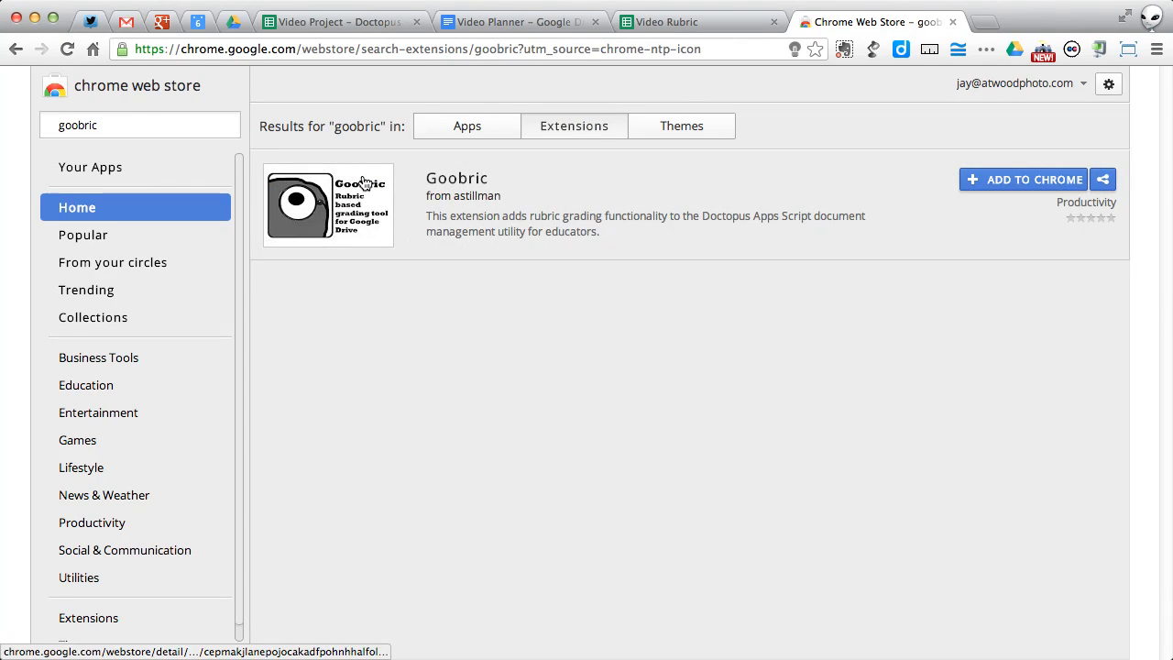
pyautogui.moveTo(1020, 180)
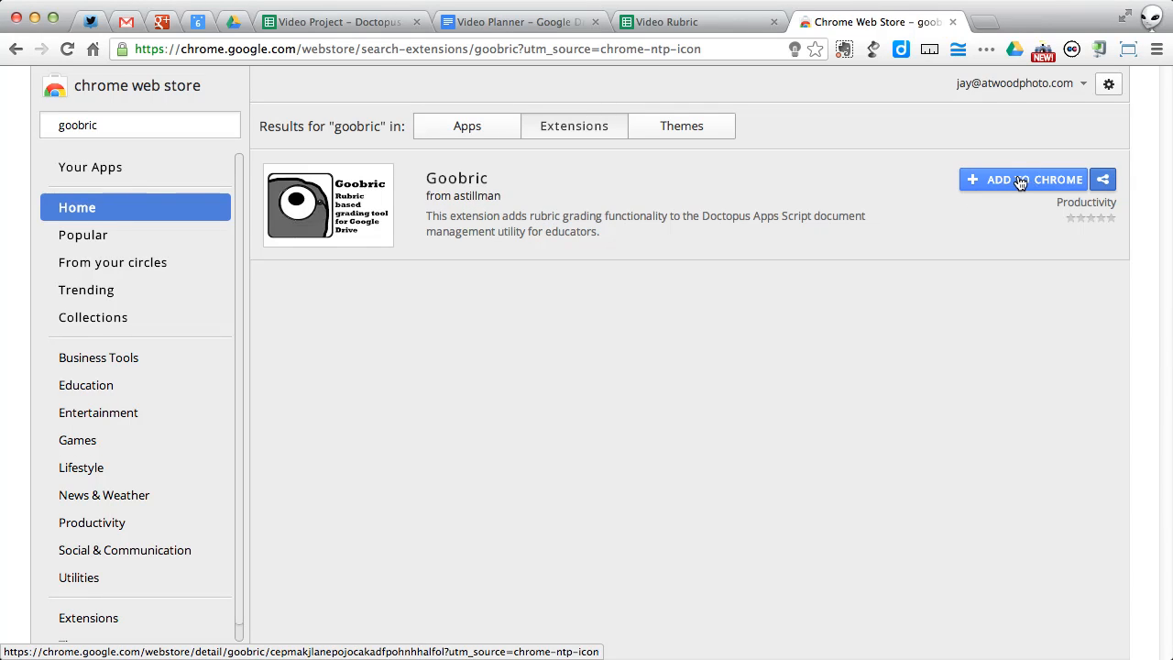
pyautogui.click(1022, 178)
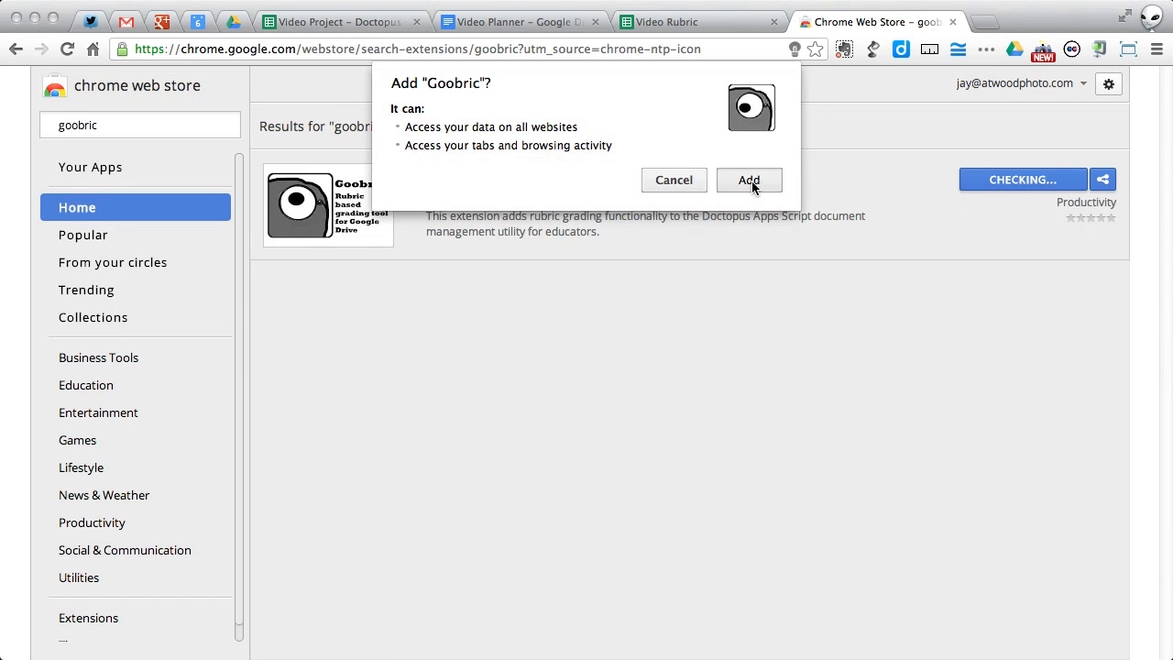
pyautogui.click(749, 179)
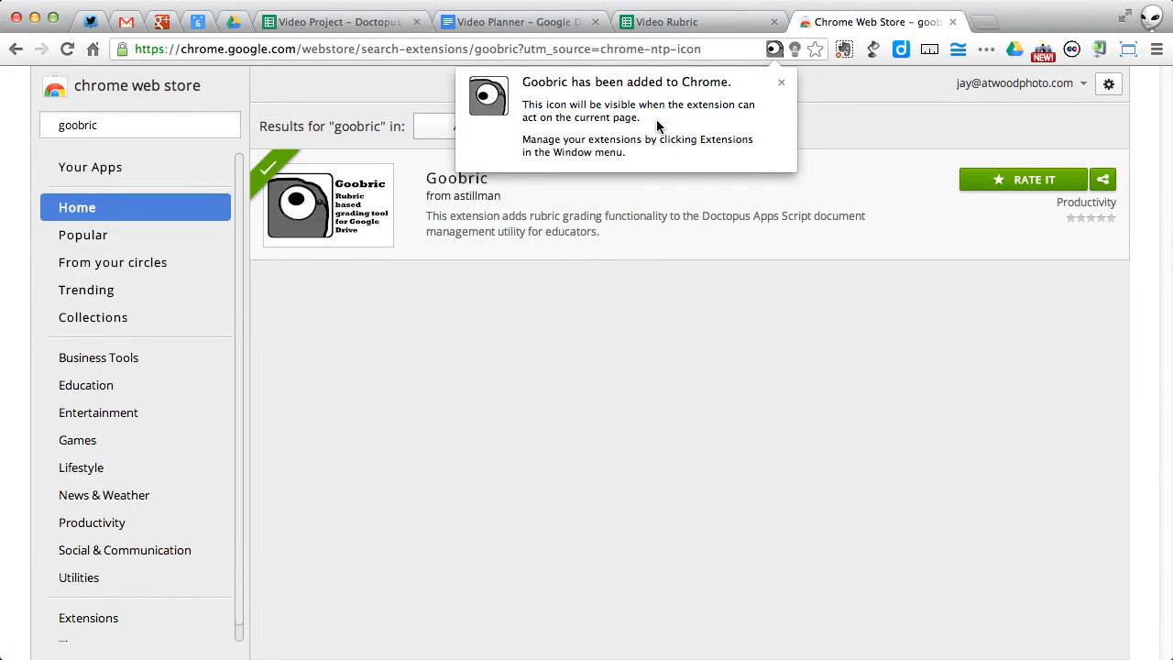
pyautogui.moveTo(754, 123)
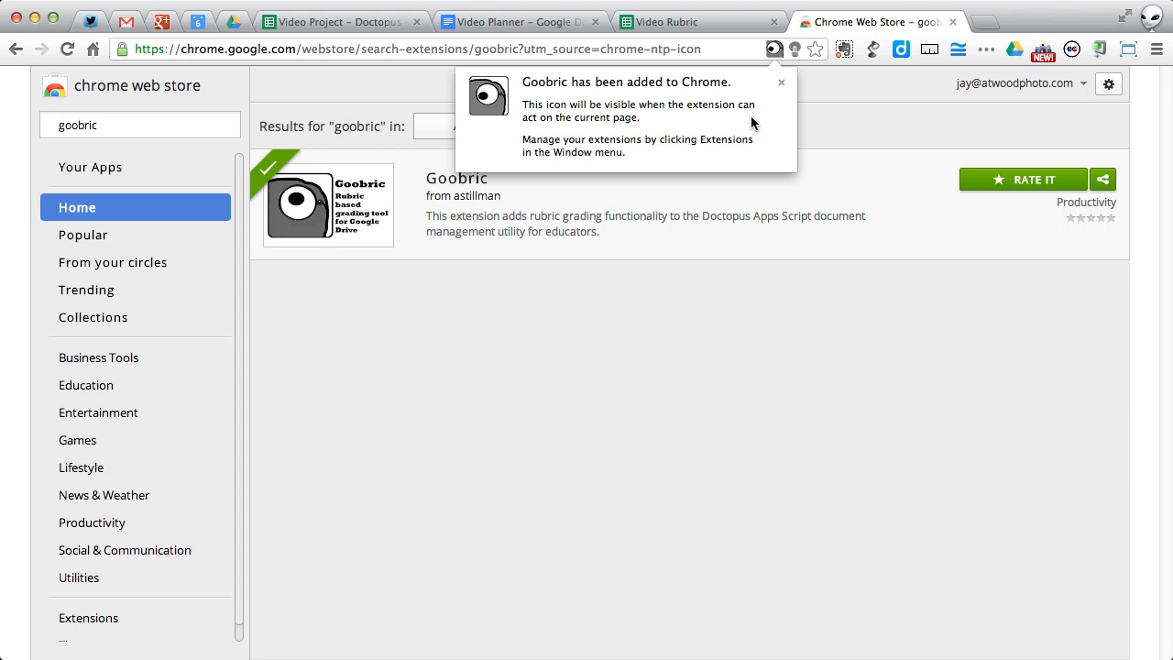
pyautogui.click(780, 83)
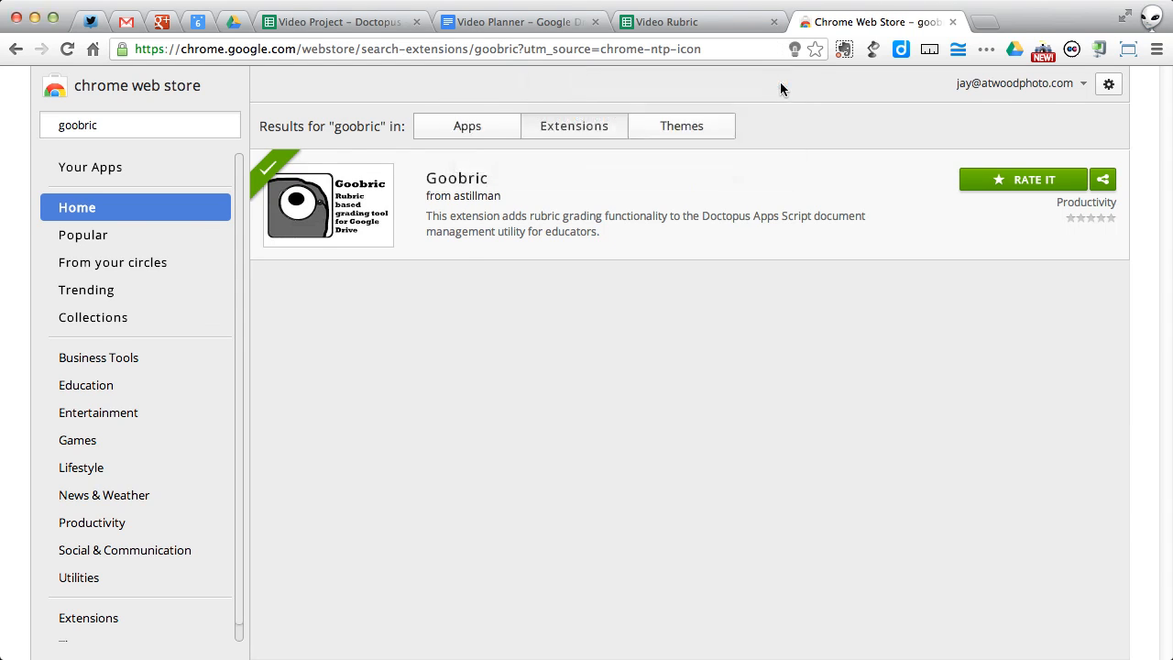
# Step: Use Doctopus Attach Goobric to search 'rubi' and select the Video Rubric spreadsheet
pyautogui.click(348, 21)
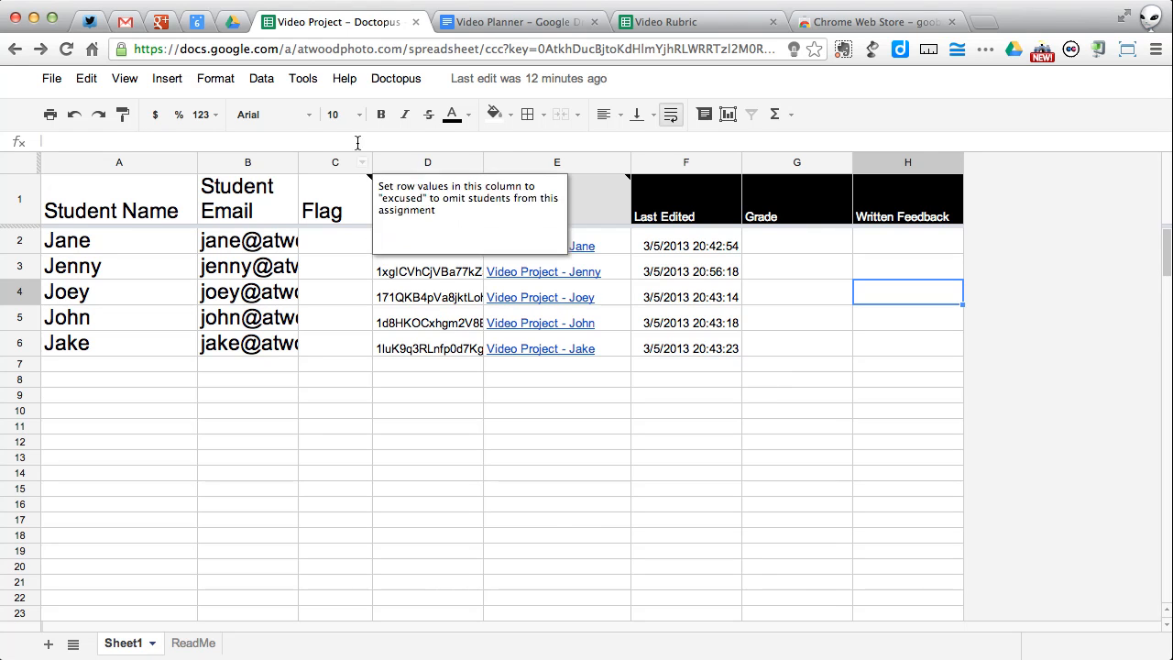
pyautogui.moveTo(484, 414)
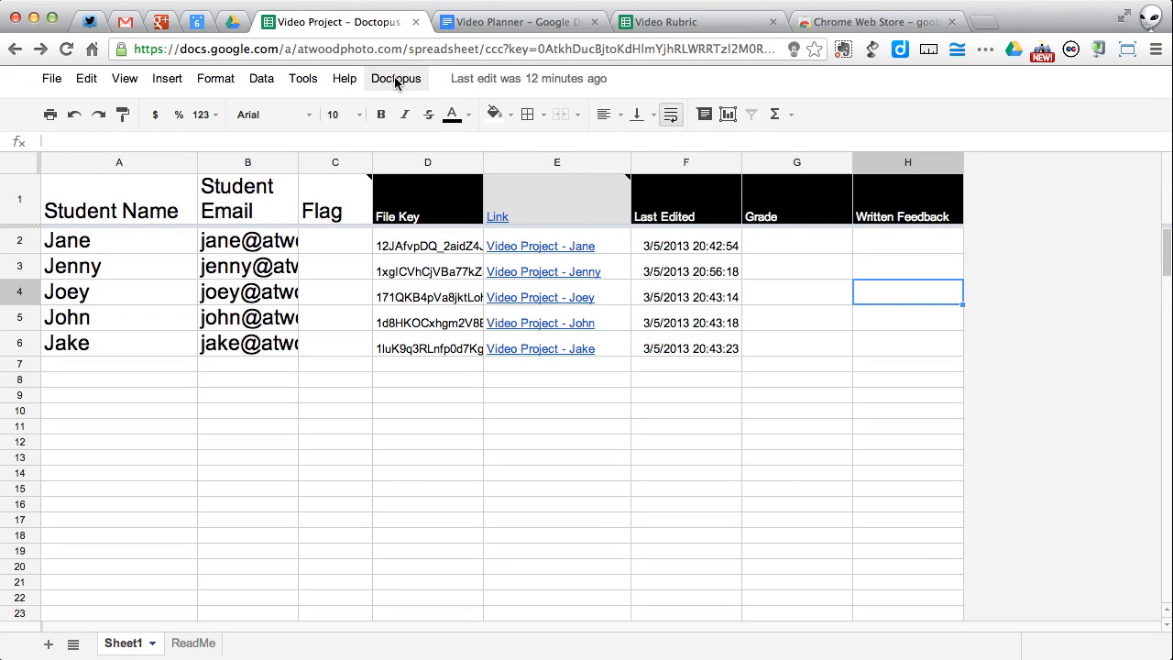
pyautogui.click(396, 77)
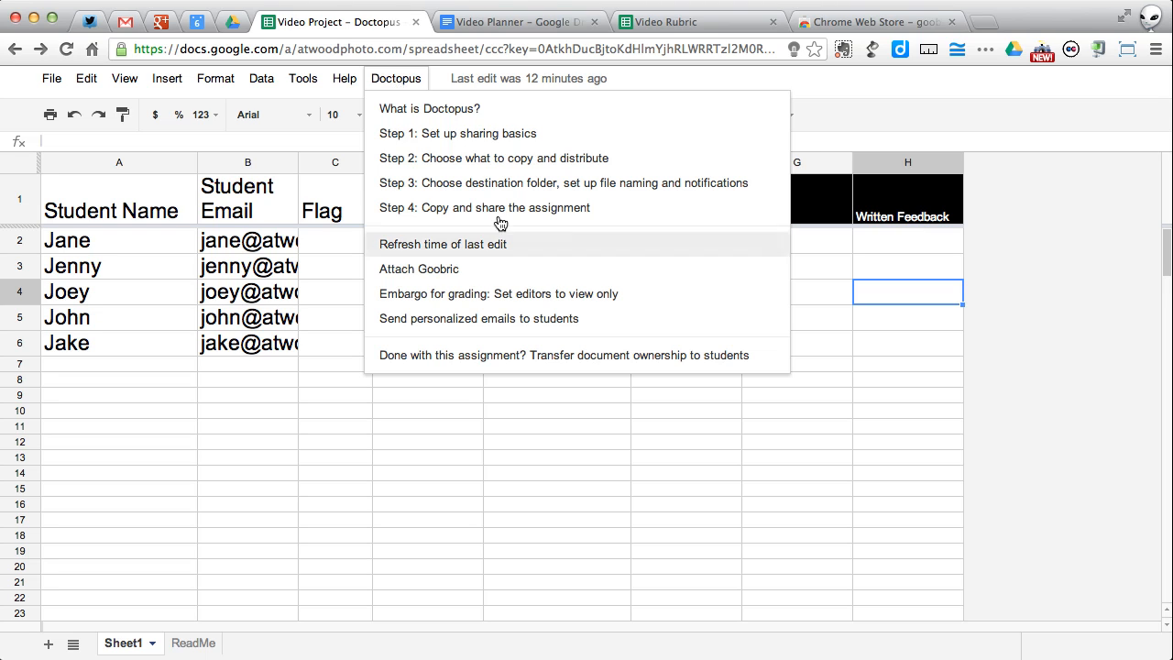
pyautogui.moveTo(515, 269)
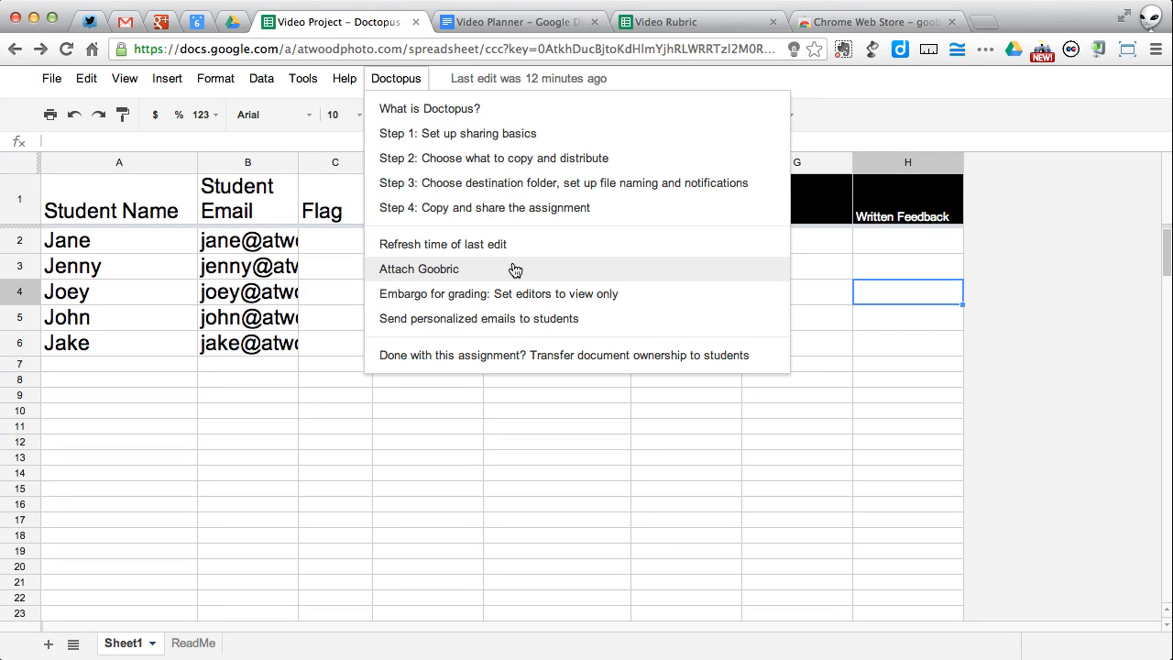
pyautogui.click(418, 268)
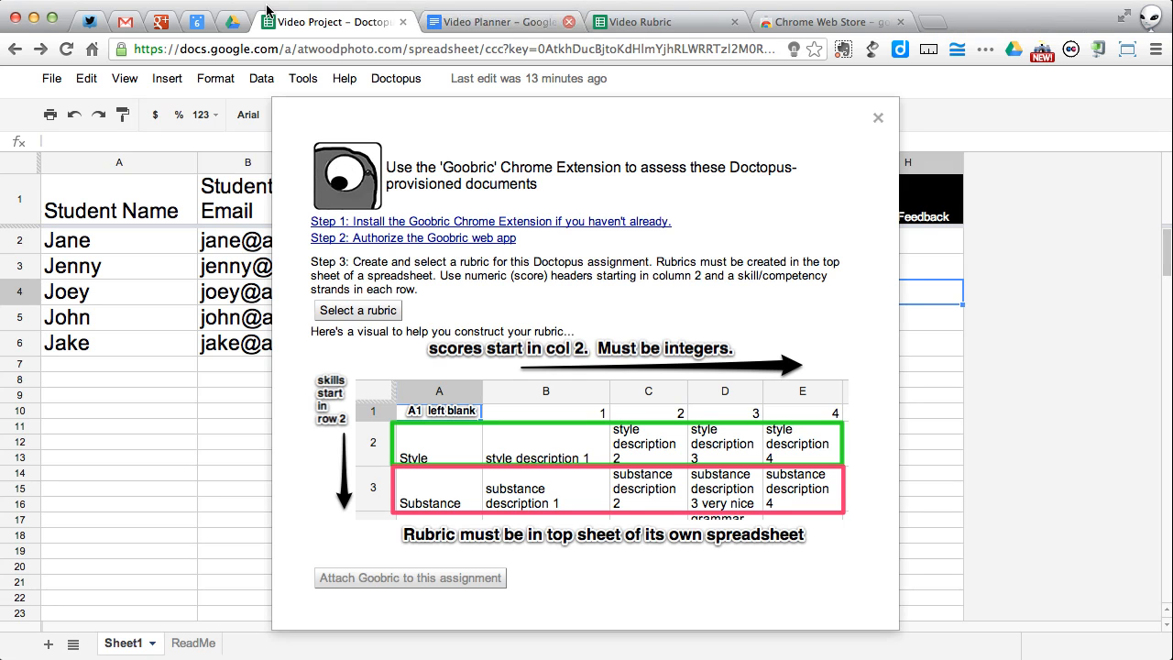
pyautogui.moveTo(305, 355)
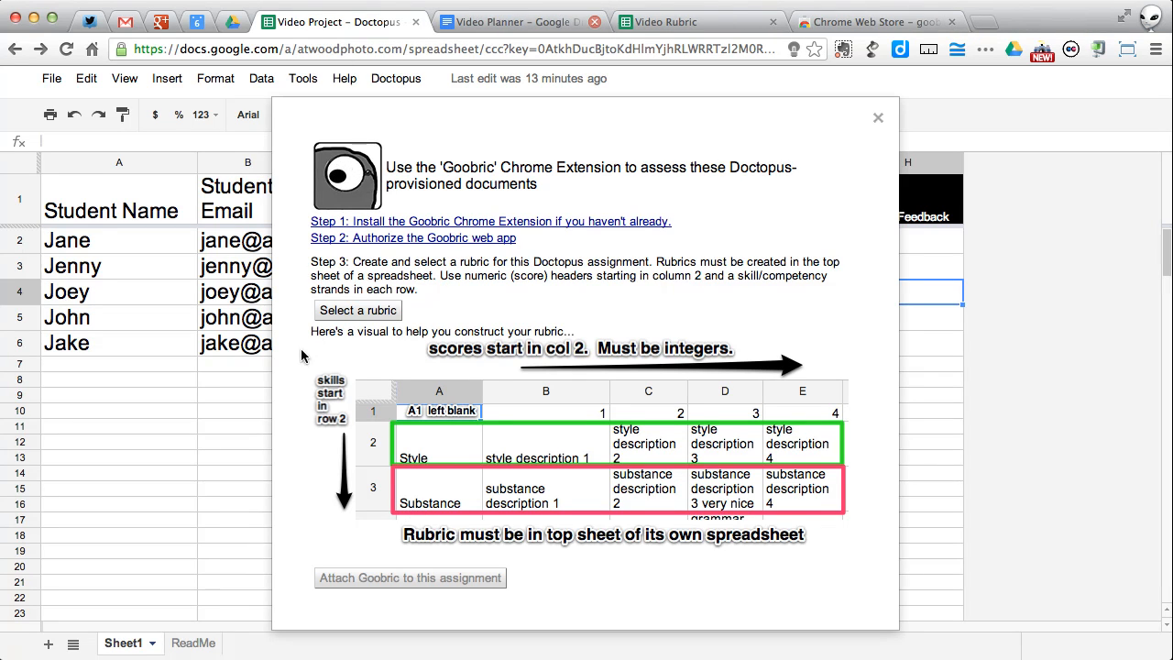
pyautogui.moveTo(563, 381)
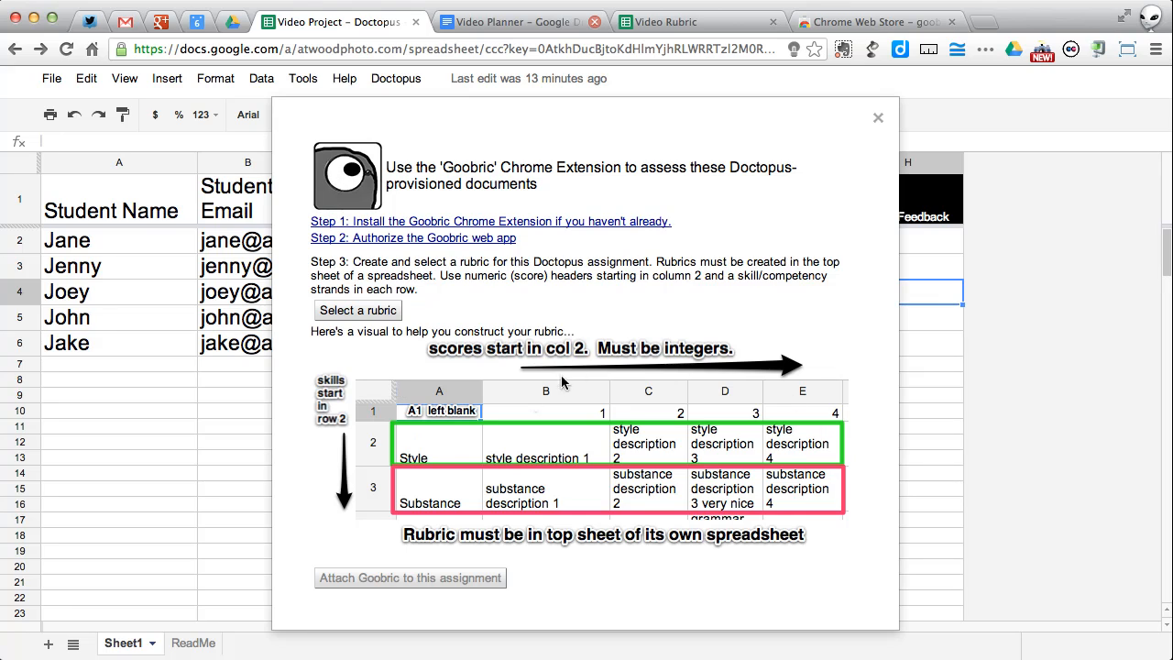
pyautogui.moveTo(466, 501)
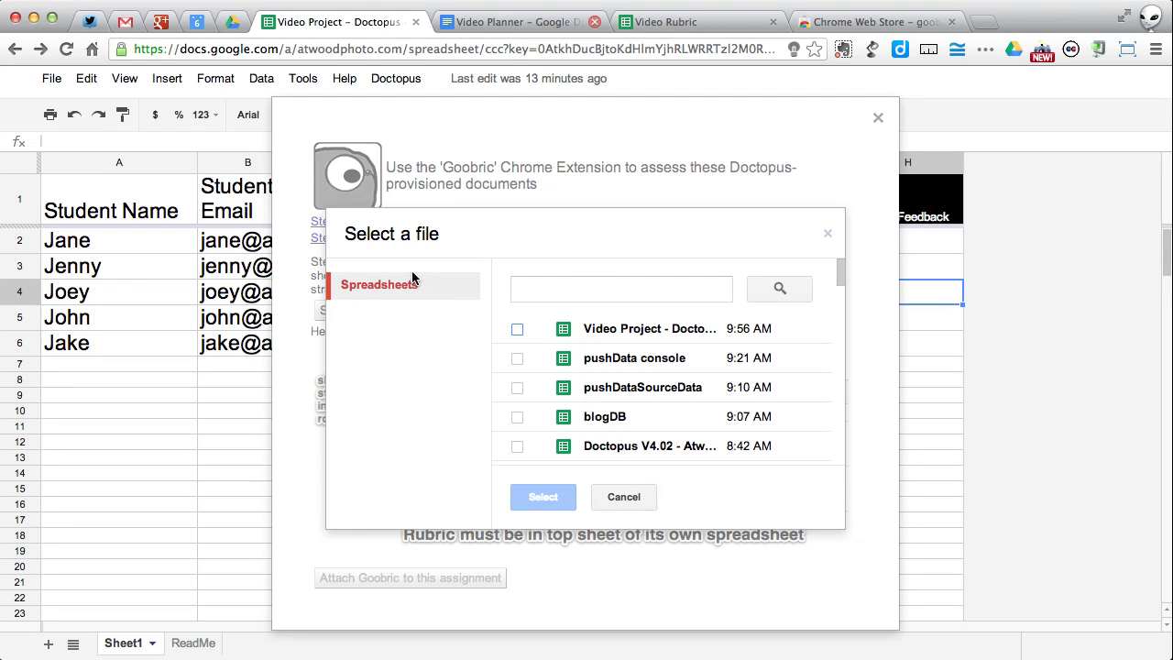
pyautogui.click(621, 289)
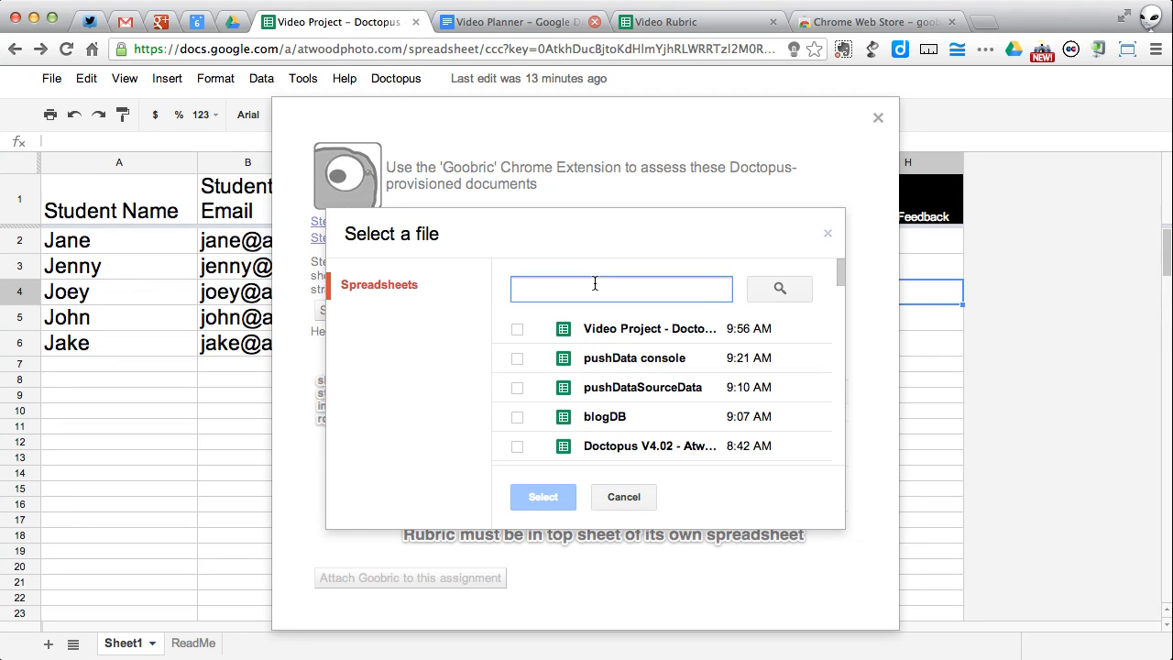
pyautogui.write('rubi')
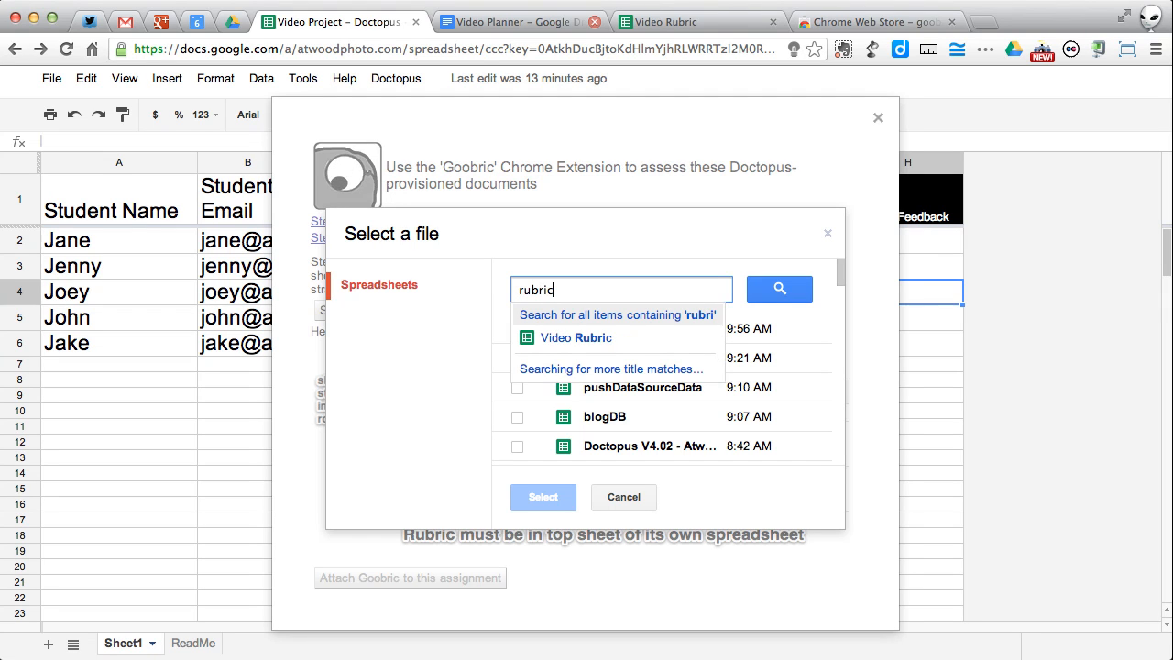
pyautogui.moveTo(619, 344)
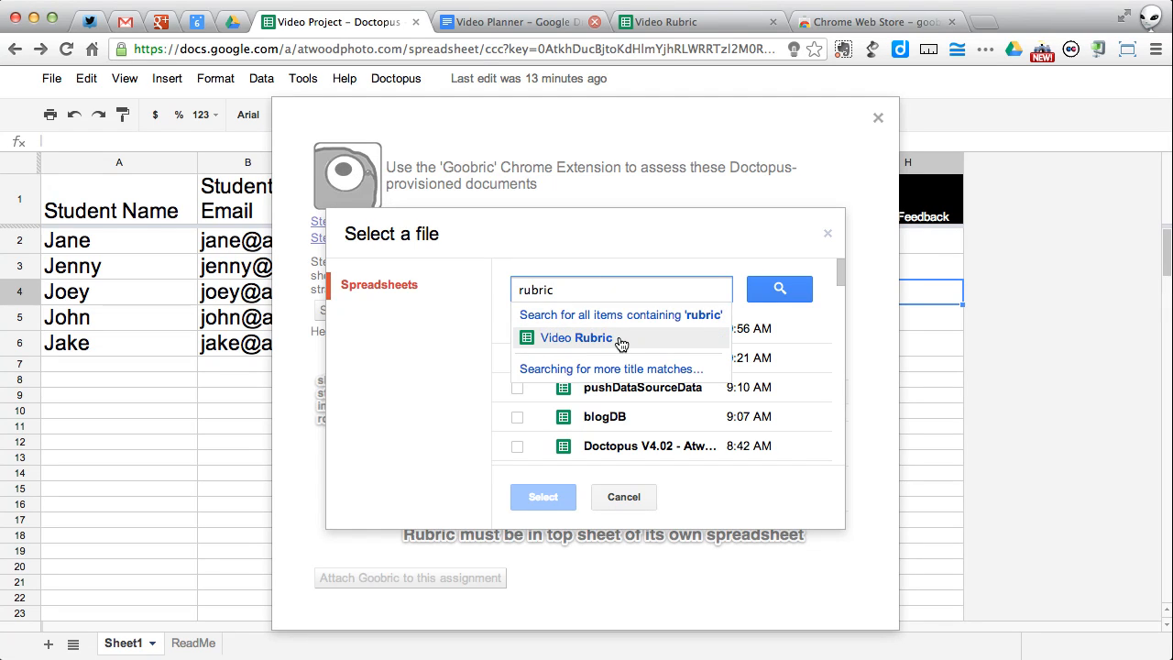
pyautogui.click(624, 497)
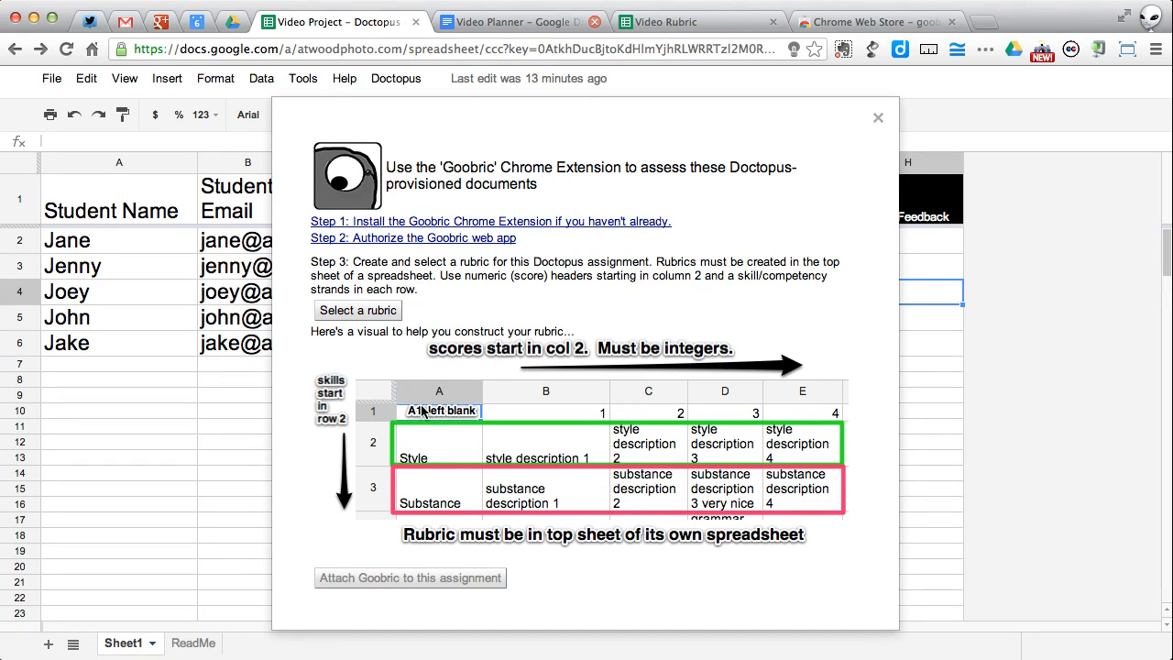
# Step: Attach the Video Rubric to the Video Project assignment
pyautogui.click(358, 310)
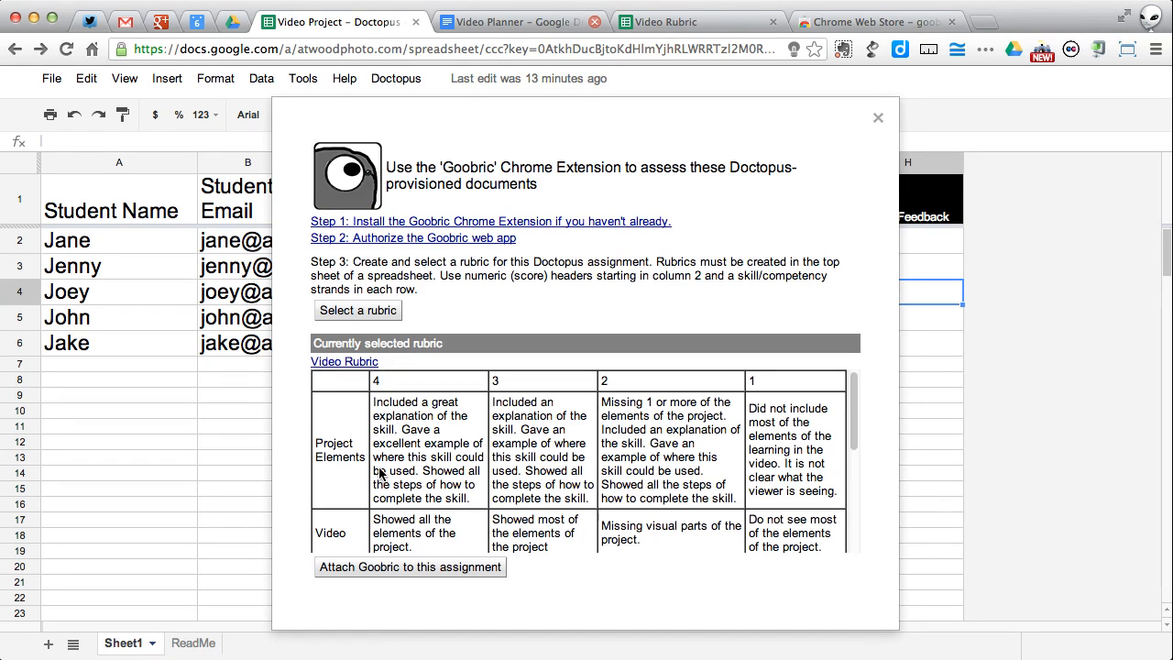
pyautogui.moveTo(495, 317)
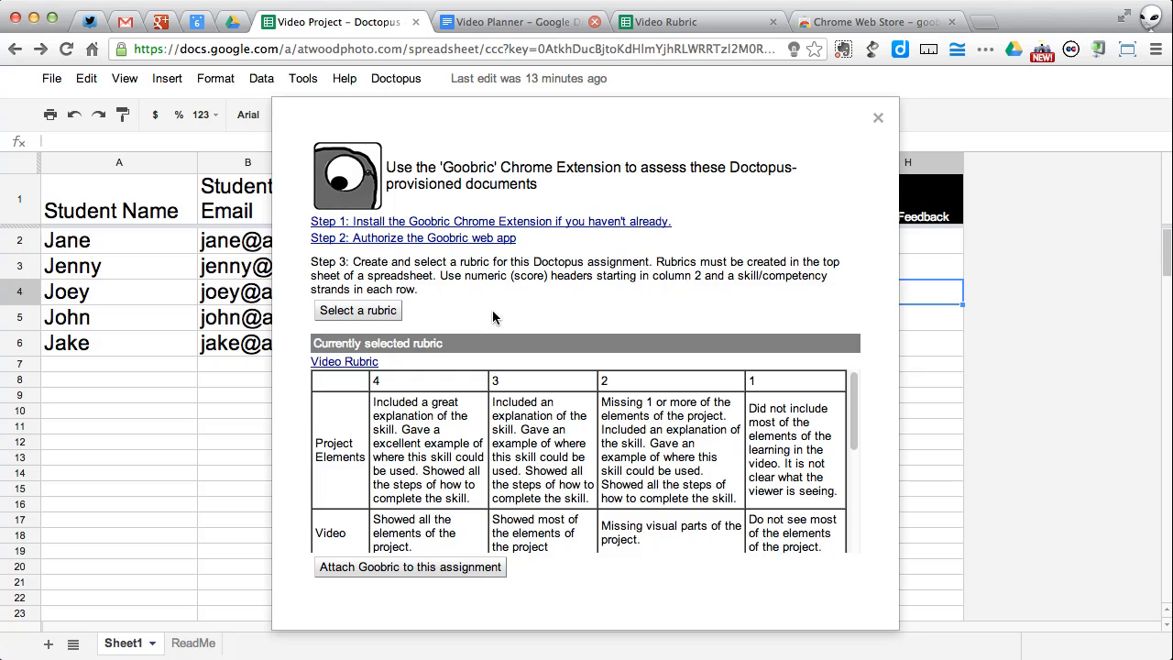
pyautogui.moveTo(504, 467)
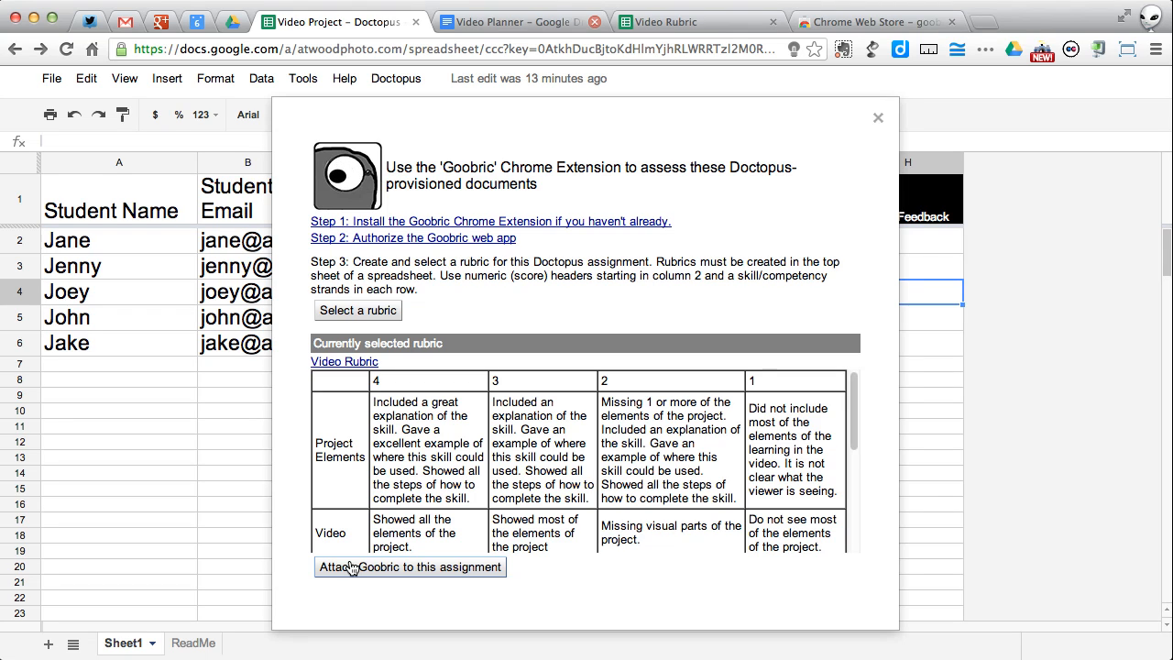
pyautogui.moveTo(322, 161)
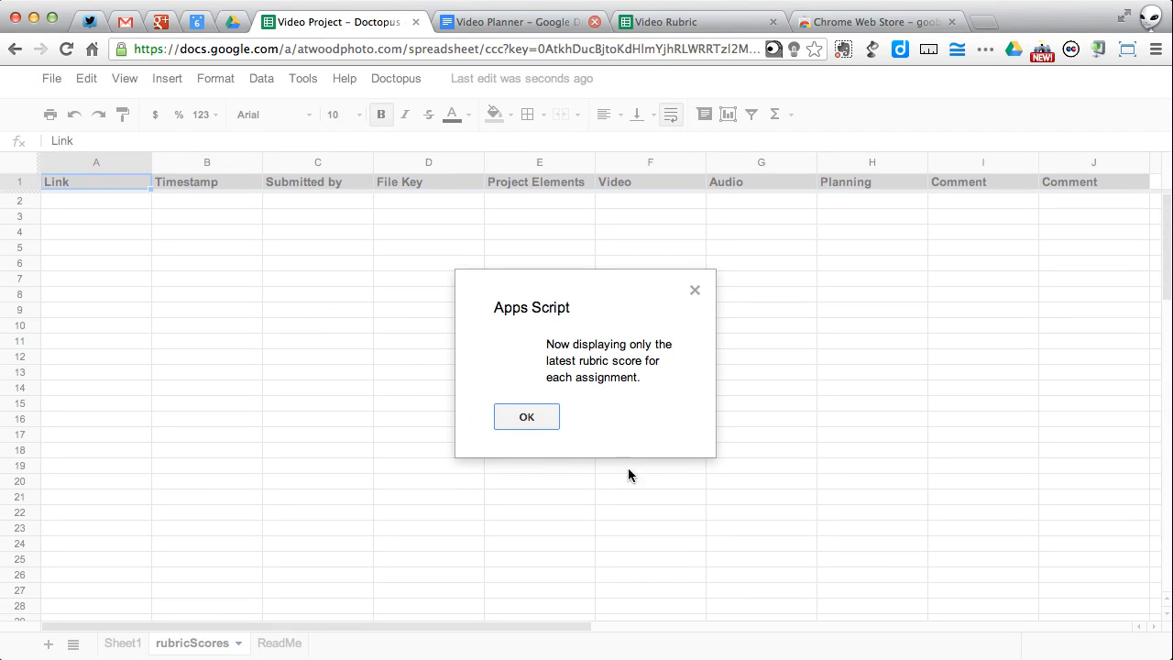
pyautogui.moveTo(587, 335)
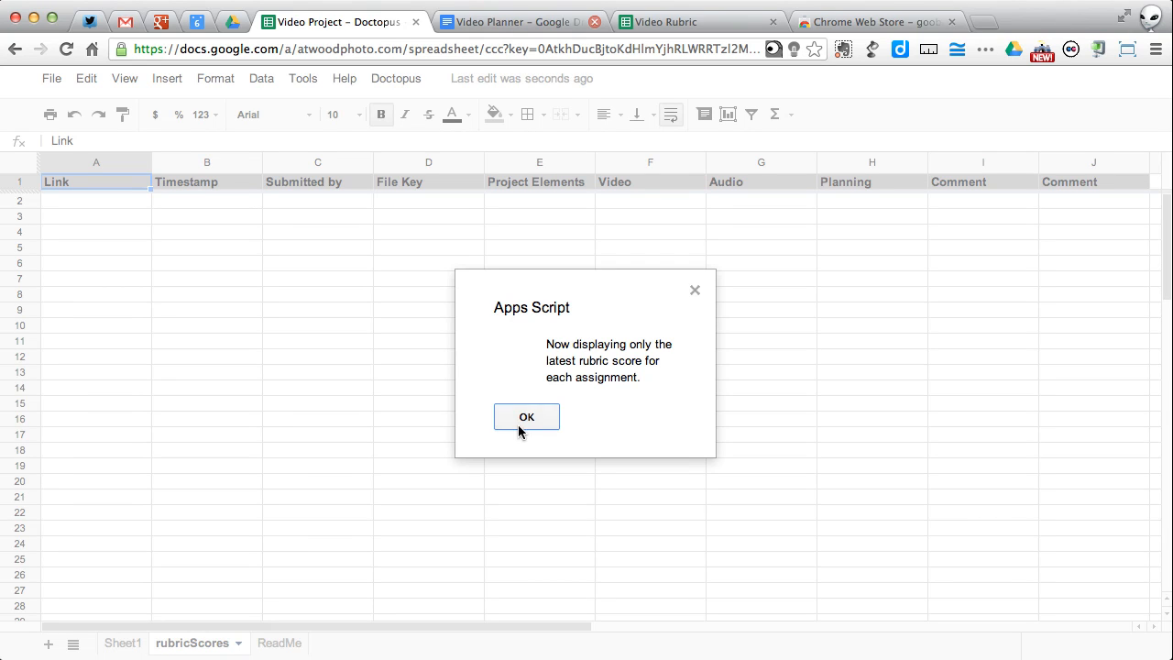
# Step: Close the latest-score notice and inspect the Project Elements to Planning headers in rubricScores
pyautogui.click(526, 416)
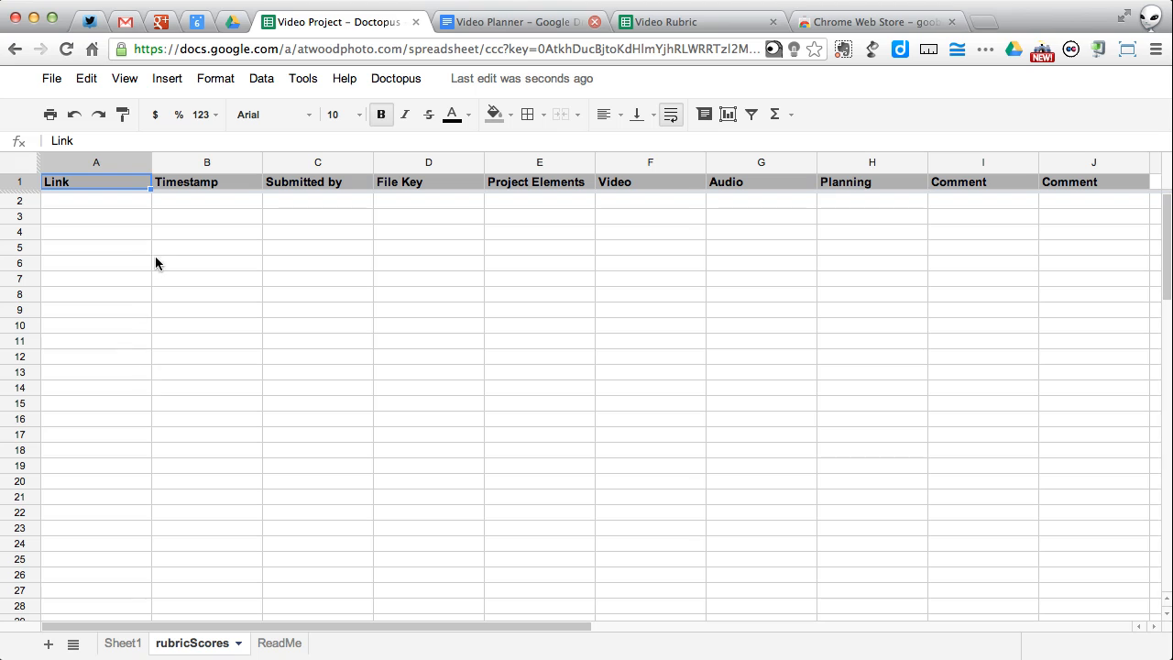
pyautogui.moveTo(236, 232)
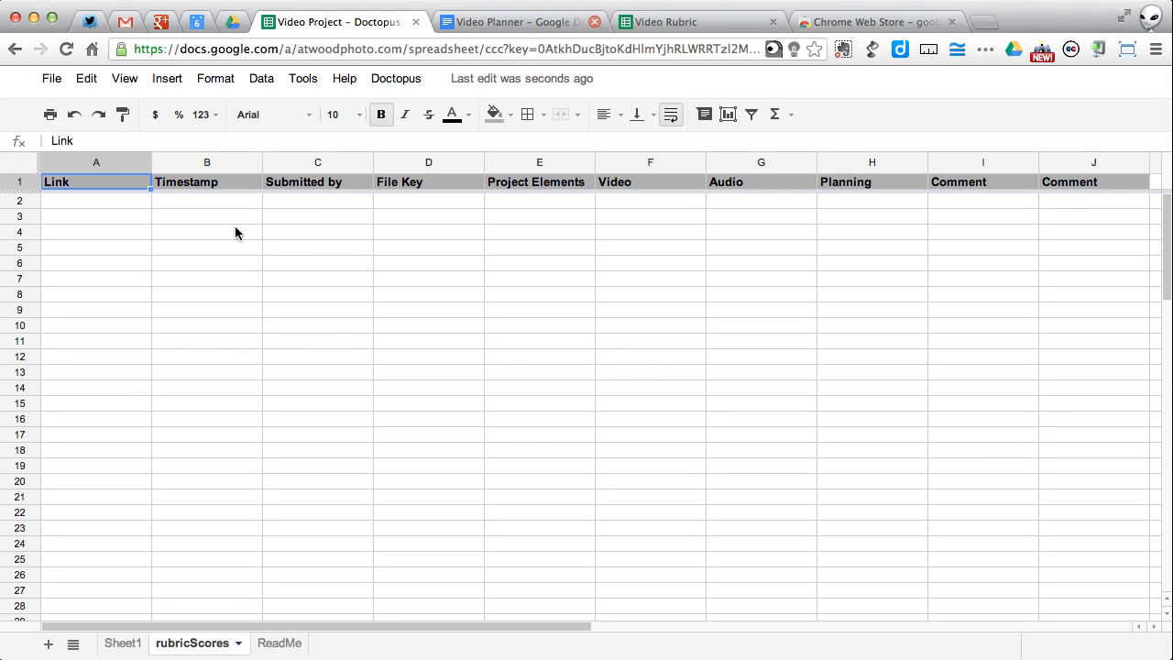
pyautogui.moveTo(553, 194)
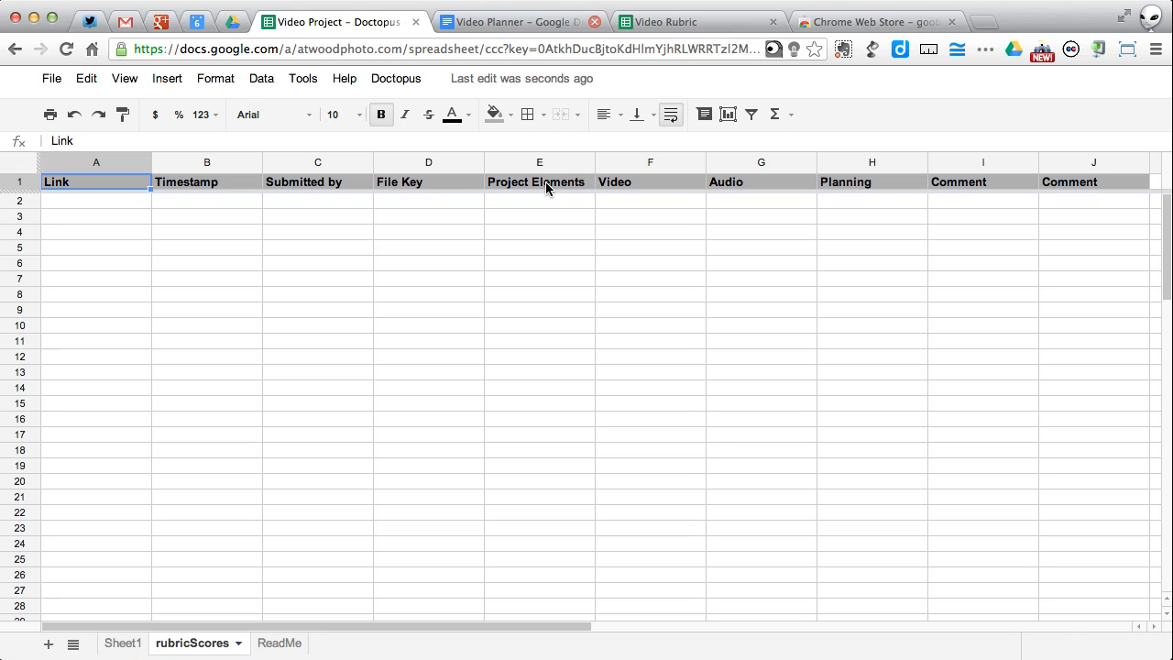
pyautogui.moveTo(539, 181); pyautogui.dragTo(871, 181)
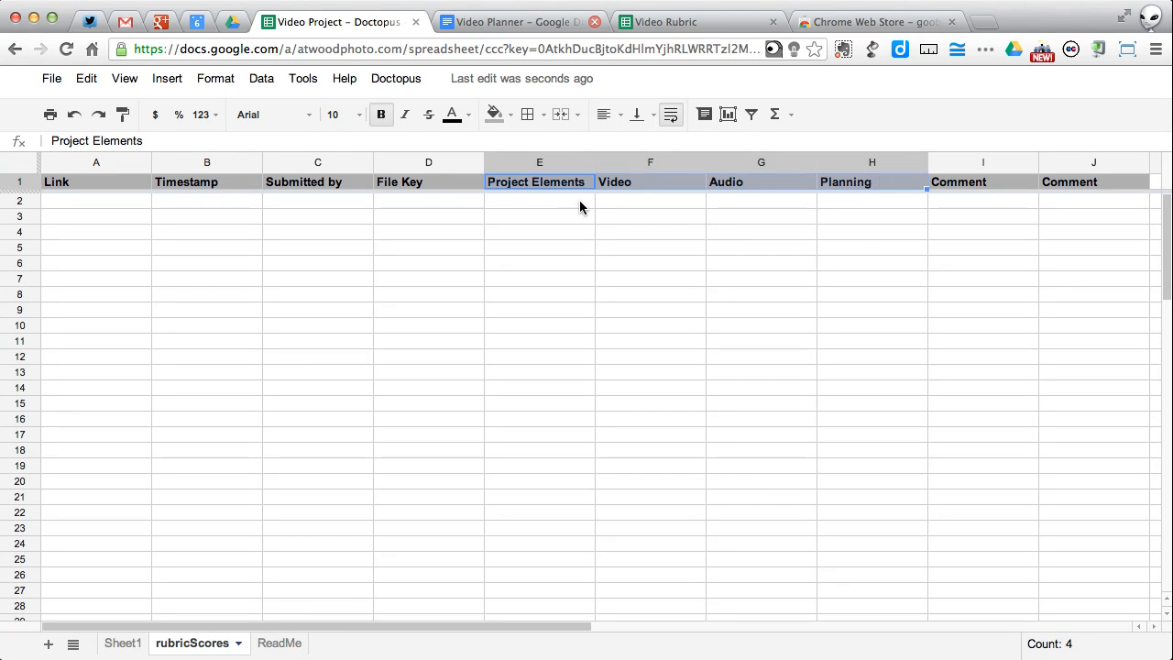
pyautogui.click(871, 217)
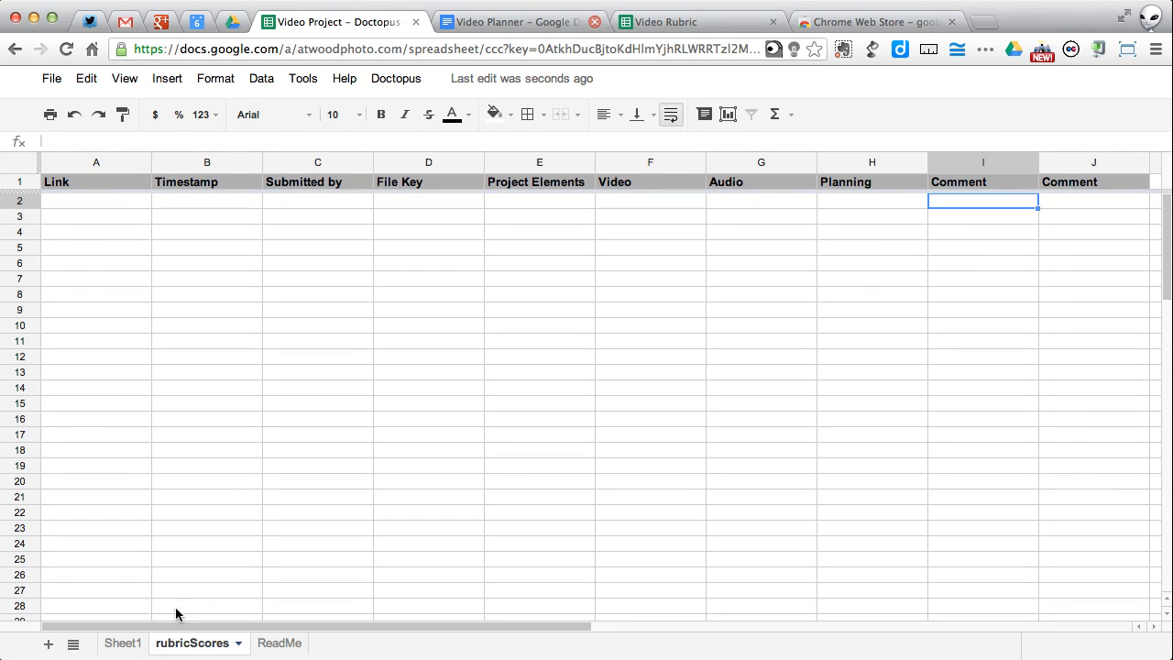
# Step: Browse the Sheet1 roster's new score columns and show the Video Project - Jenny link
pyautogui.click(121, 643)
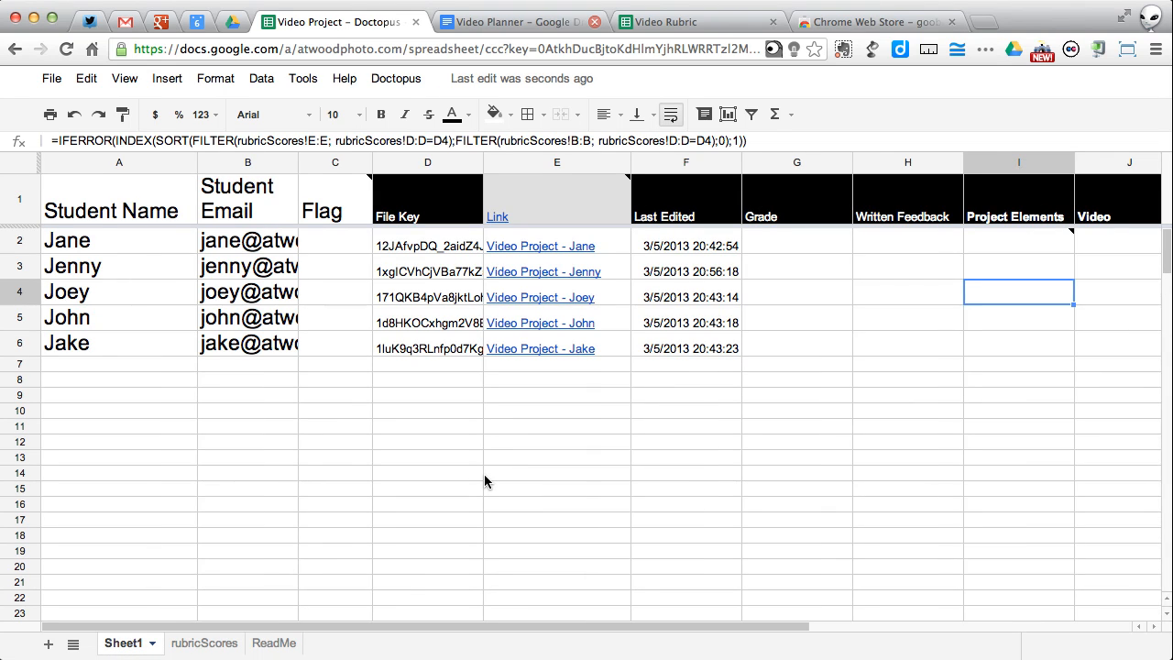
pyautogui.hscroll(3)
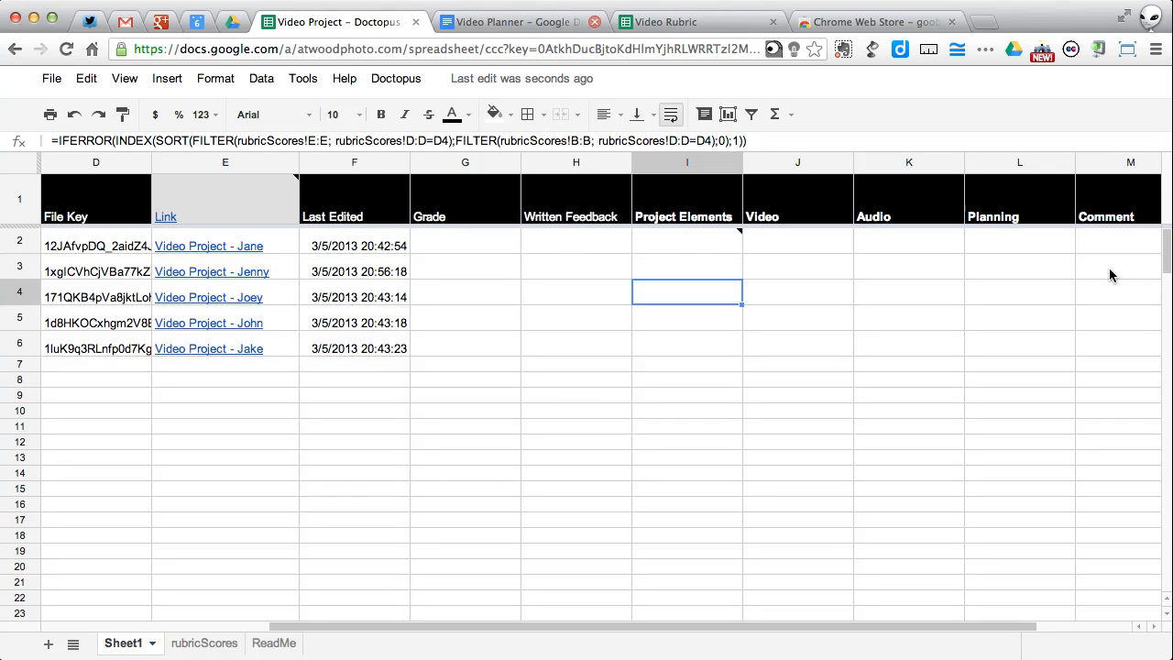
pyautogui.moveTo(751, 255)
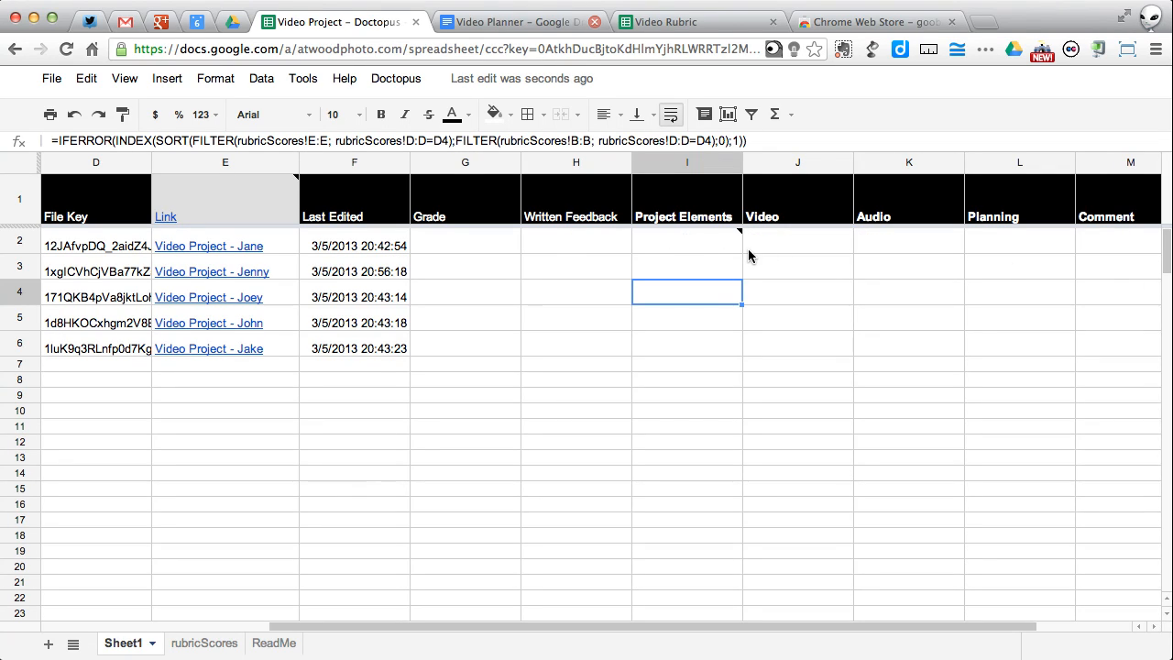
pyautogui.hscroll(-3)
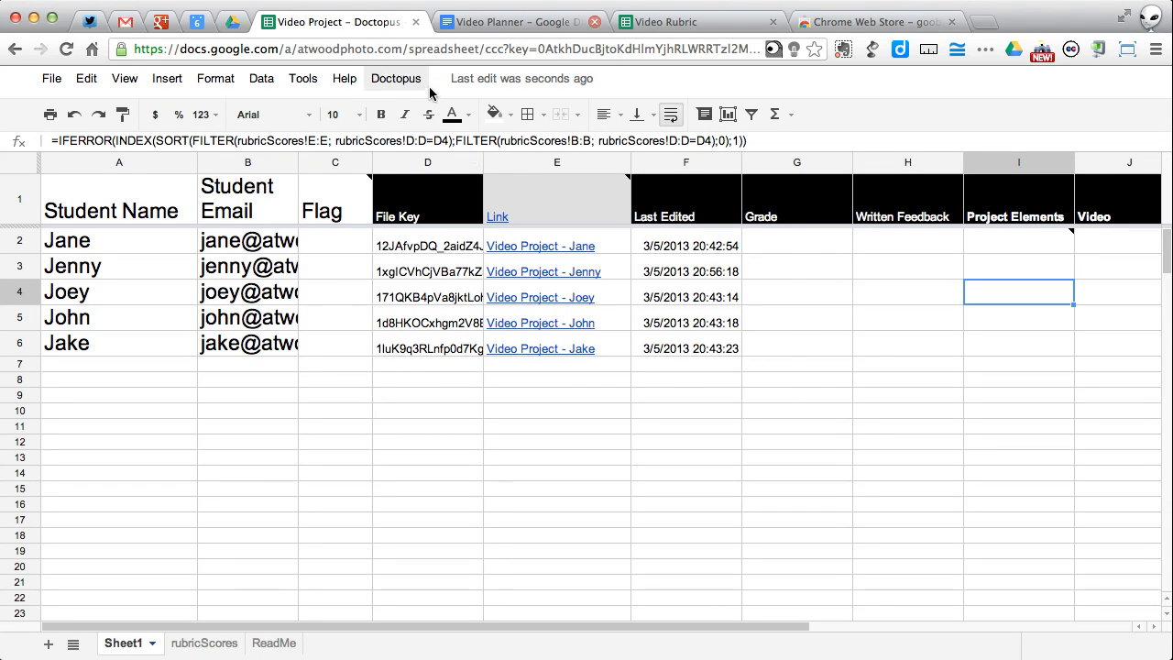
pyautogui.click(396, 78)
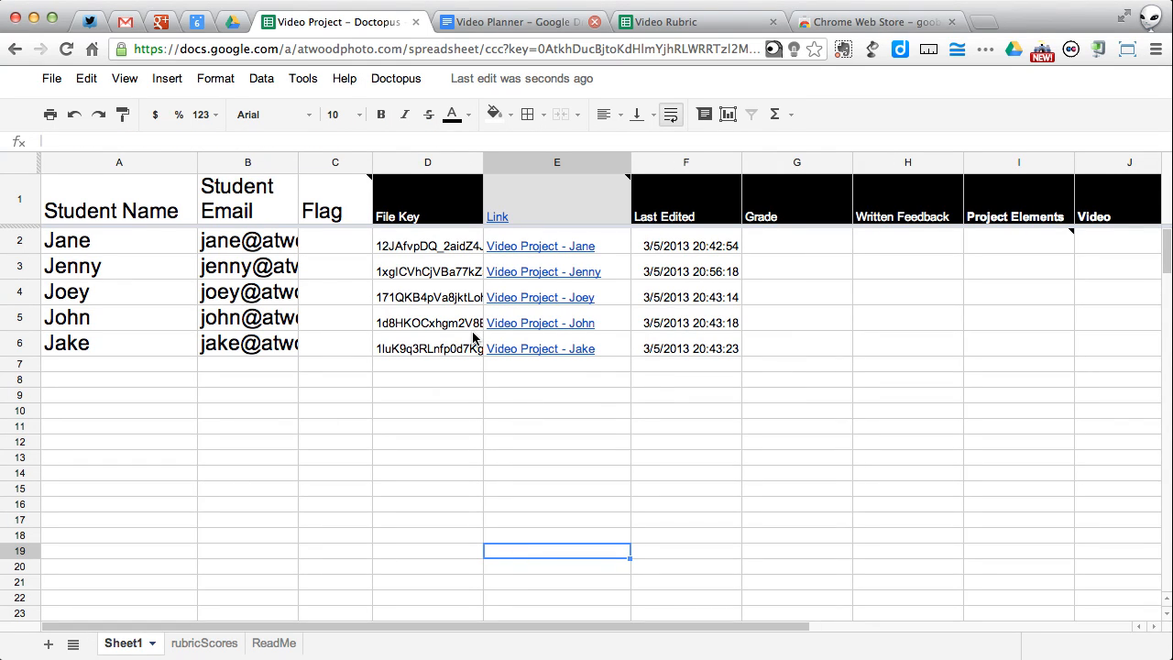
pyautogui.click(555, 272)
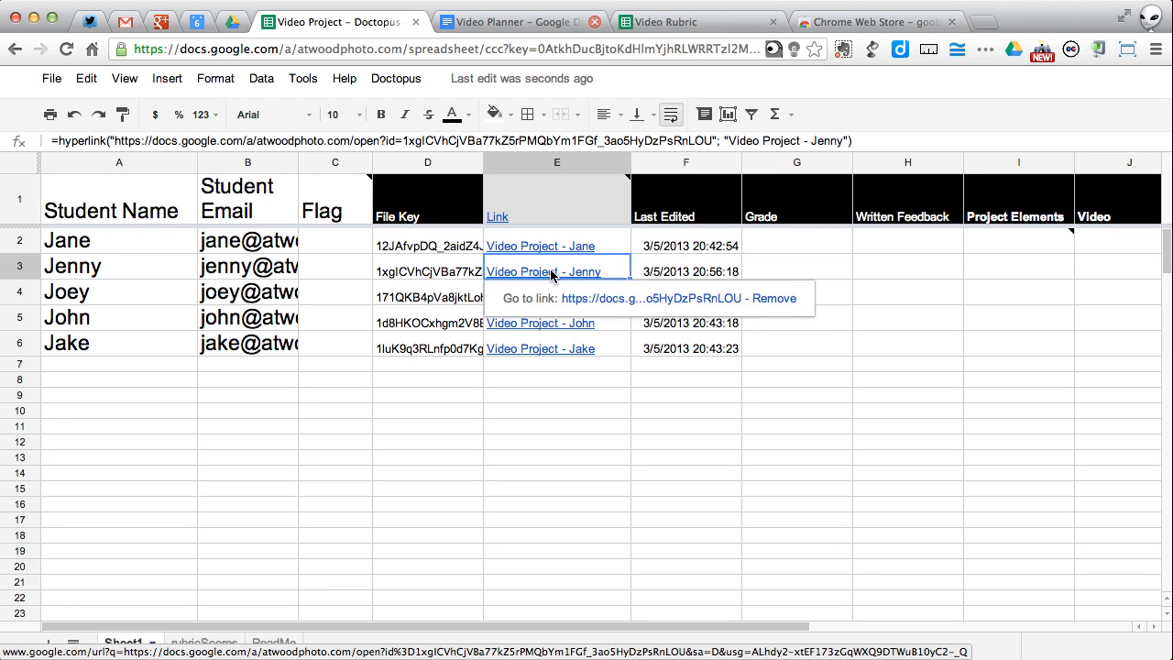
# Step: Follow the roster link to open the Video Project - Jenny document
pyautogui.click(540, 270)
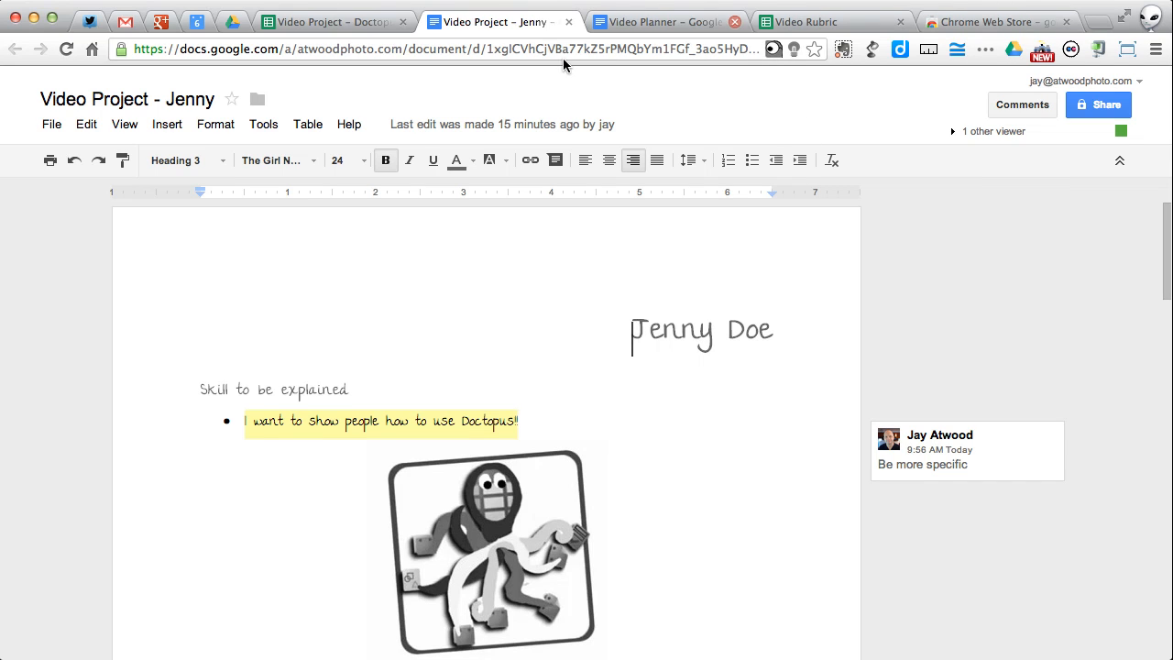
pyautogui.moveTo(766, 69)
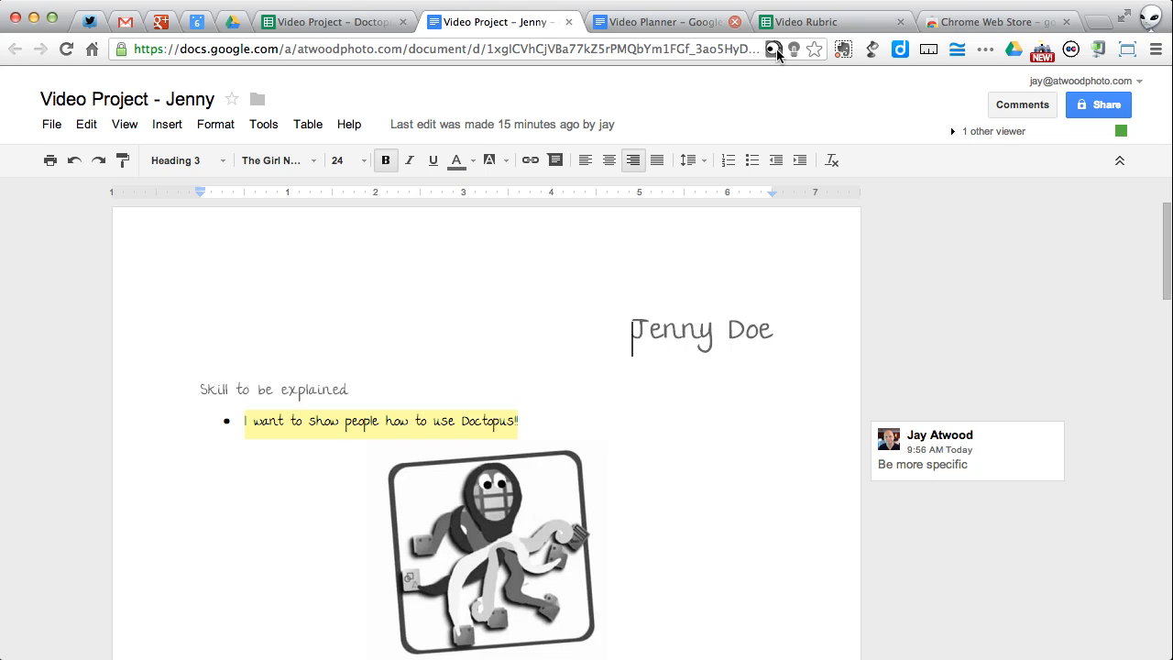
pyautogui.click(778, 50)
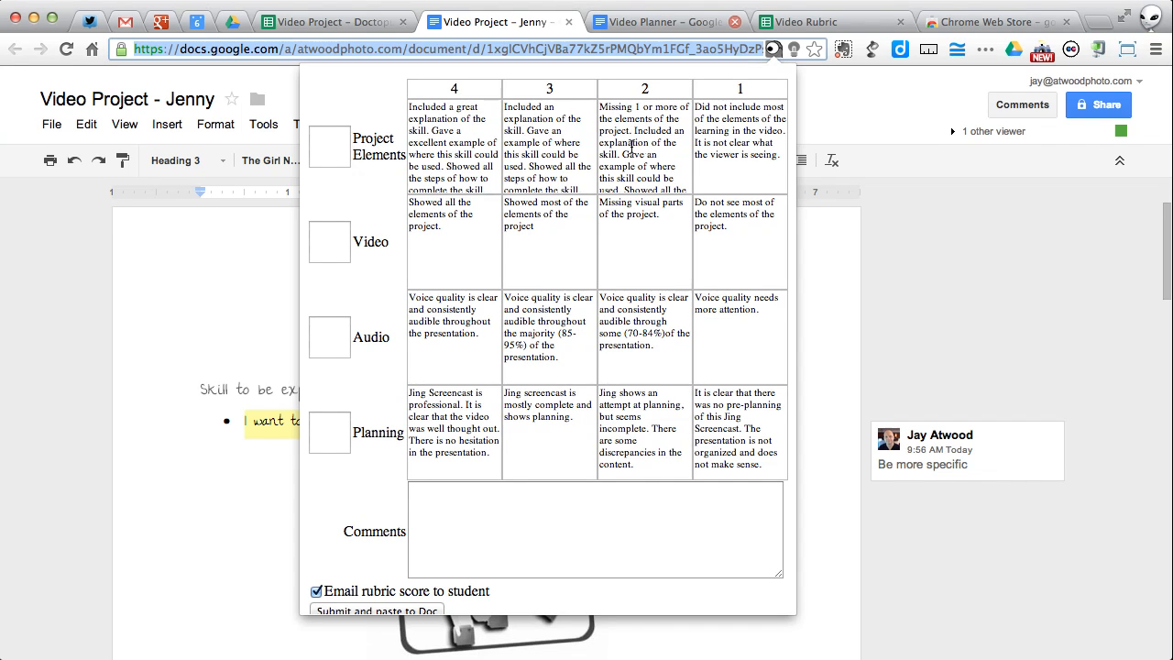
pyautogui.moveTo(659, 441)
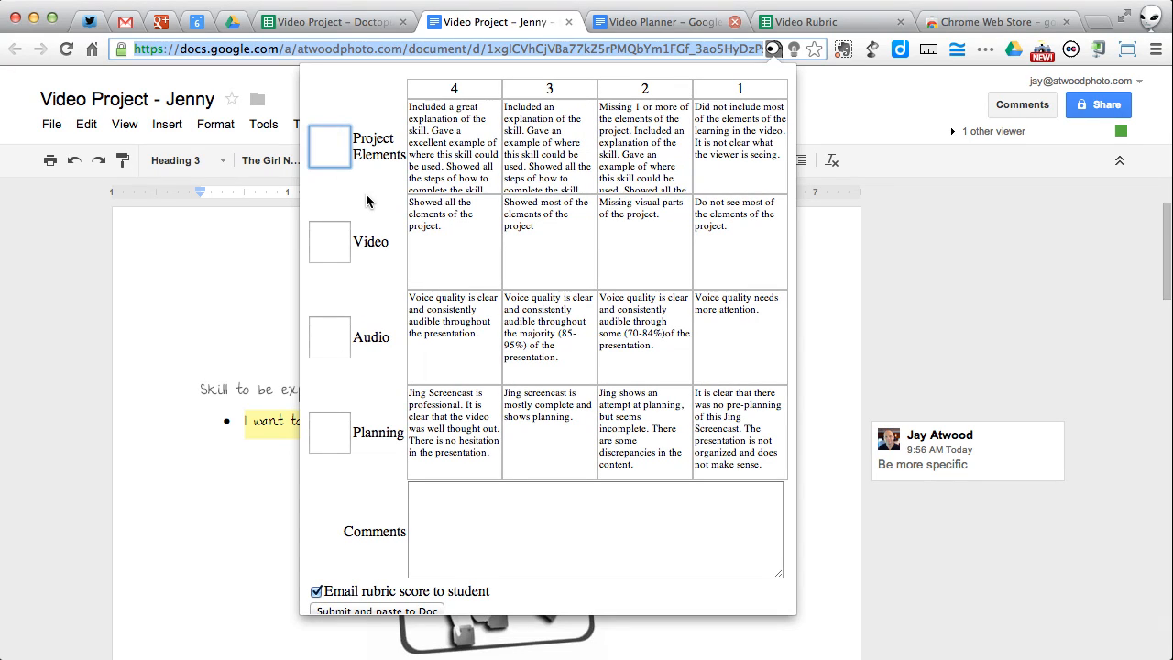
pyautogui.click(327, 146)
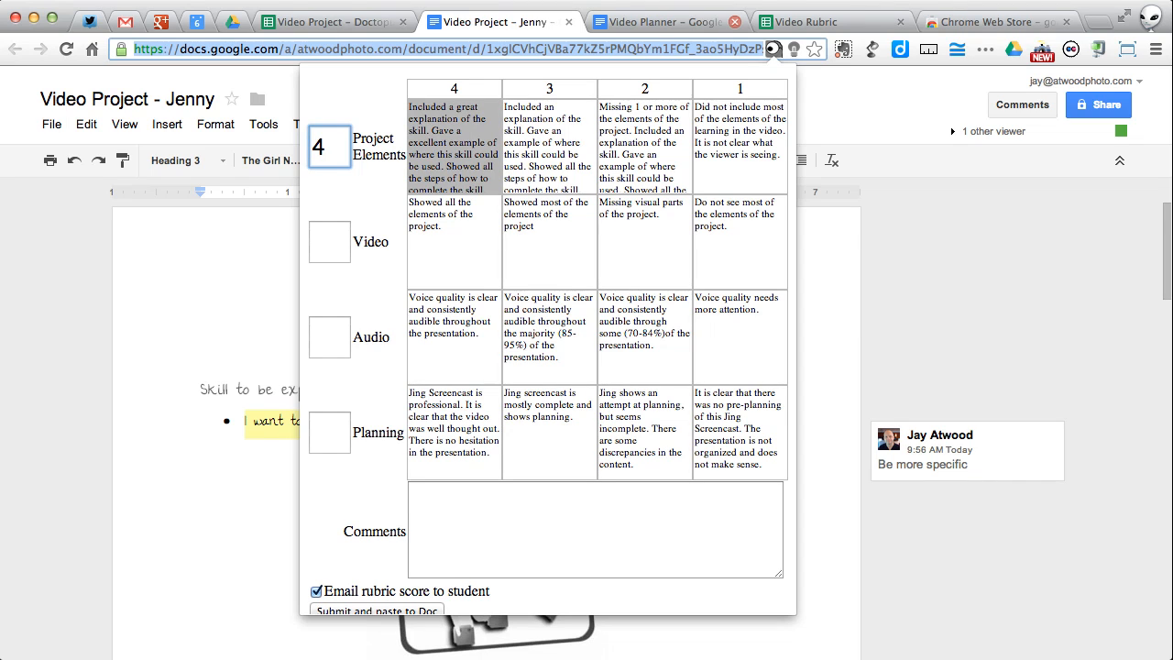
pyautogui.click(329, 242)
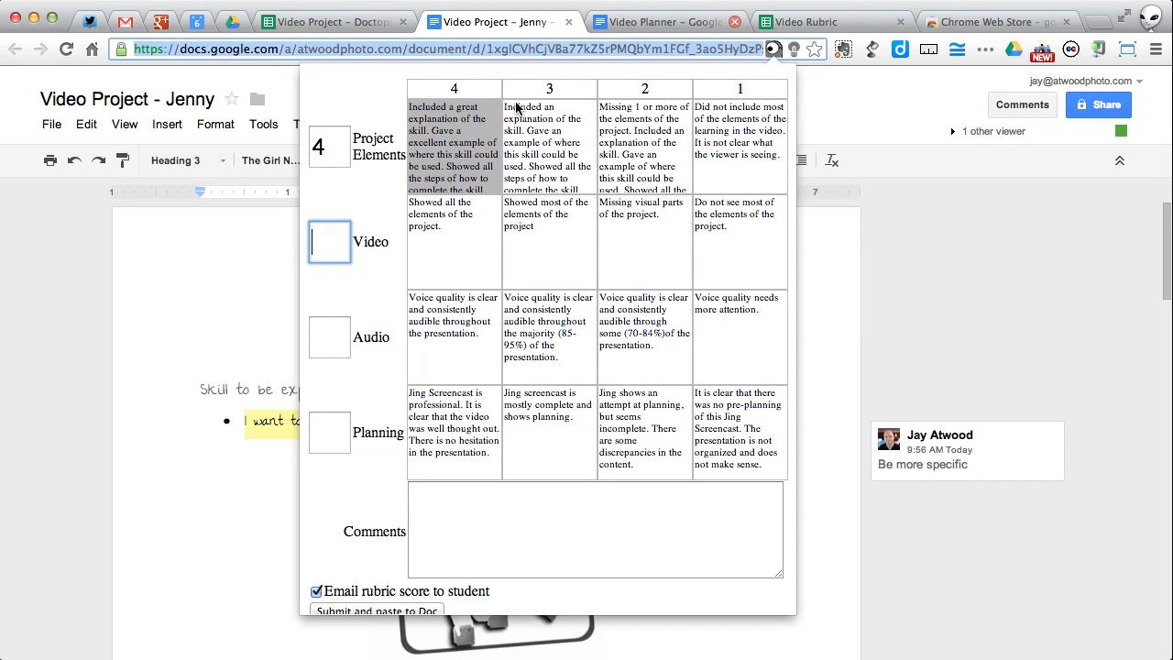
pyautogui.write('2')
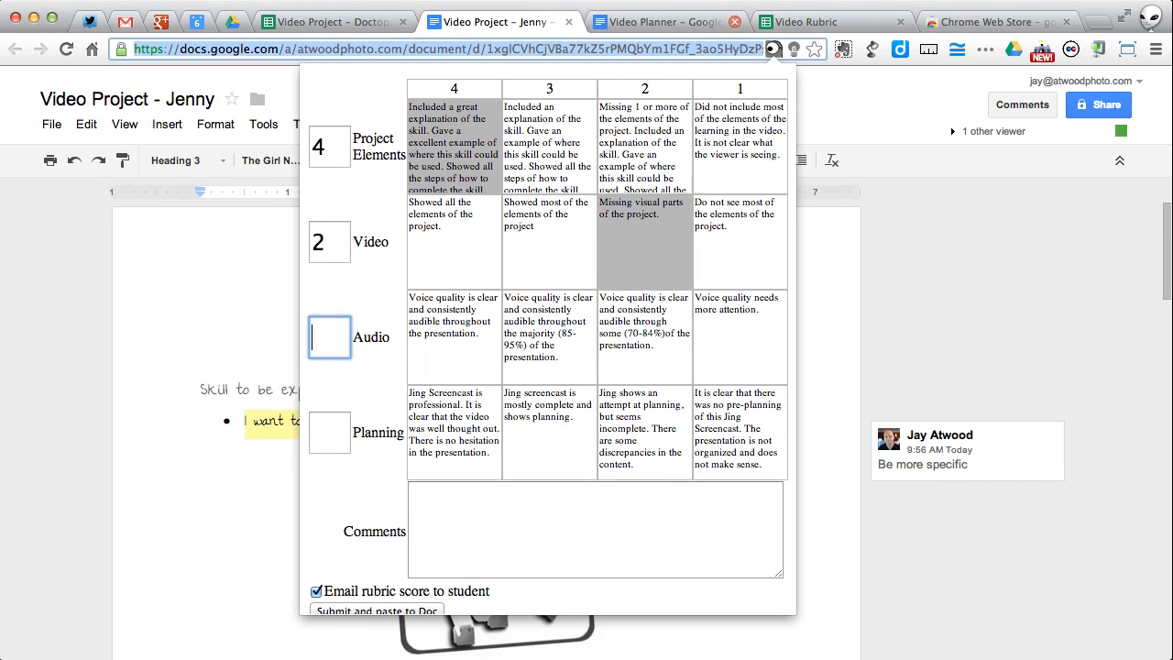
pyautogui.click(737, 323)
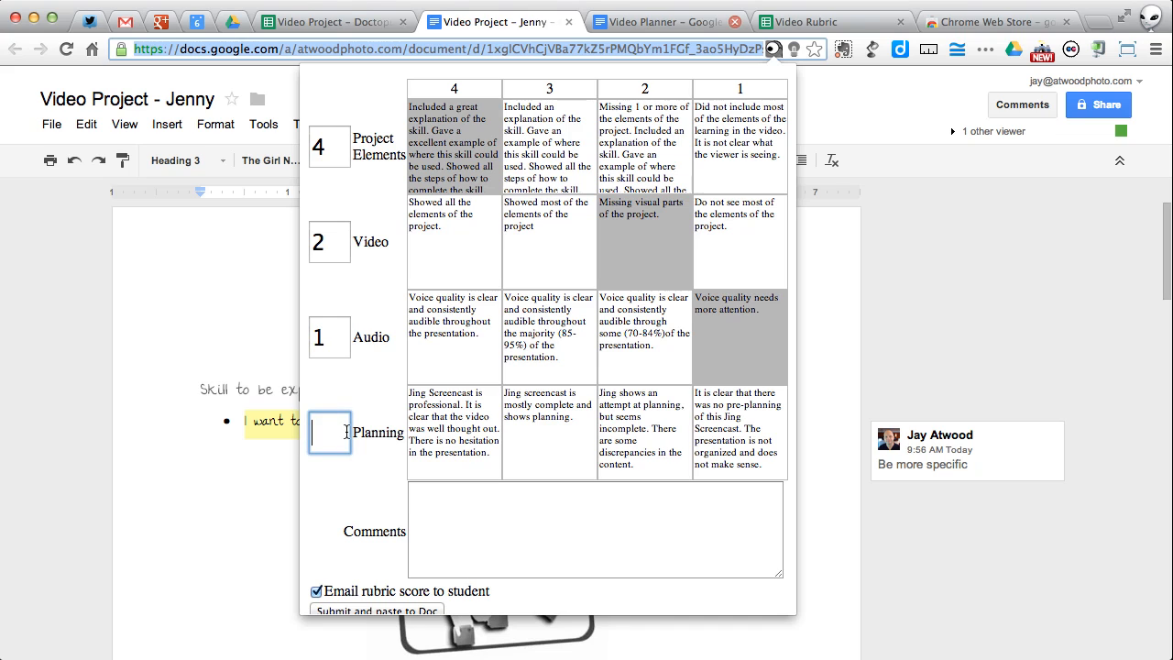
pyautogui.write('4')
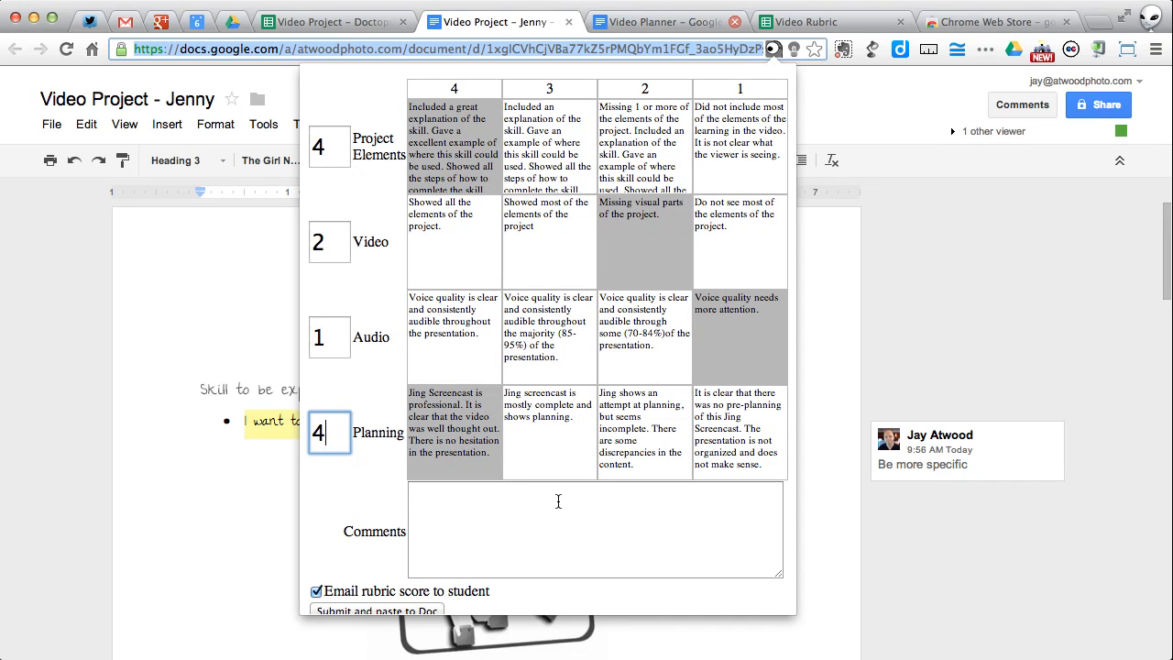
pyautogui.write('This is gre')
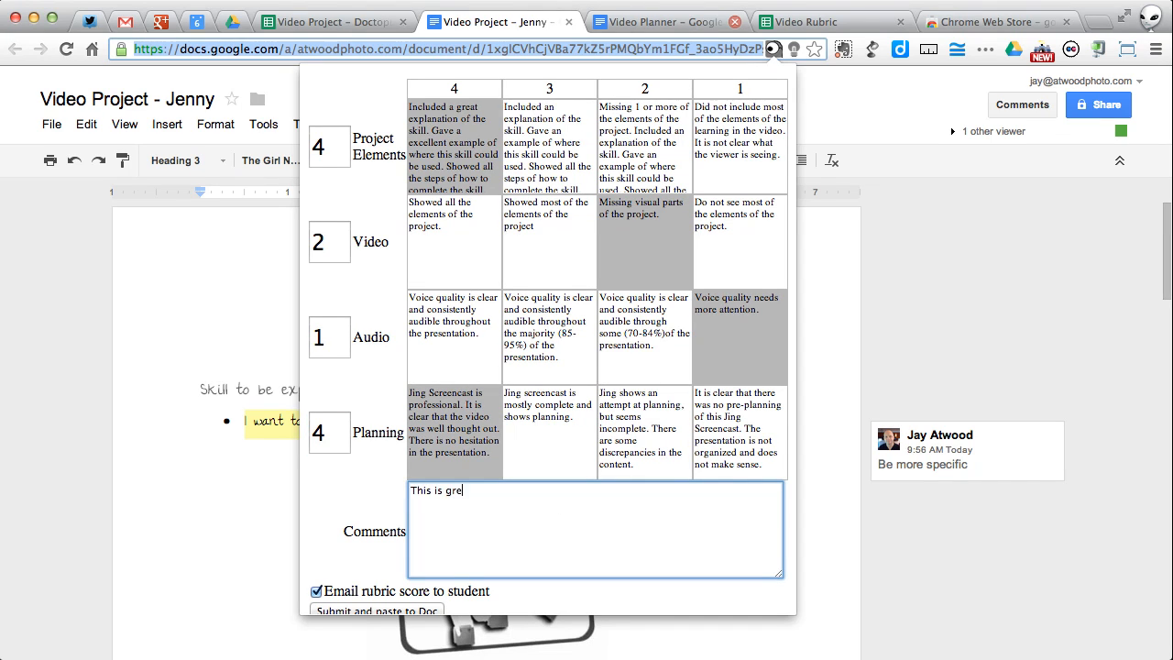
pyautogui.write('at work!!! Yo')
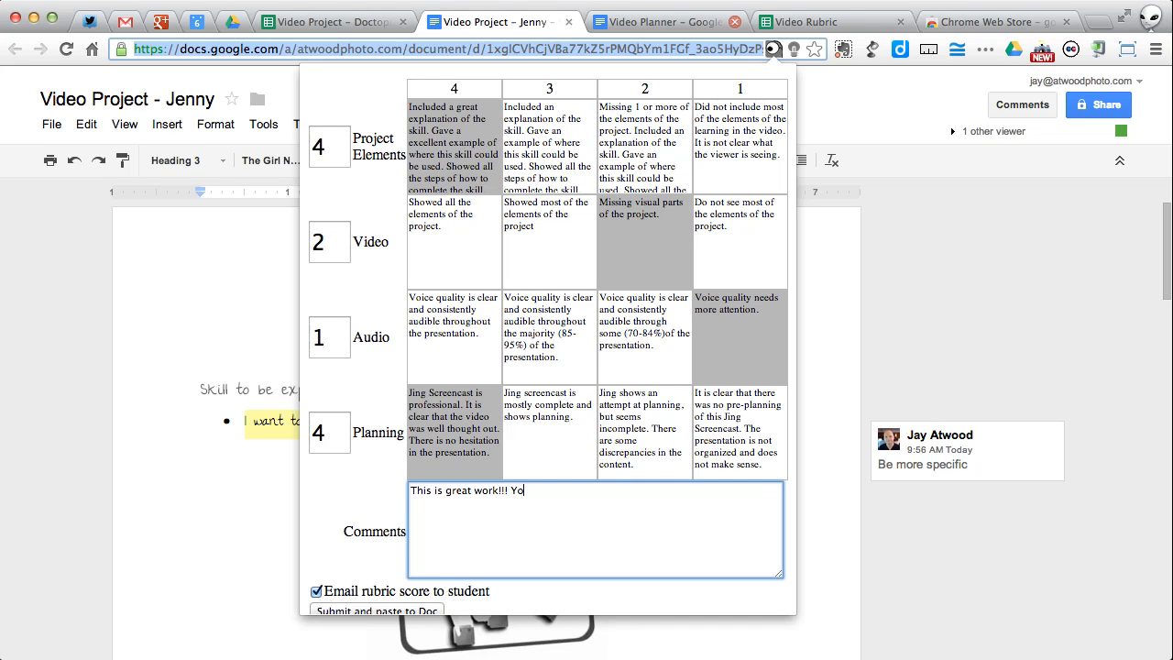
pyautogui.write('You are awesome!!!')
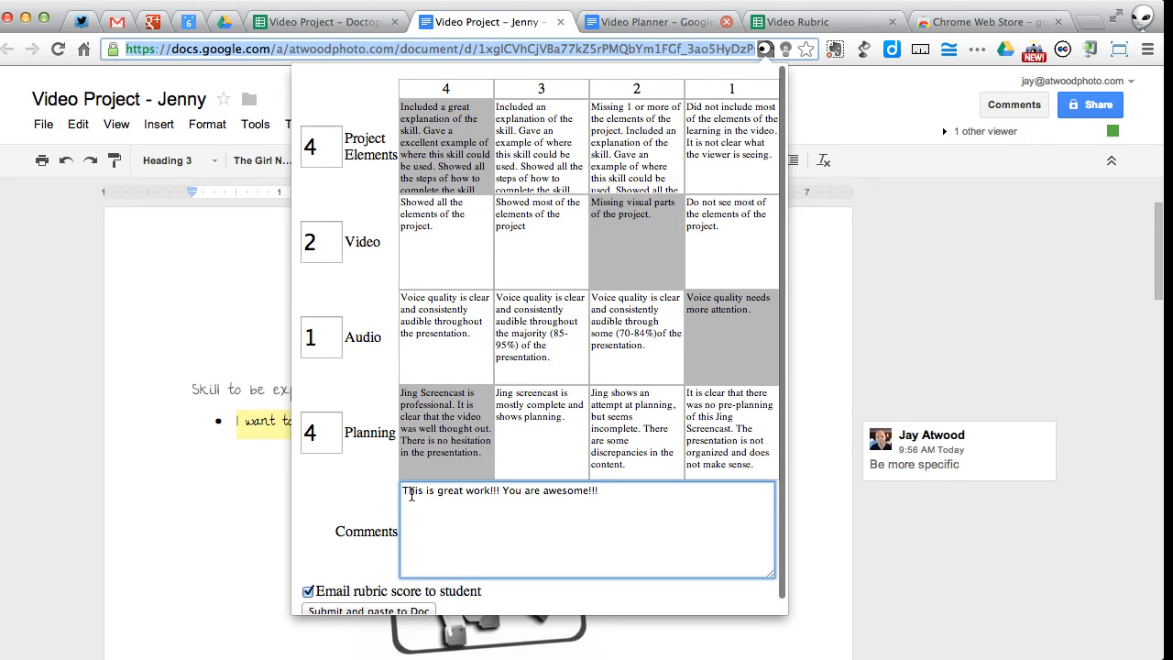
pyautogui.moveTo(864, 351)
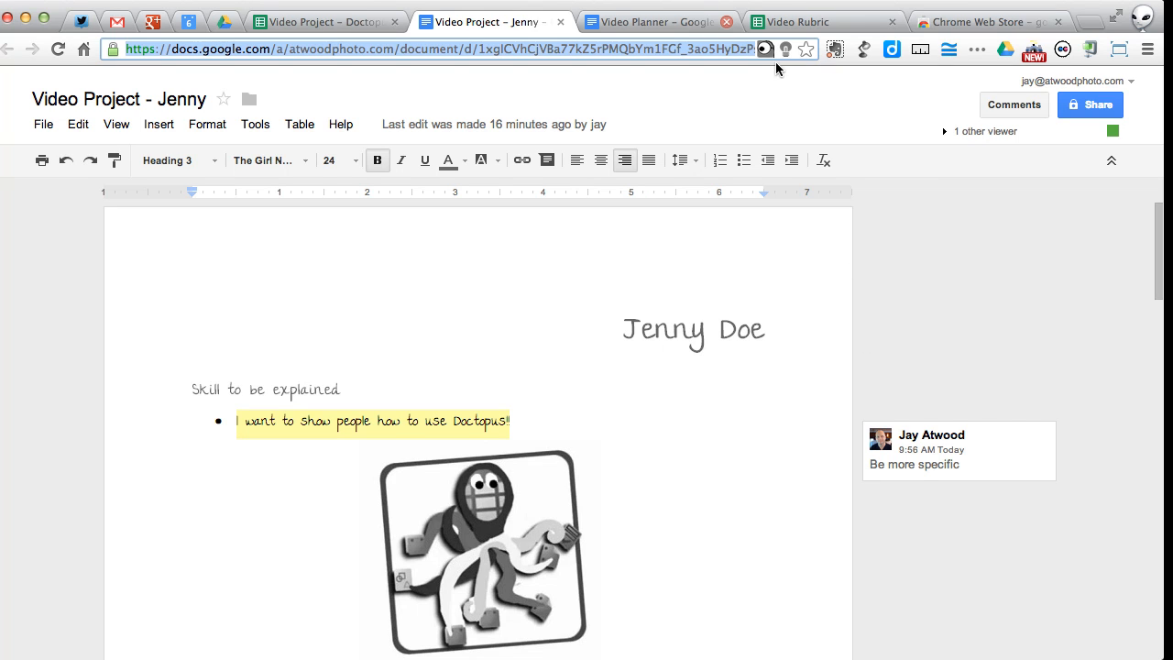
# Step: Score Jenny 4, 2, 1, 4 with comment 'You are awesome!!! Great work.' and submit
pyautogui.click(766, 44)
pyautogui.write('2')
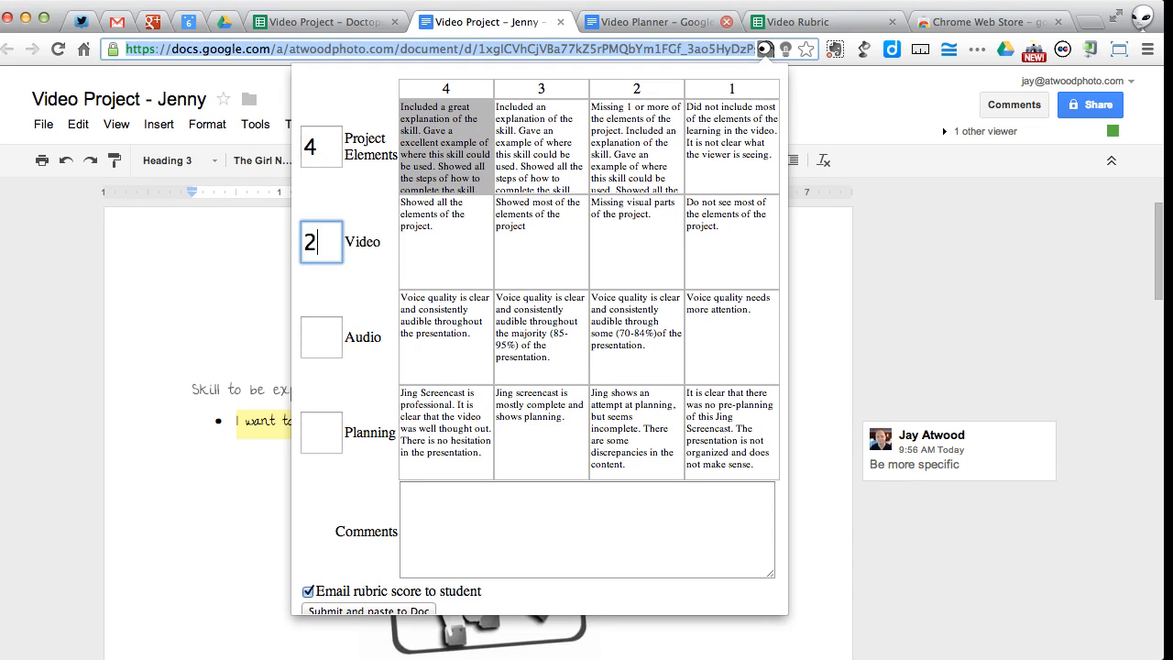
pyautogui.write('1')
pyautogui.click(322, 433)
pyautogui.write('4')
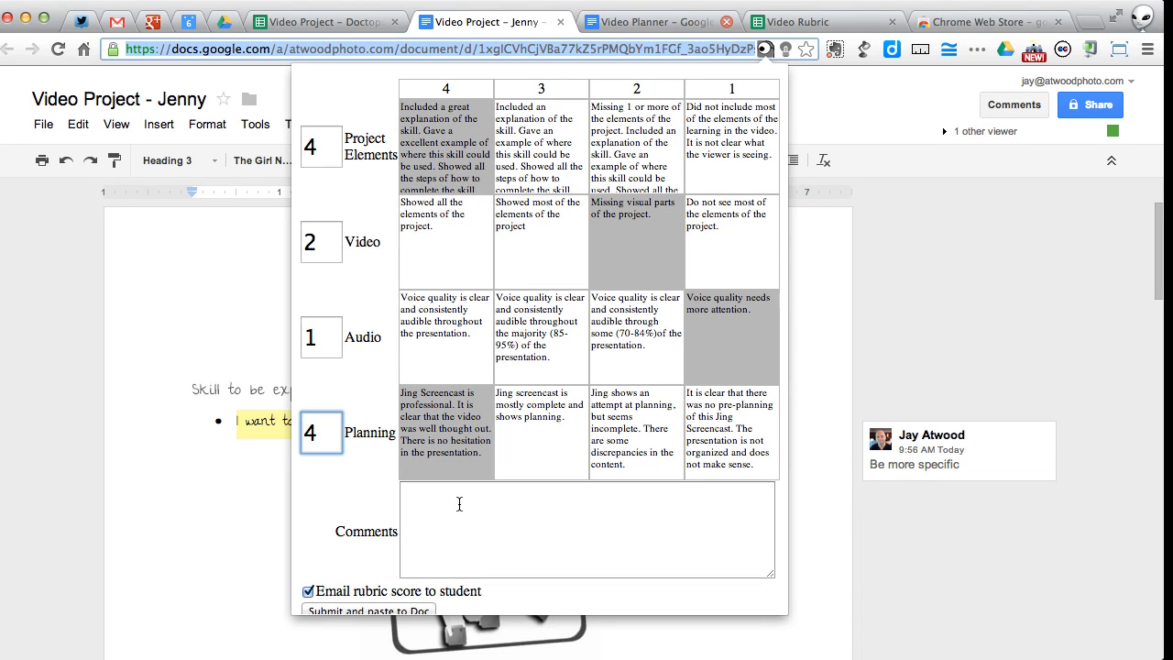
pyautogui.click(586, 530)
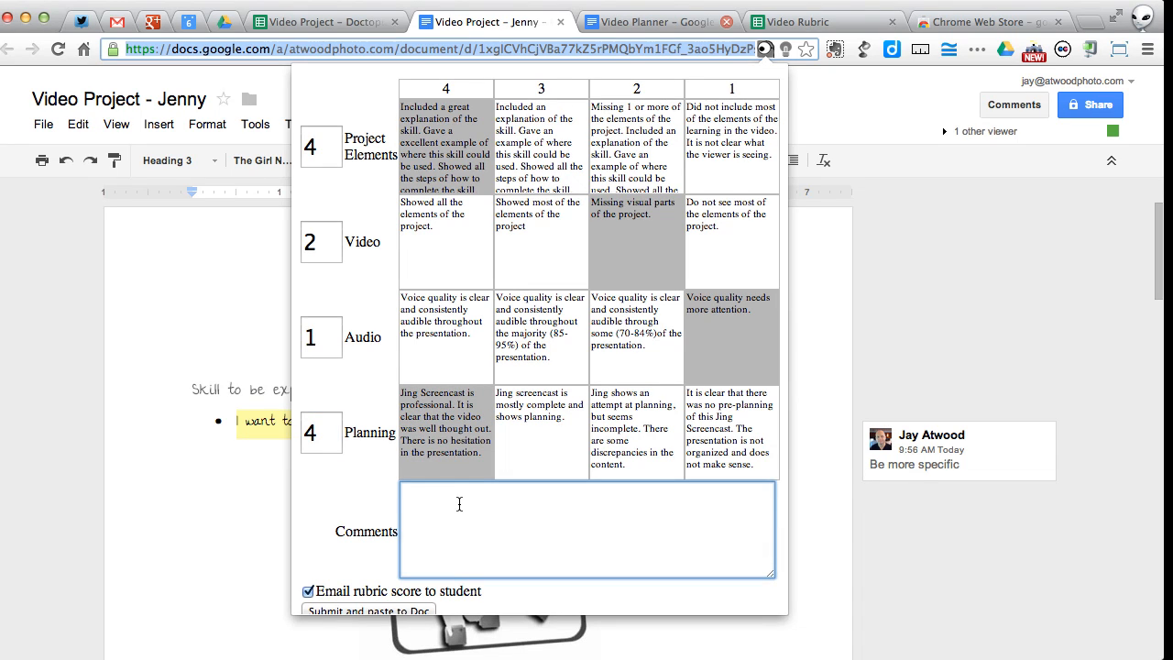
pyautogui.write('You are')
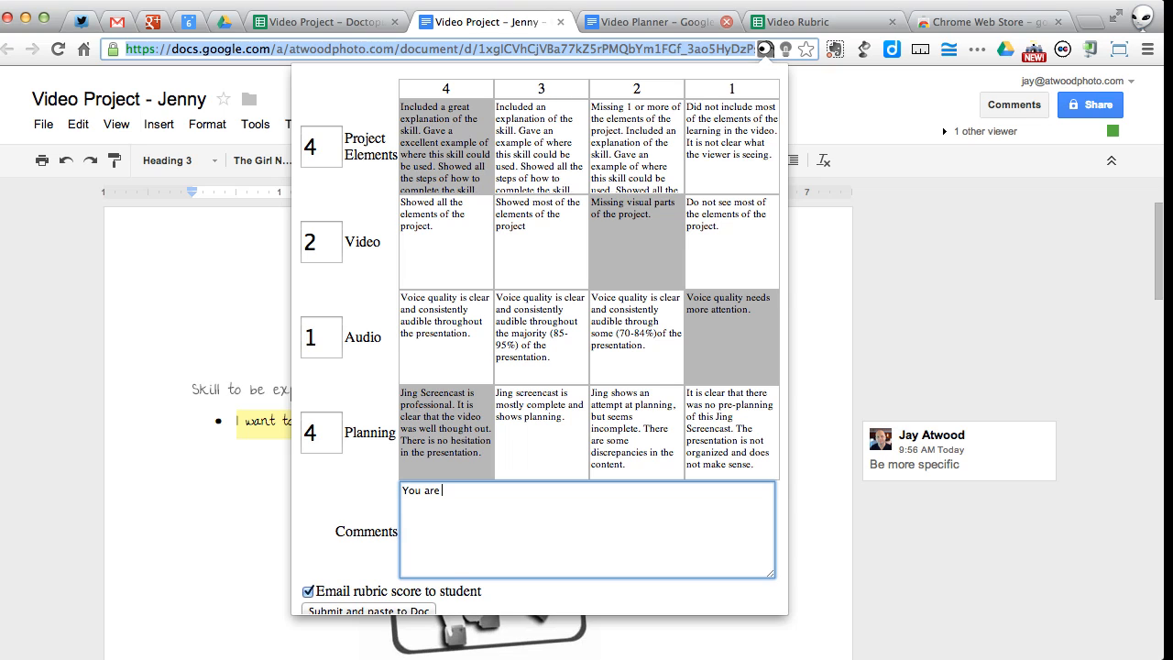
pyautogui.write('awesome!!! Great work. H')
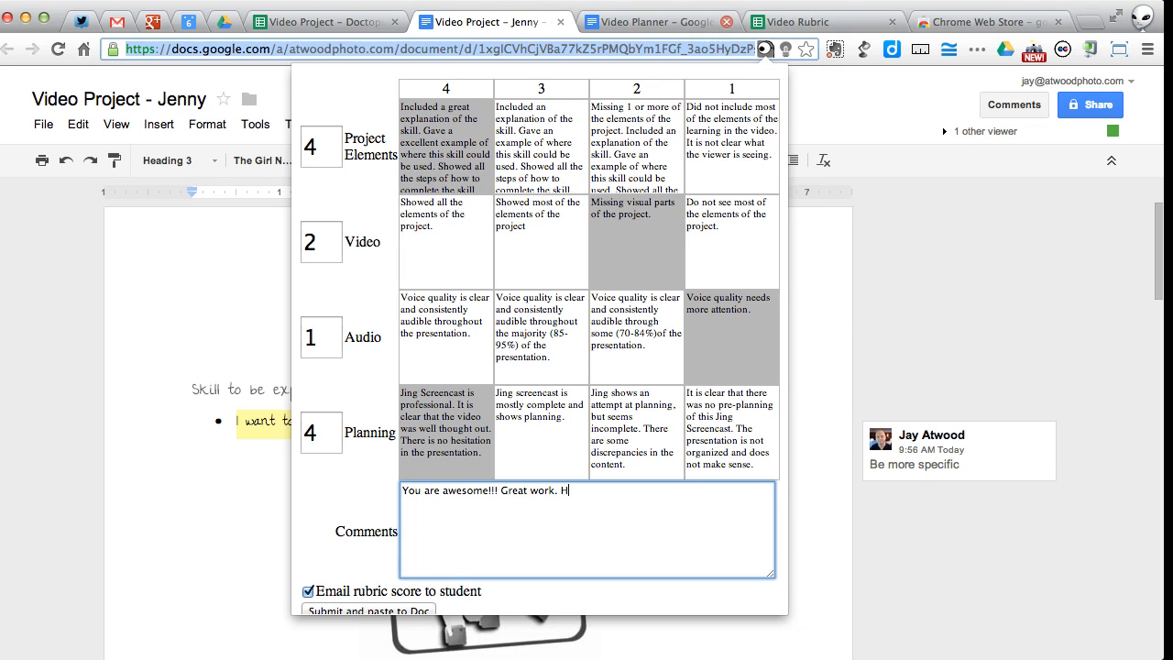
pyautogui.press('Backspace')
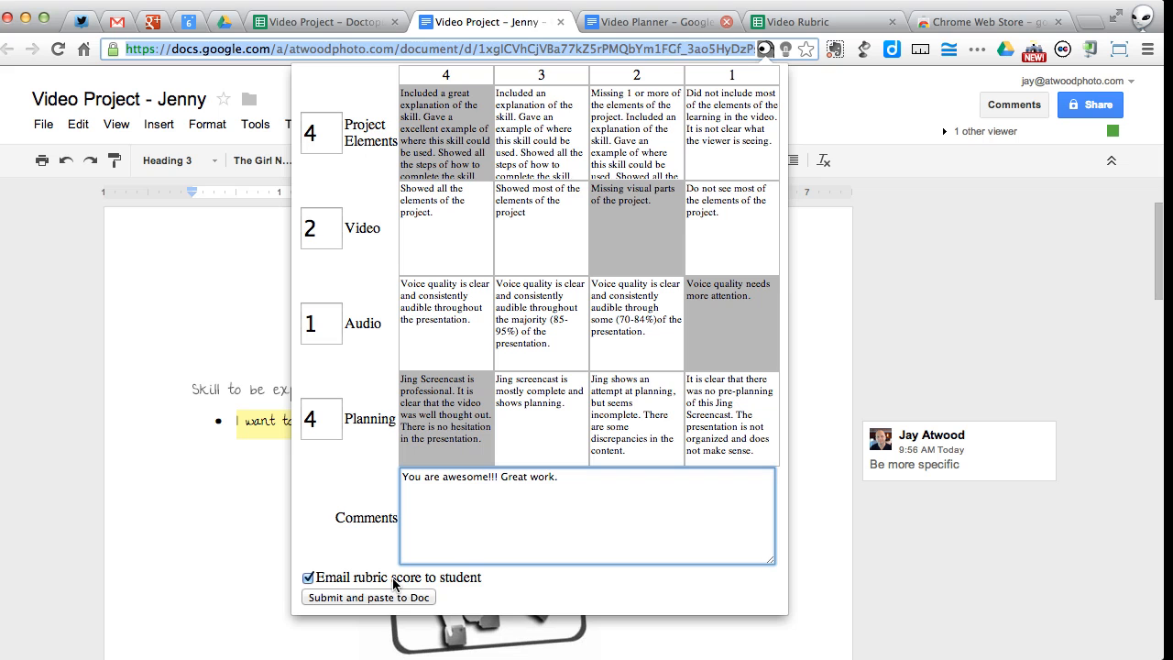
pyautogui.click(369, 598)
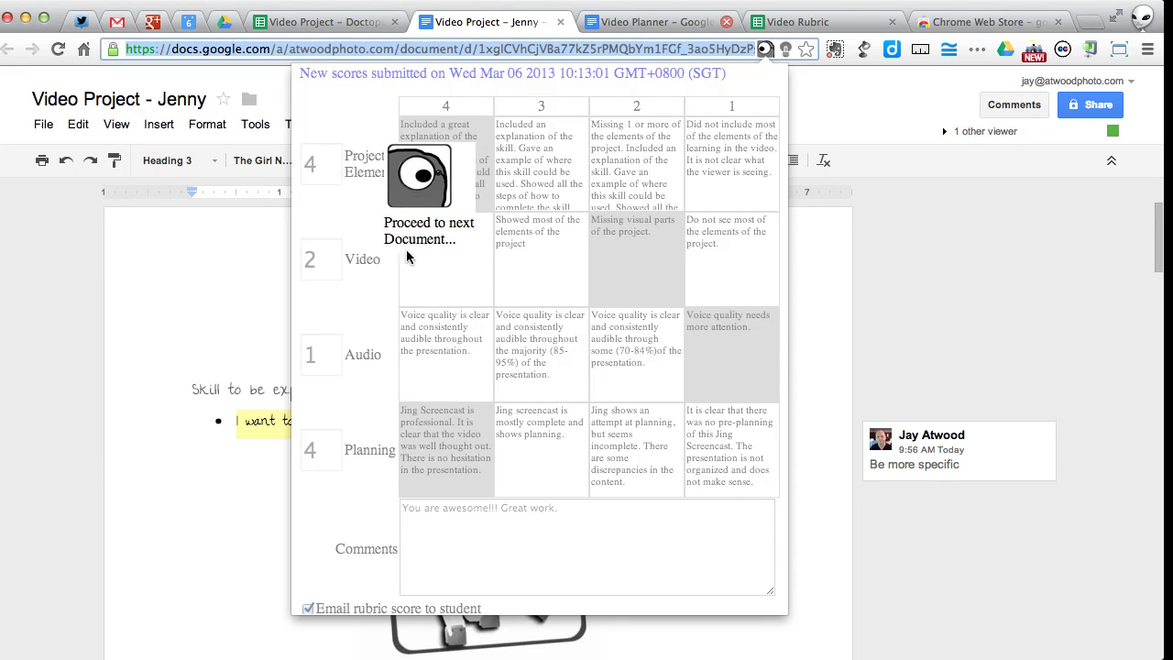
# Step: Close the Goobric notice and scroll through the pasted rubric table and teacher comment
pyautogui.click(428, 230)
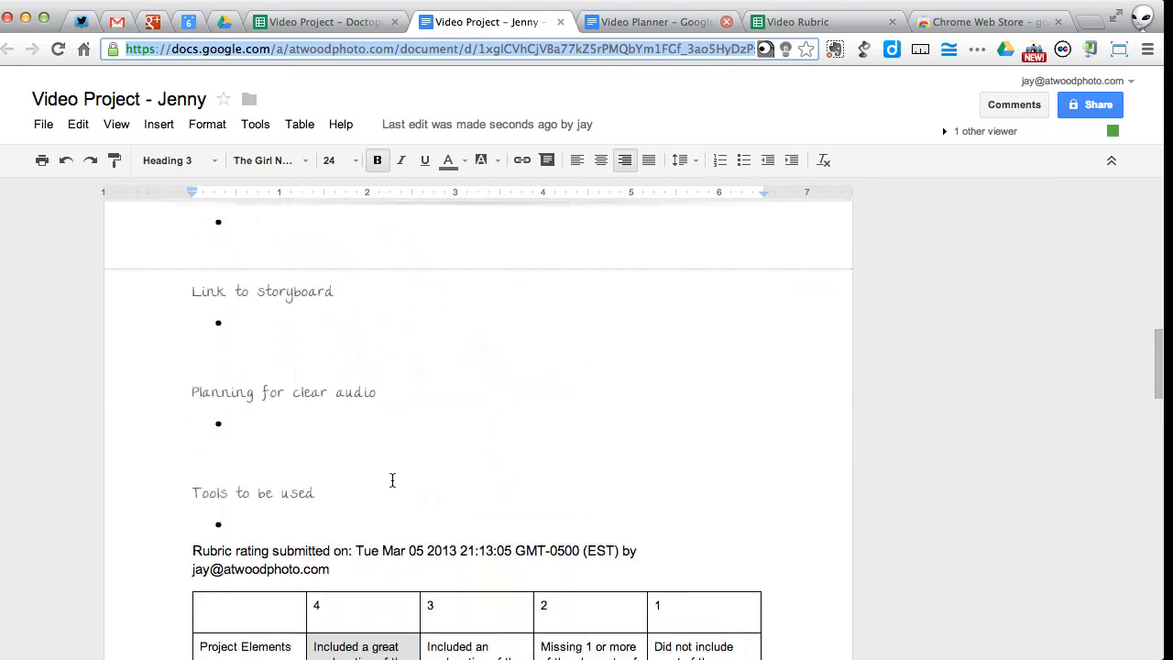
pyautogui.scroll(-3)
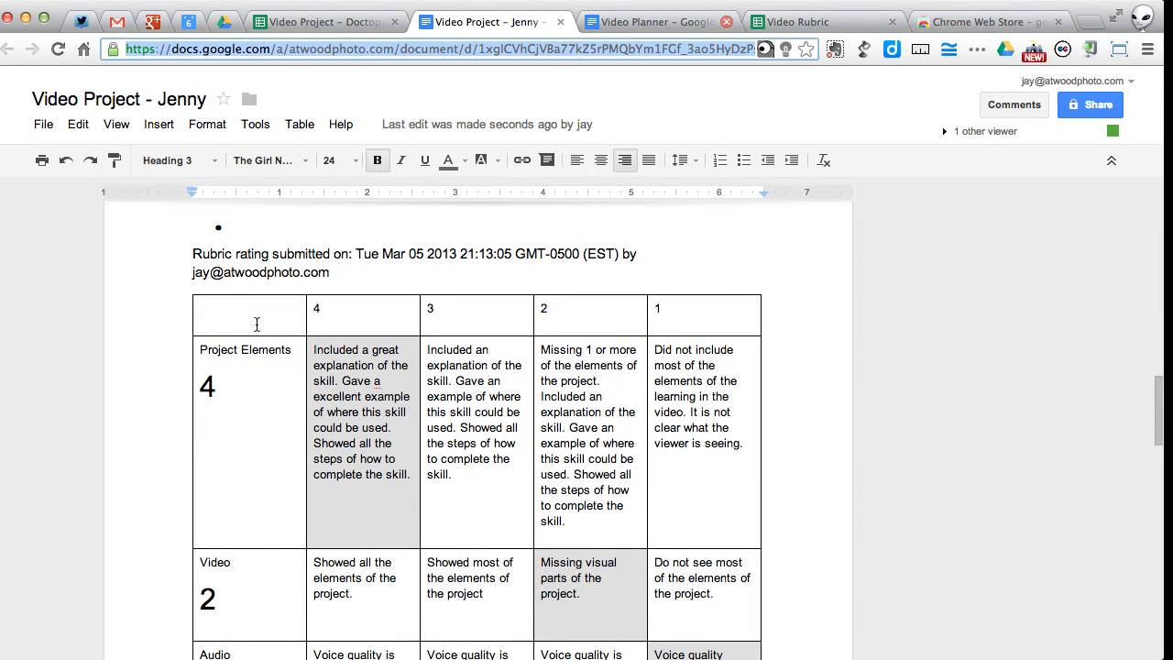
pyautogui.scroll(-3)
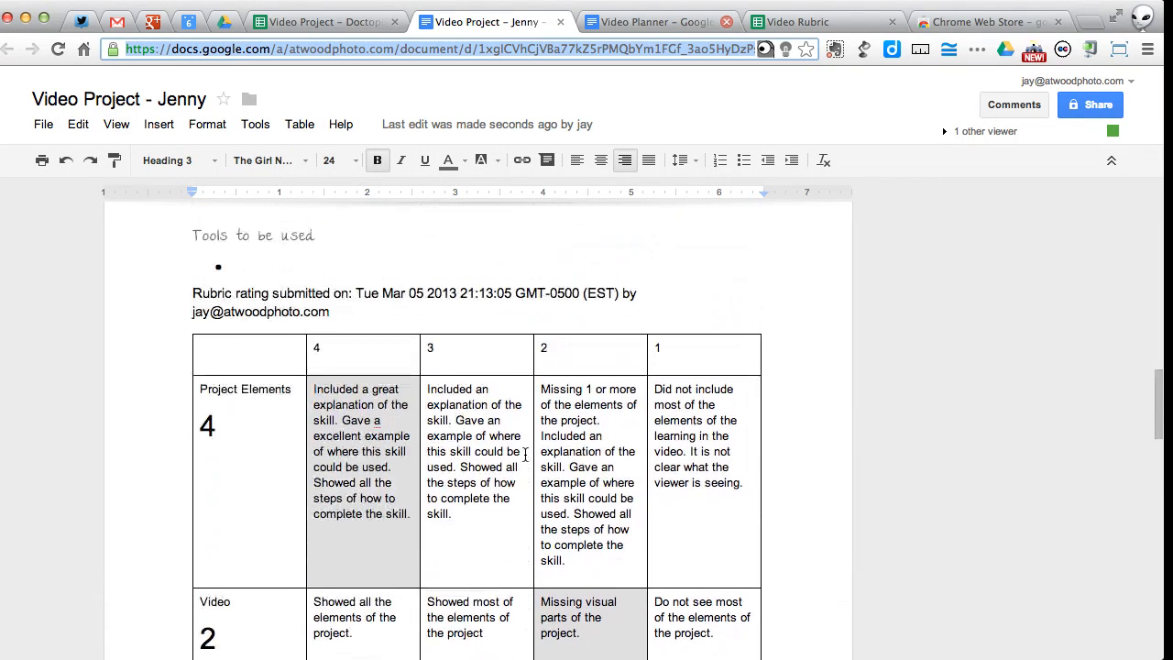
pyautogui.scroll(-3)
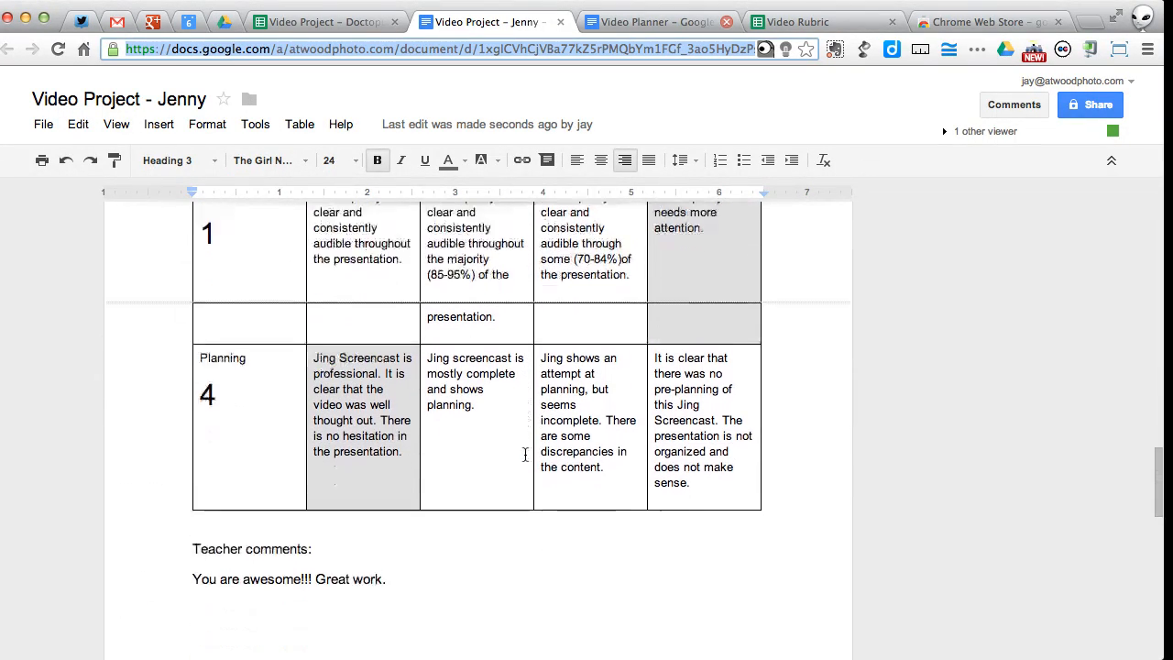
pyautogui.scroll(-3)
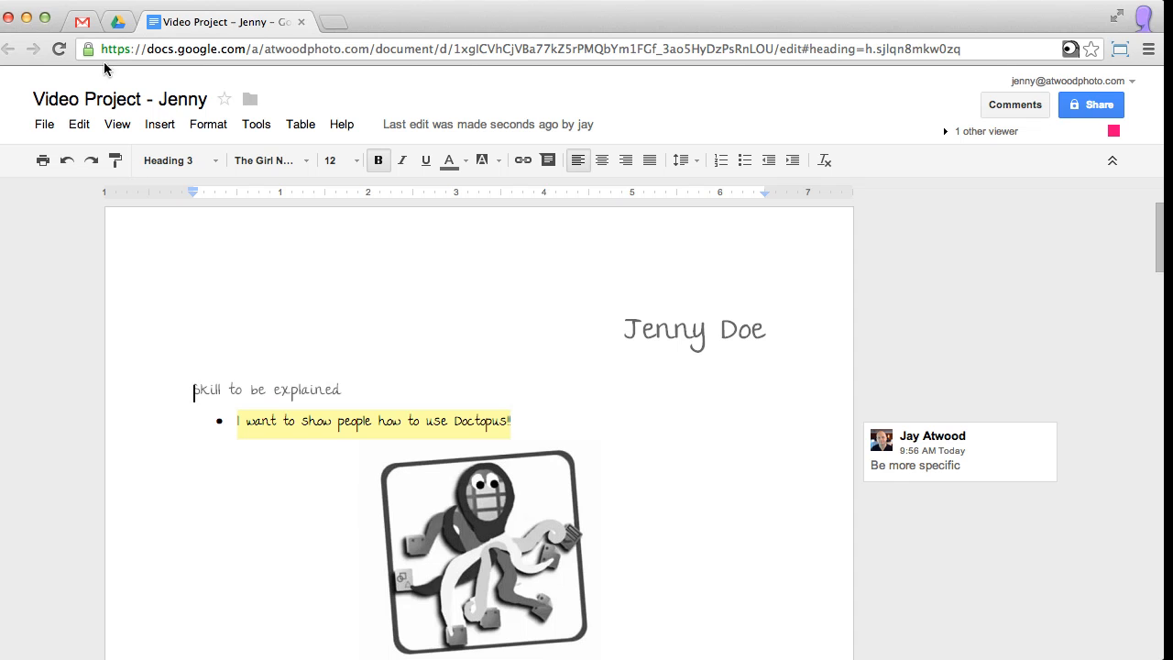
# Step: Read Jenny's Goobric rubric email, then scroll through the rubric pasted in her Video Project document
pyautogui.click(82, 25)
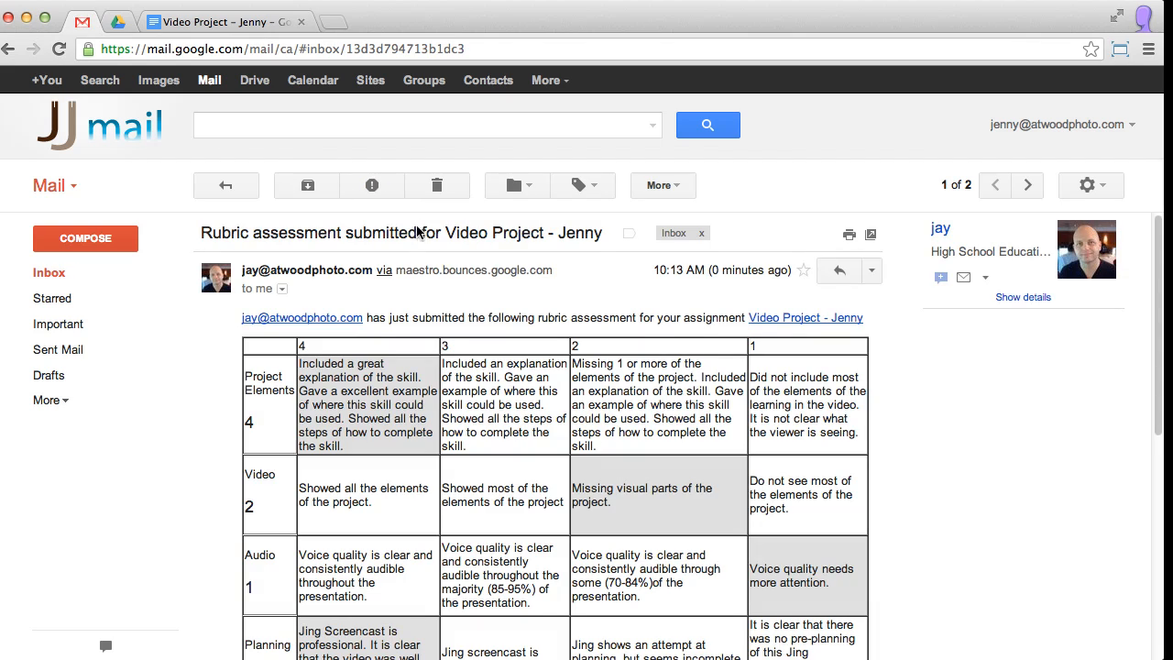
pyautogui.scroll(-3)
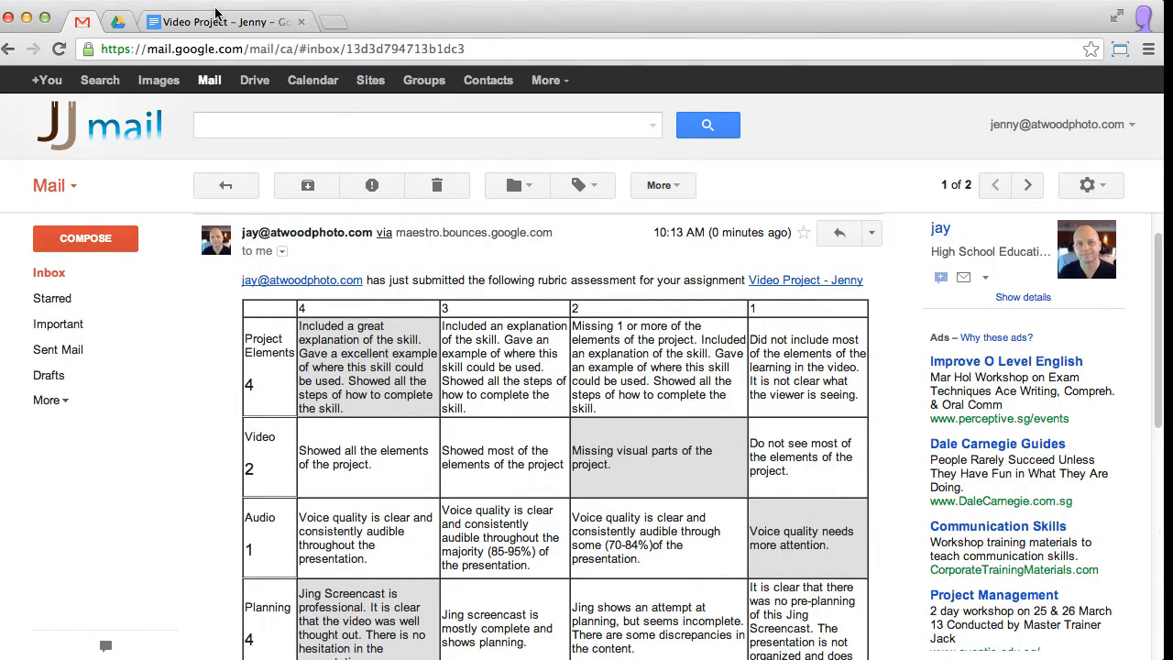
pyautogui.click(806, 279)
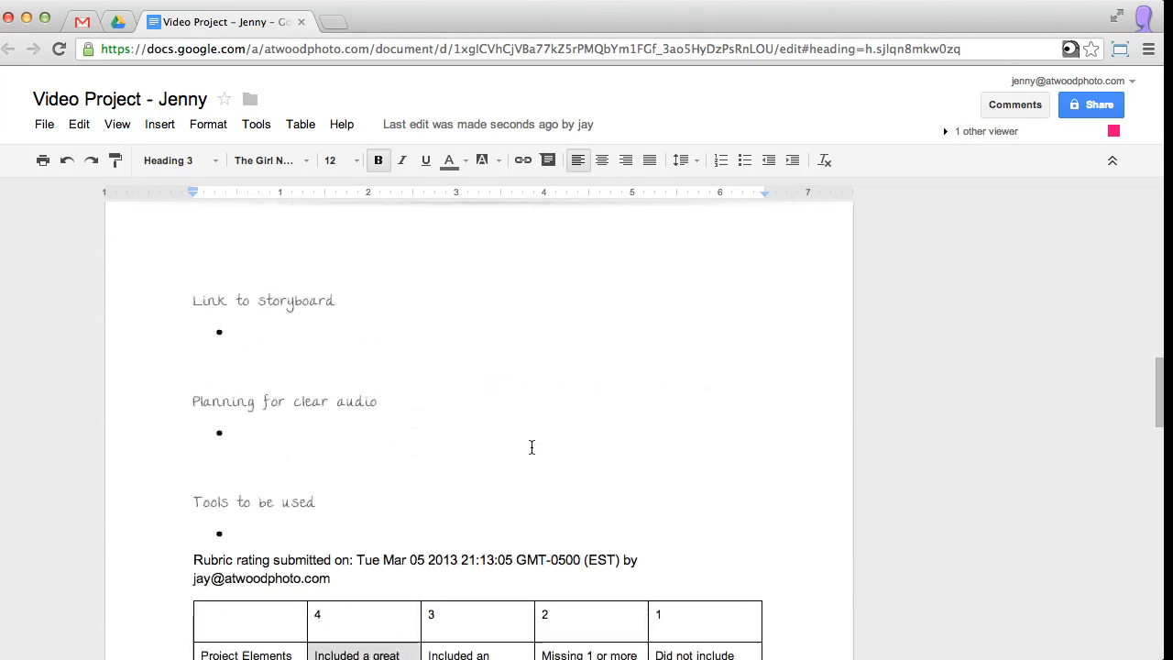
pyautogui.scroll(-3)
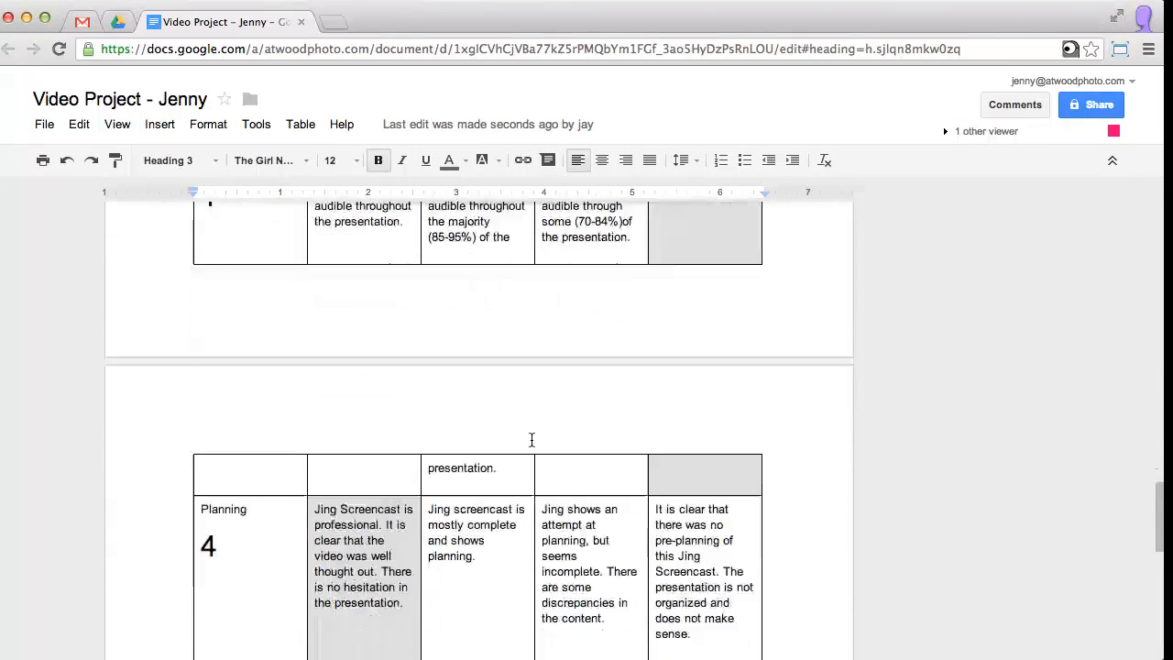
pyautogui.scroll(3)
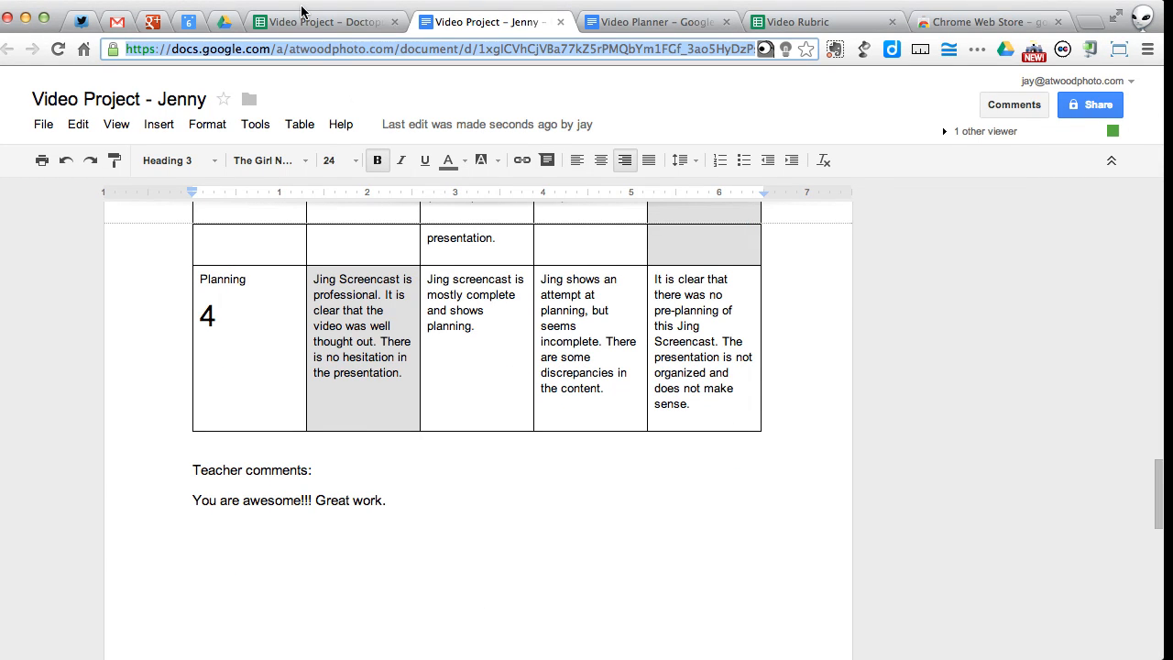
pyautogui.scroll(3)
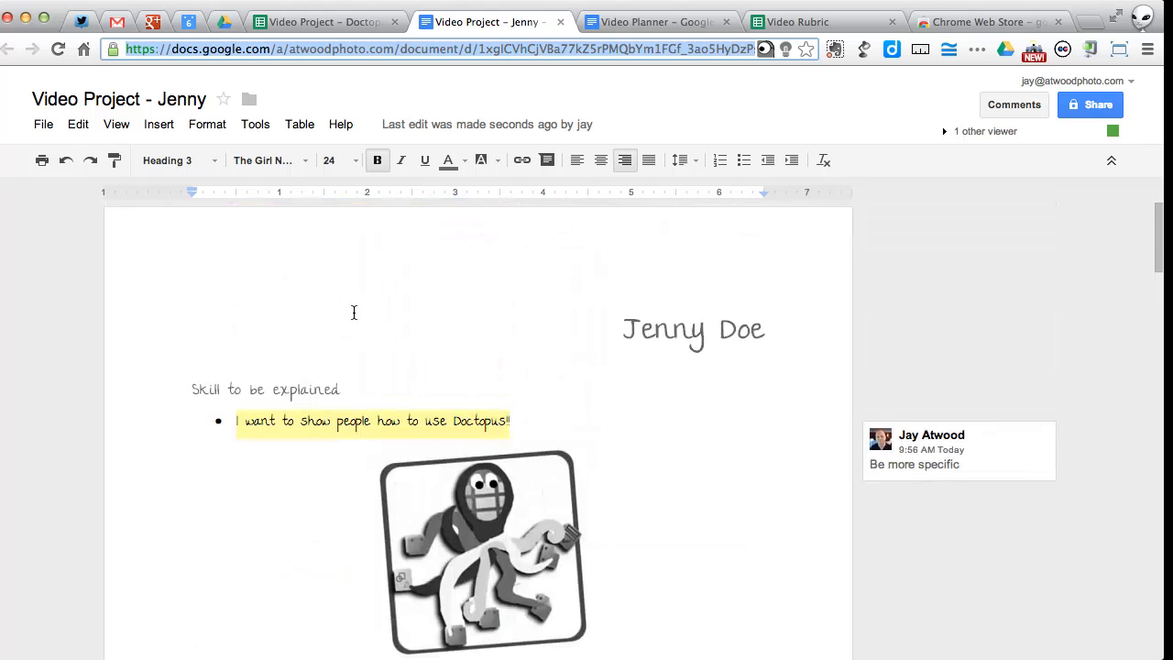
# Step: Check Jenny's roster row for scores 4, 2, 1, 4, the comment, count 1, and the rubricScores entry
pyautogui.click(326, 21)
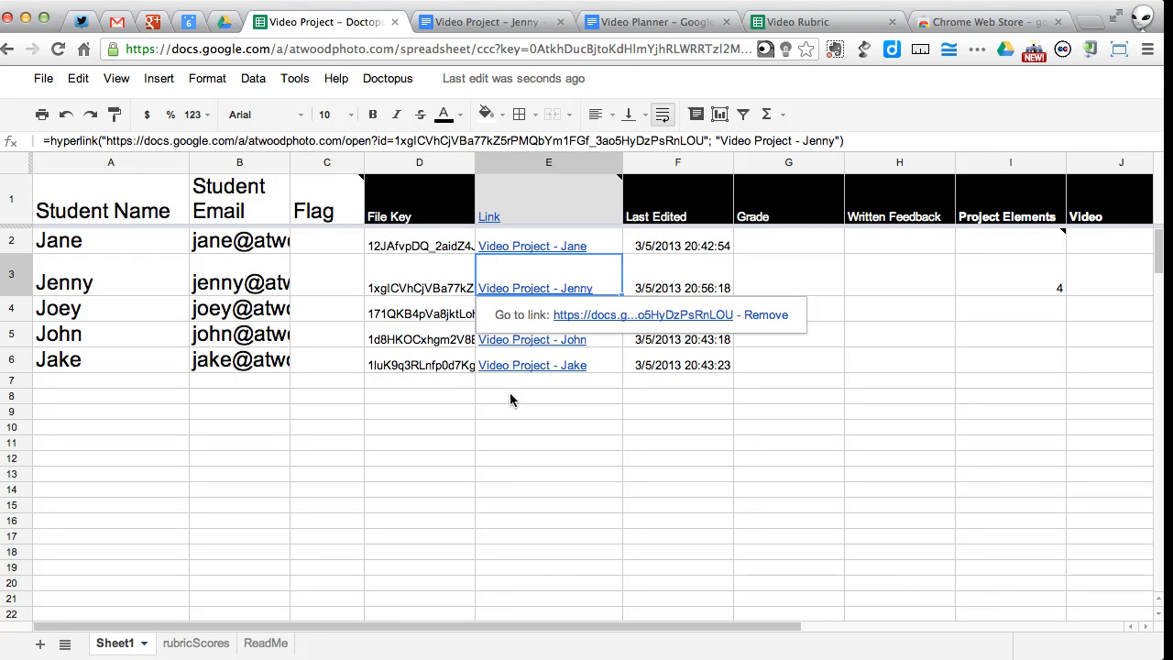
pyautogui.click(1010, 284)
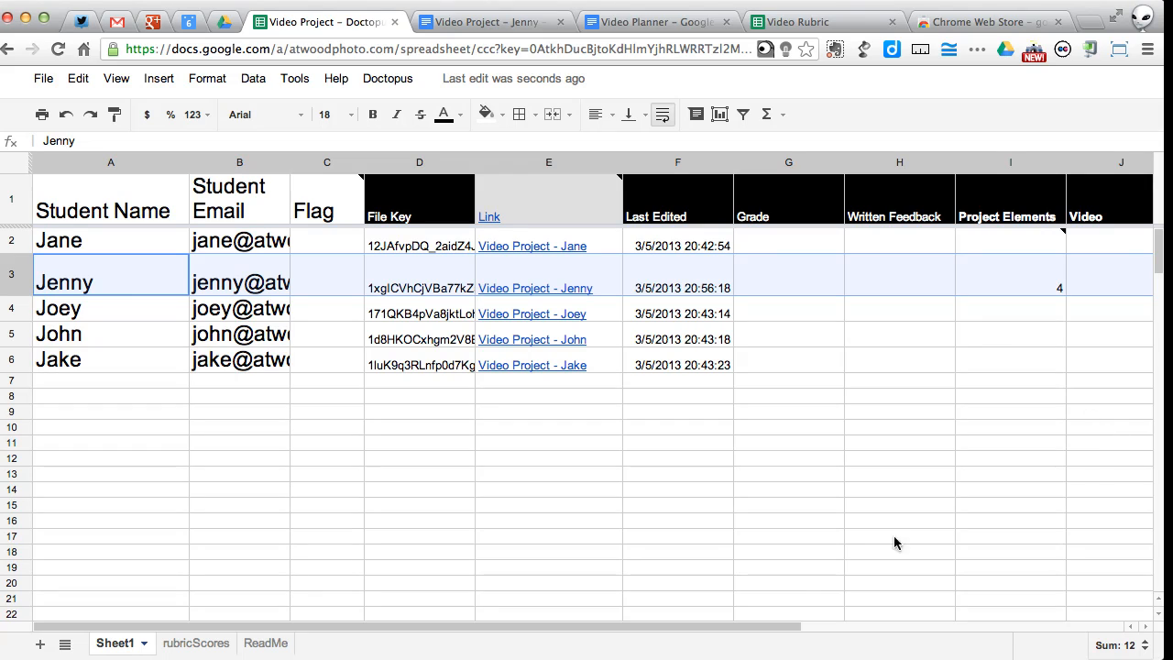
pyautogui.hscroll(3)
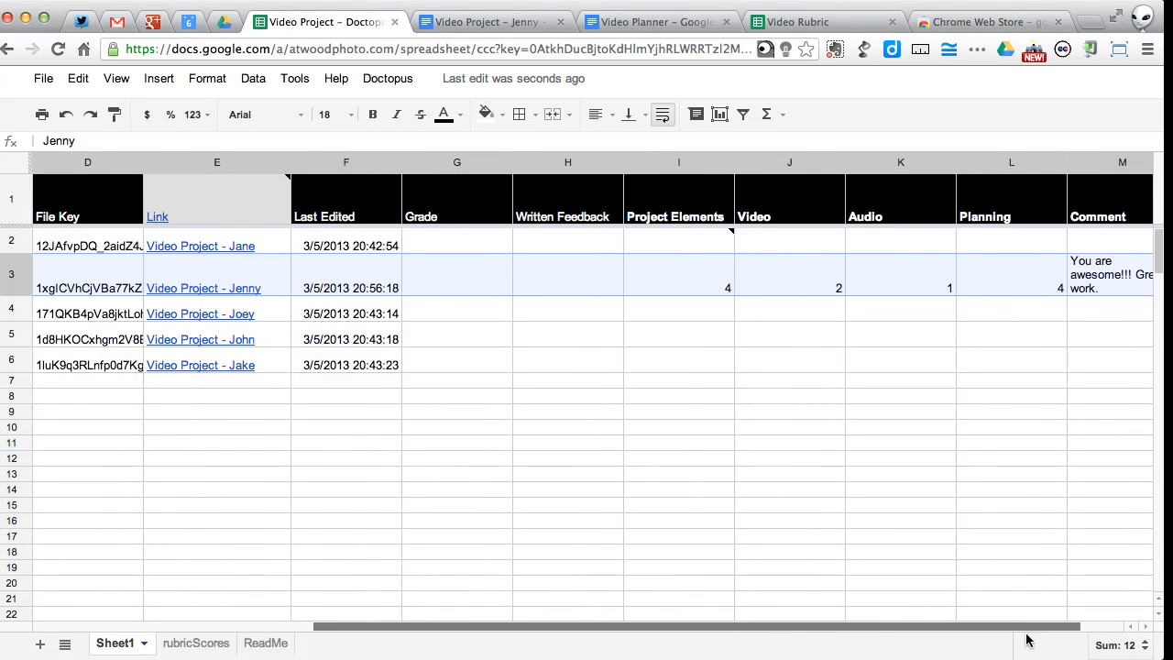
pyautogui.hscroll(3)
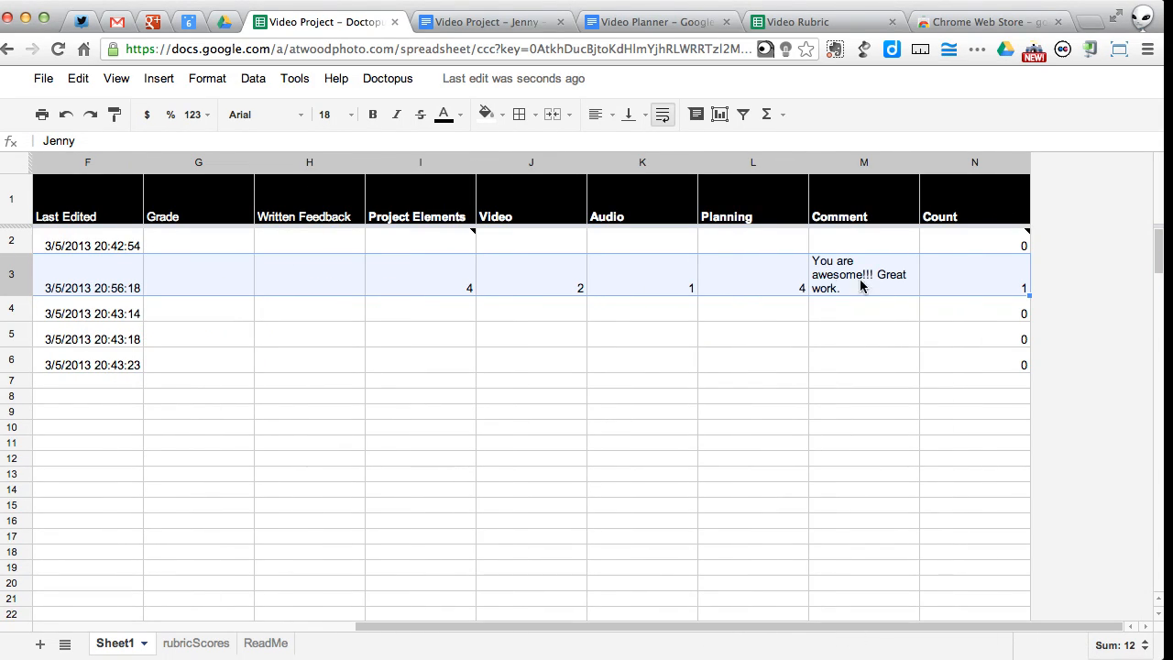
pyautogui.click(193, 642)
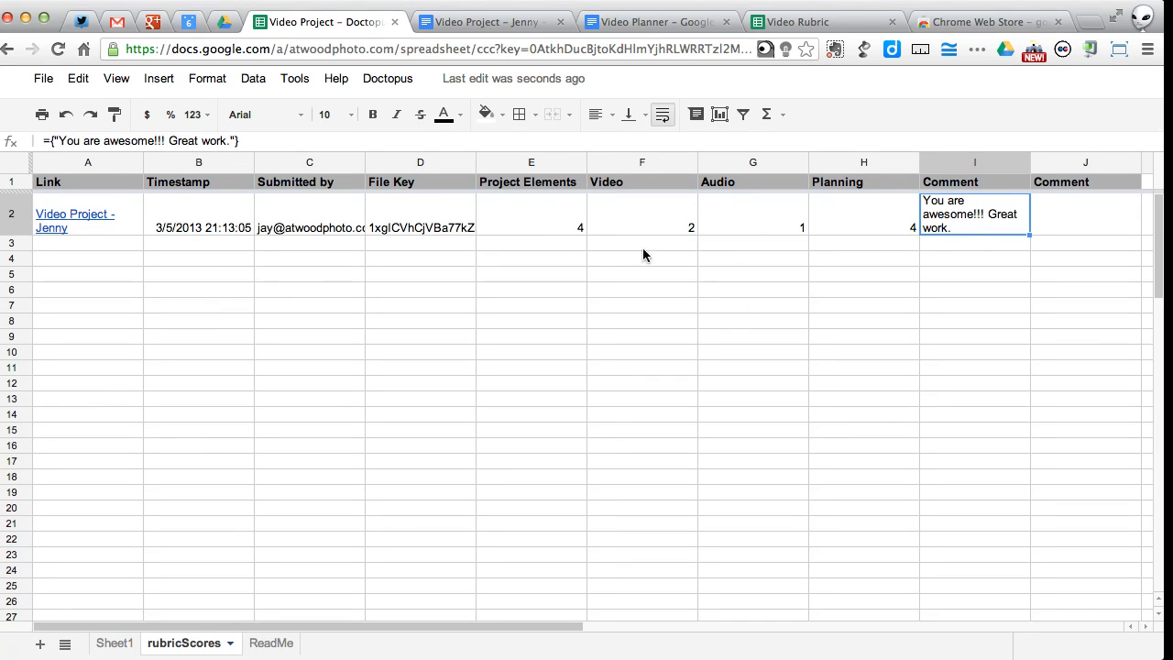
pyautogui.moveTo(243, 341)
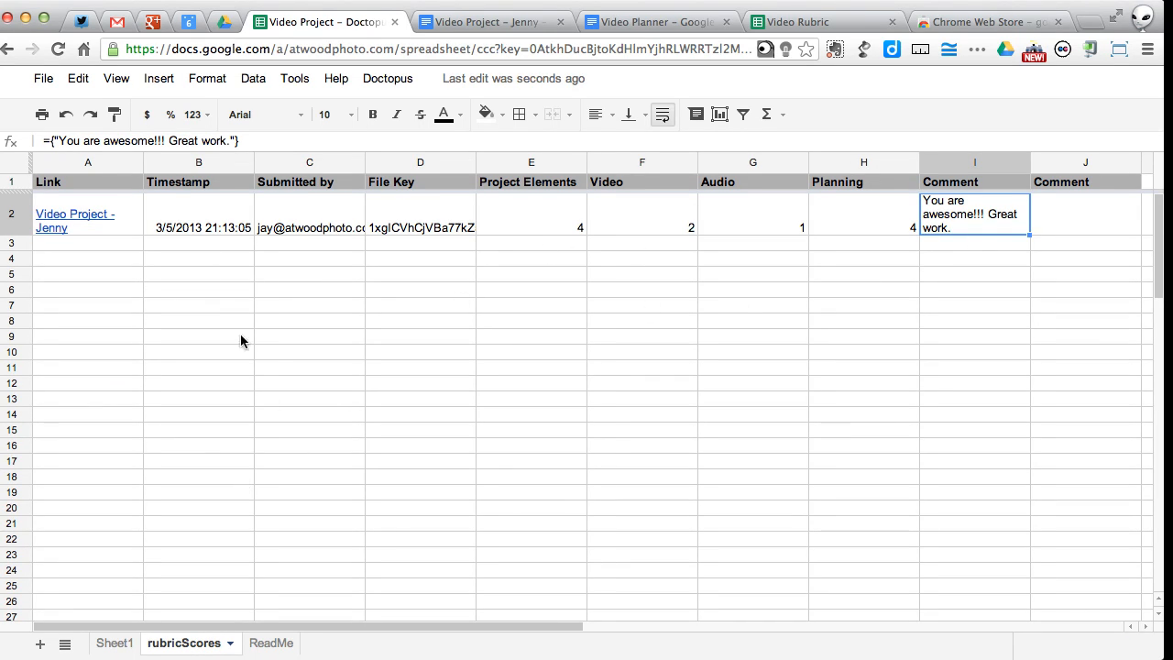
pyautogui.click(114, 642)
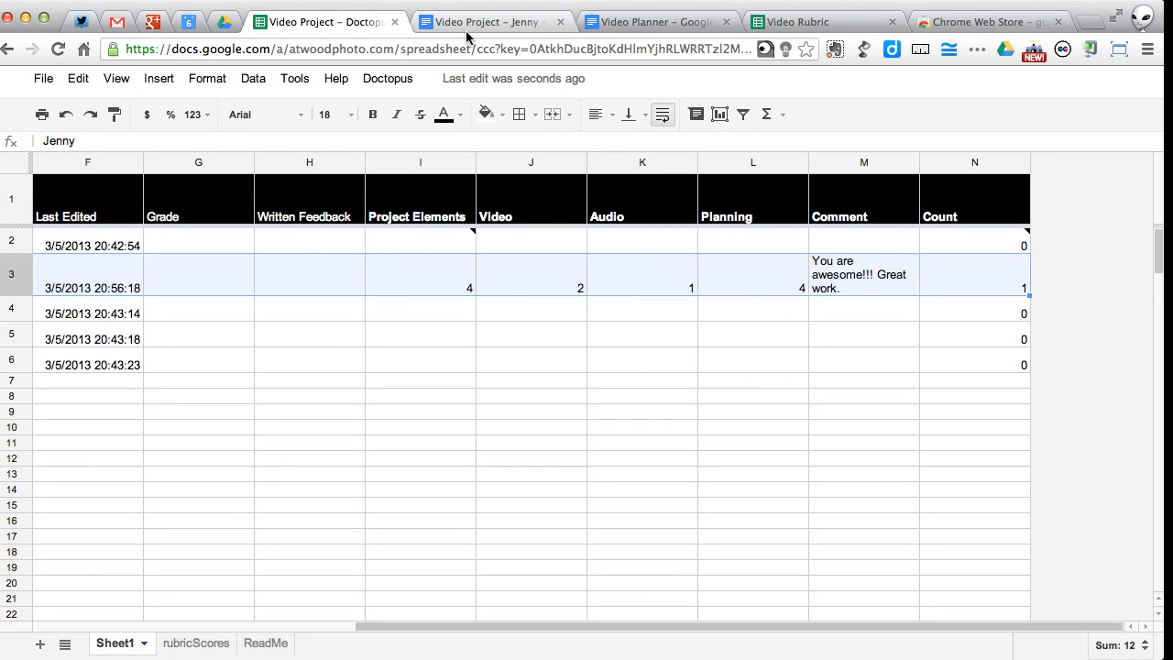
# Step: Submit a second Goobric rating for Jenny's document and view the new pasted rubric scored 4, 3, 4
pyautogui.click(483, 21)
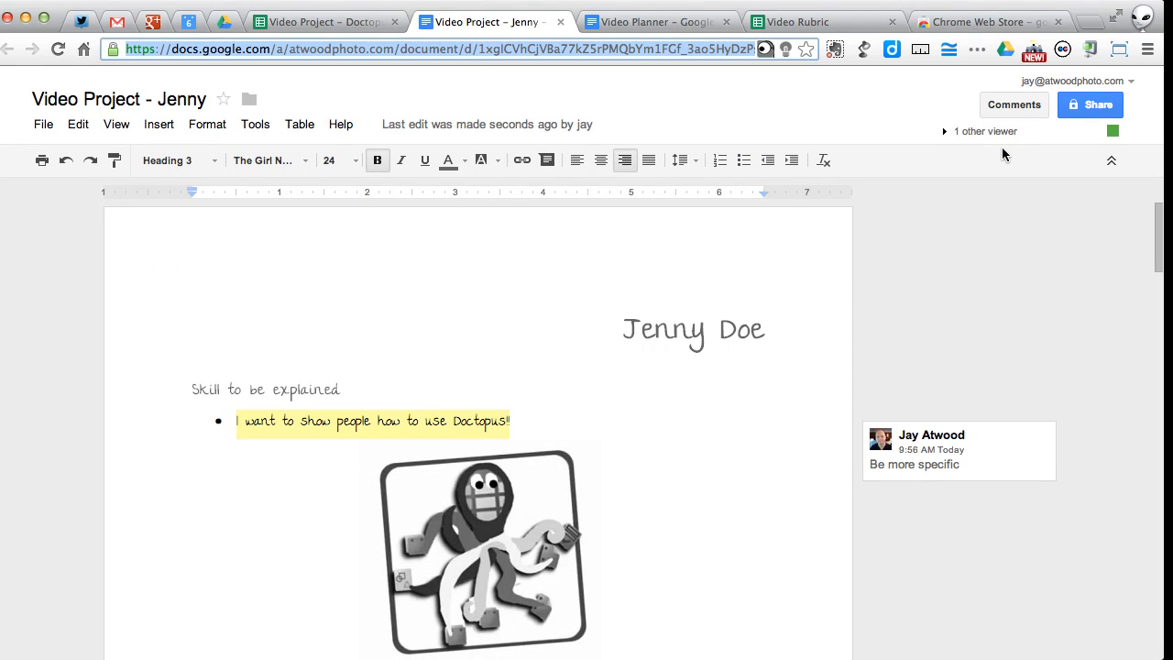
pyautogui.click(770, 49)
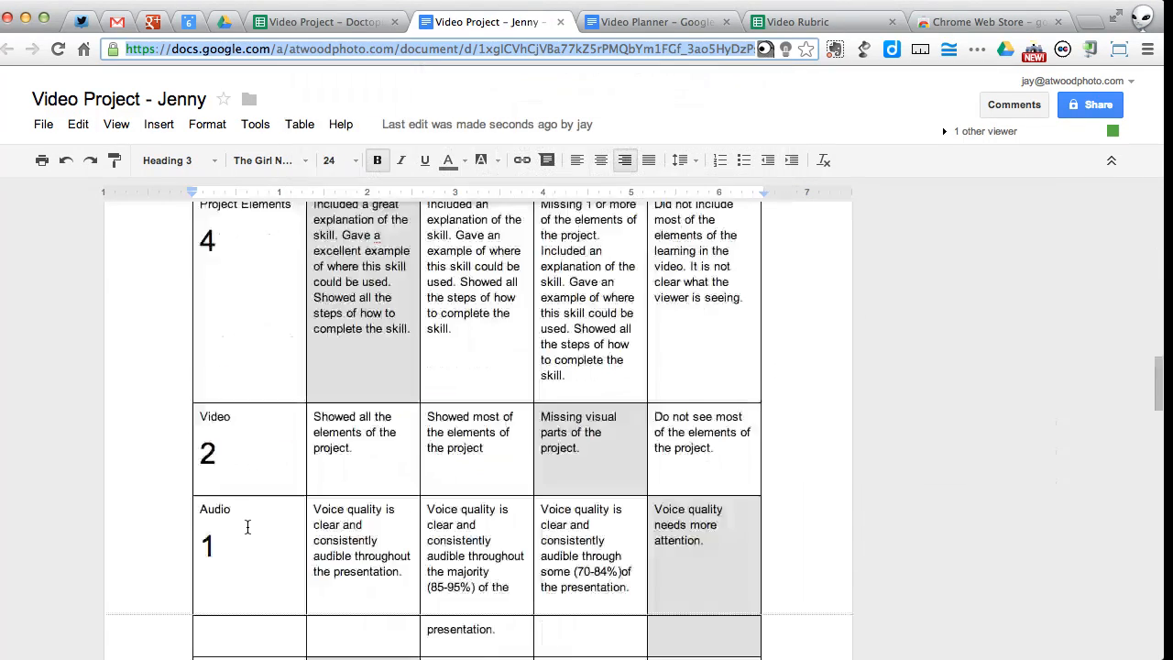
pyautogui.scroll(-3)
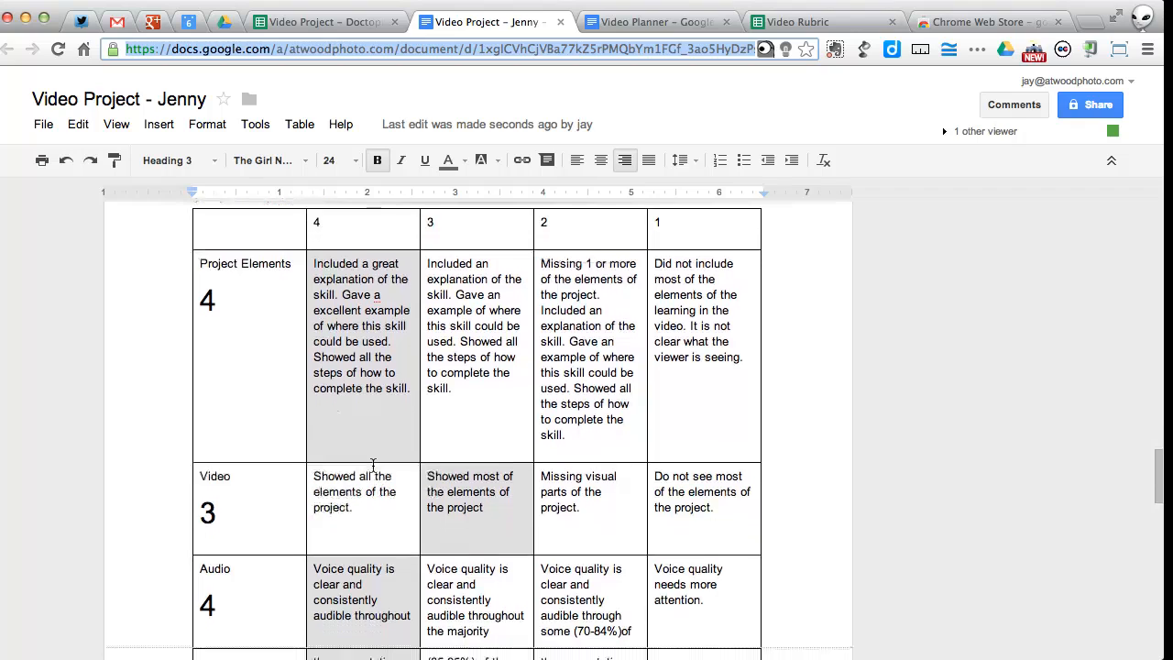
pyautogui.scroll(-3)
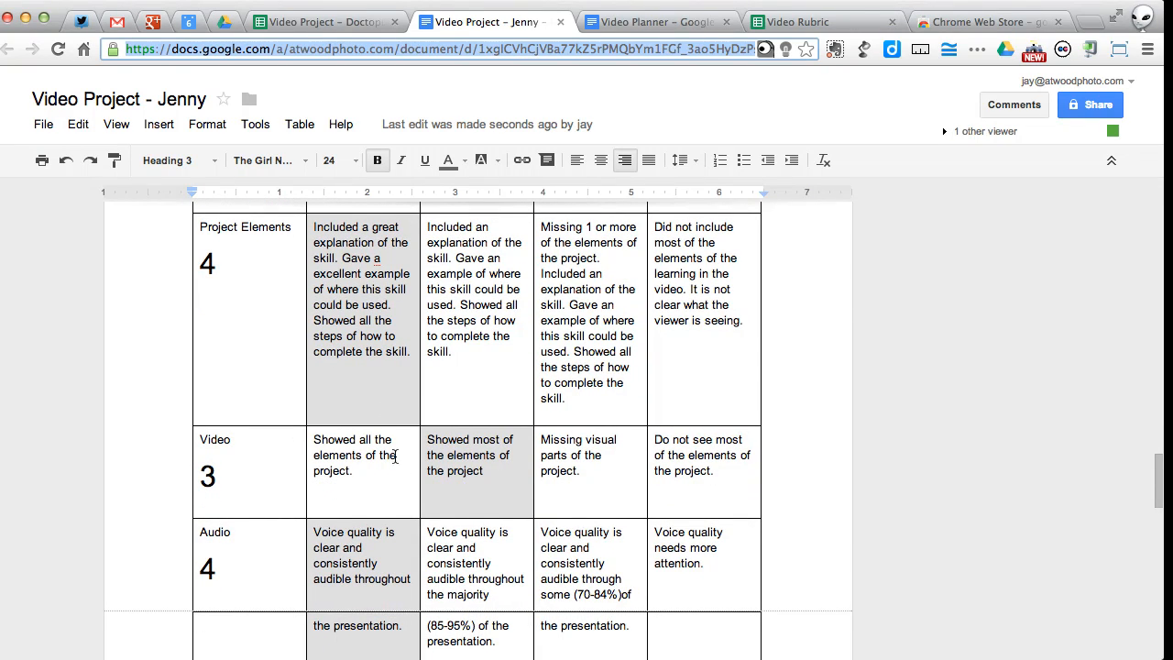
# Step: Inspect the COUNTIF formula in N3 showing count 2, and confirm both gradings on rubricScores
pyautogui.click(353, 20)
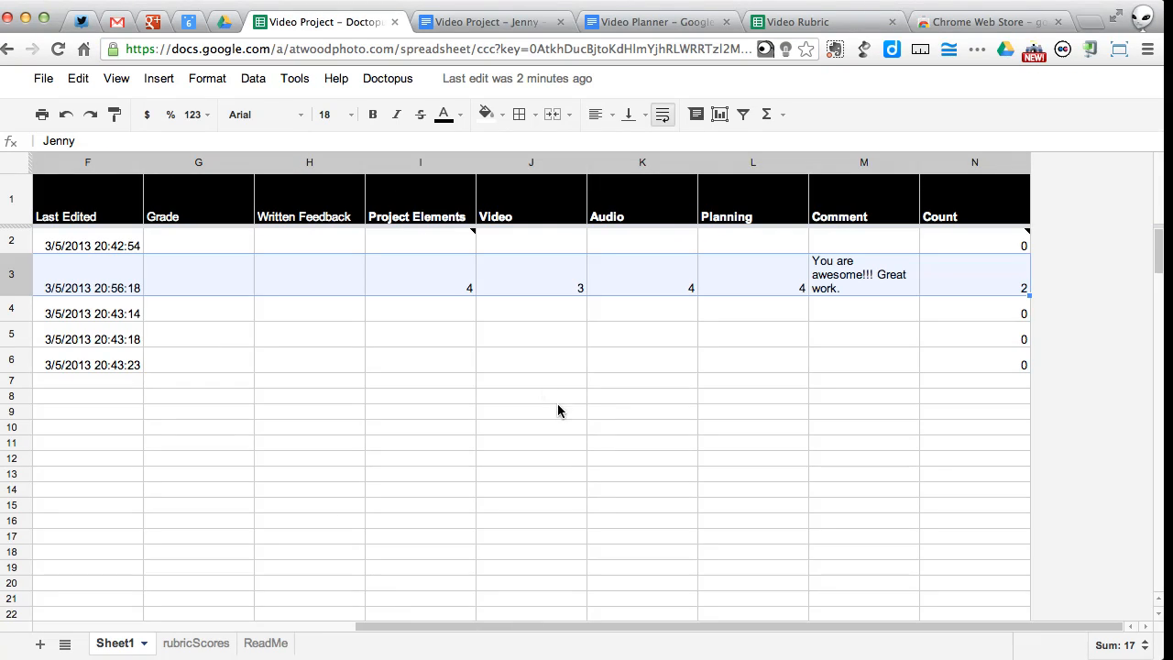
pyautogui.moveTo(104, 651)
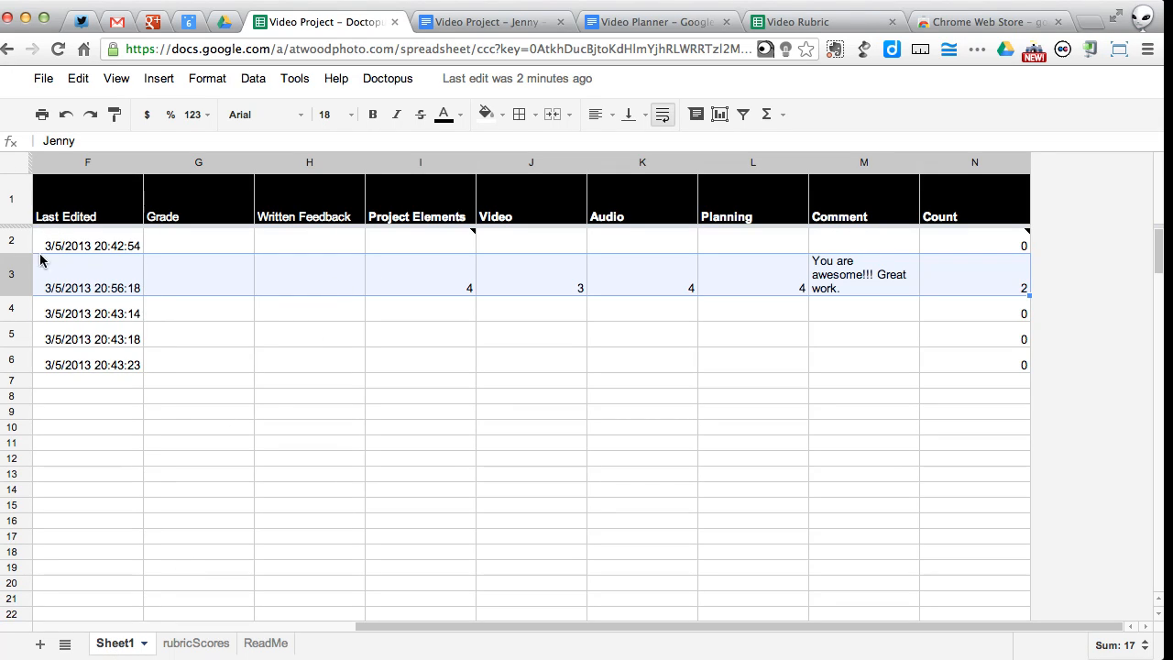
pyautogui.moveTo(724, 282)
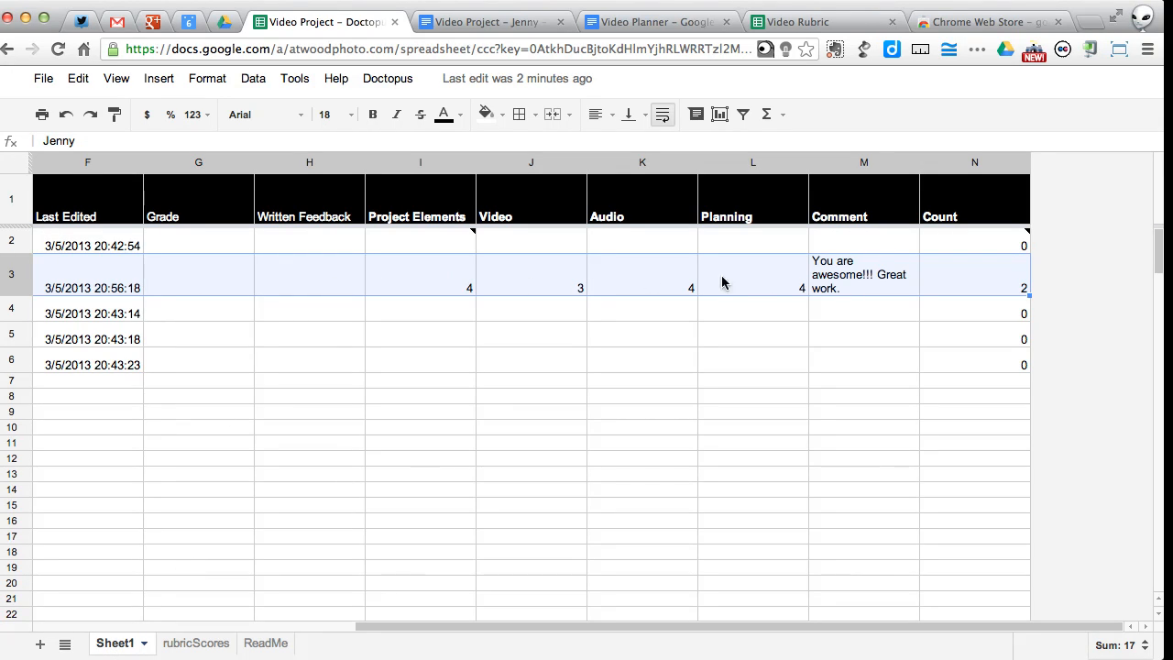
pyautogui.moveTo(813, 396)
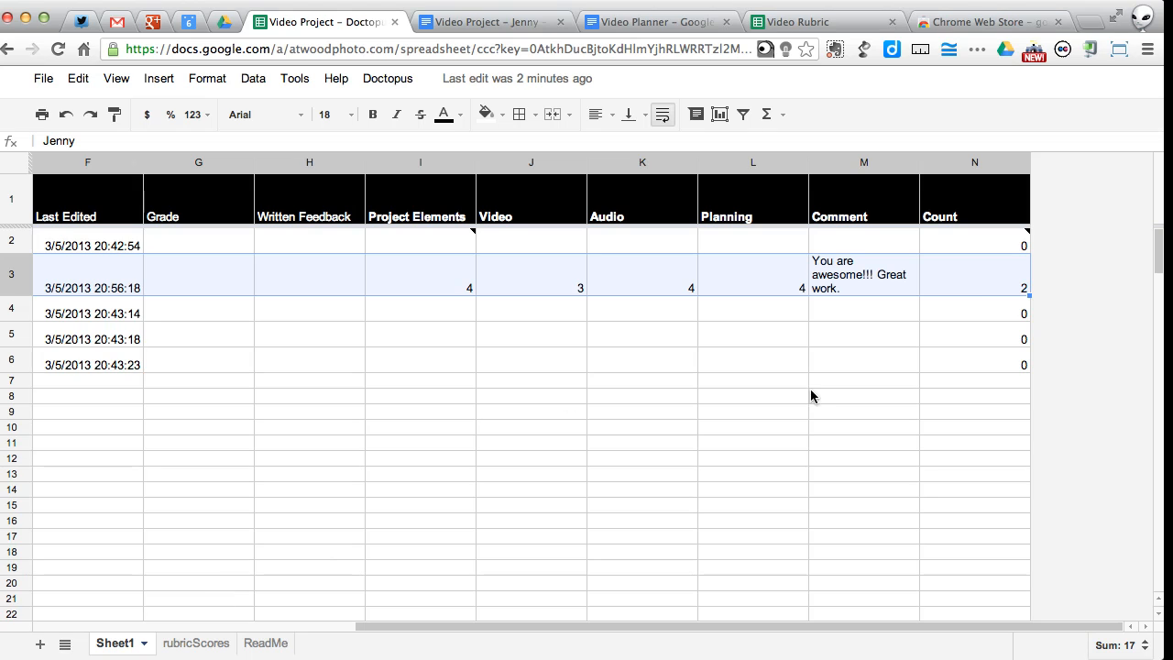
pyautogui.click(974, 274)
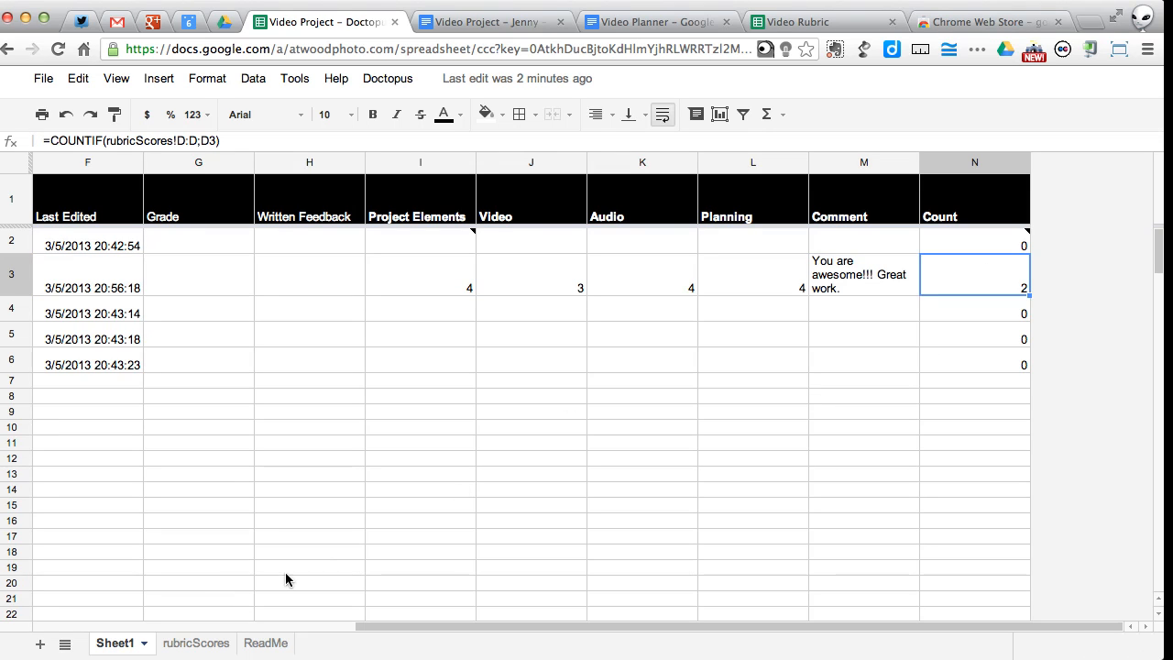
pyautogui.click(189, 644)
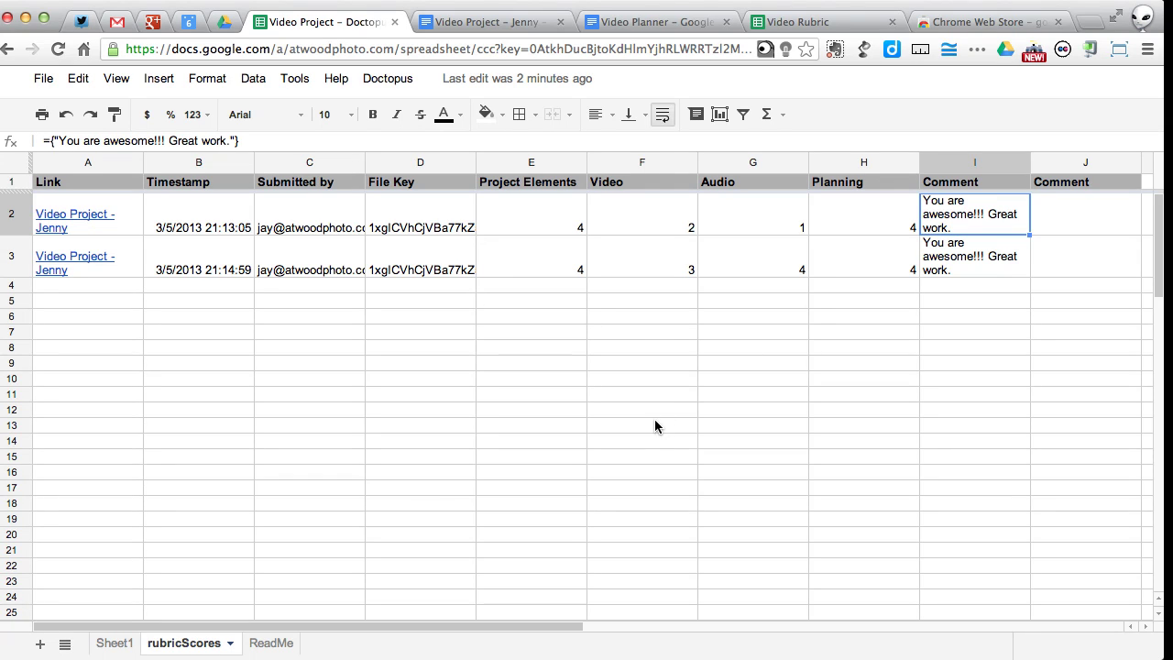
pyautogui.moveTo(220, 553)
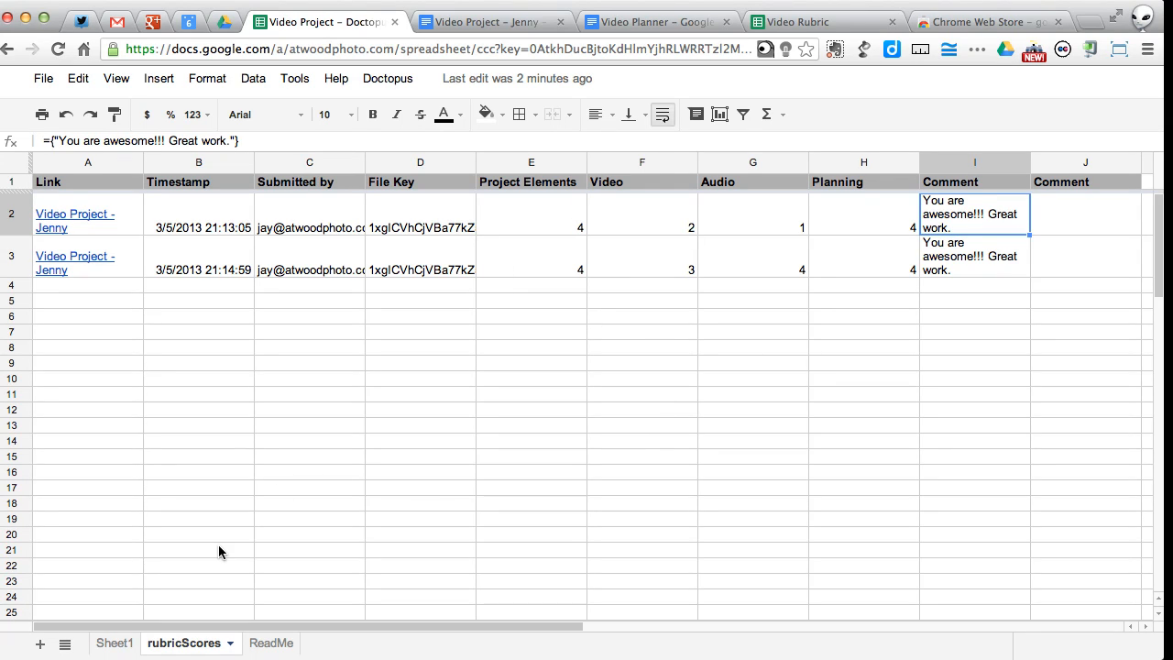
pyautogui.click(112, 643)
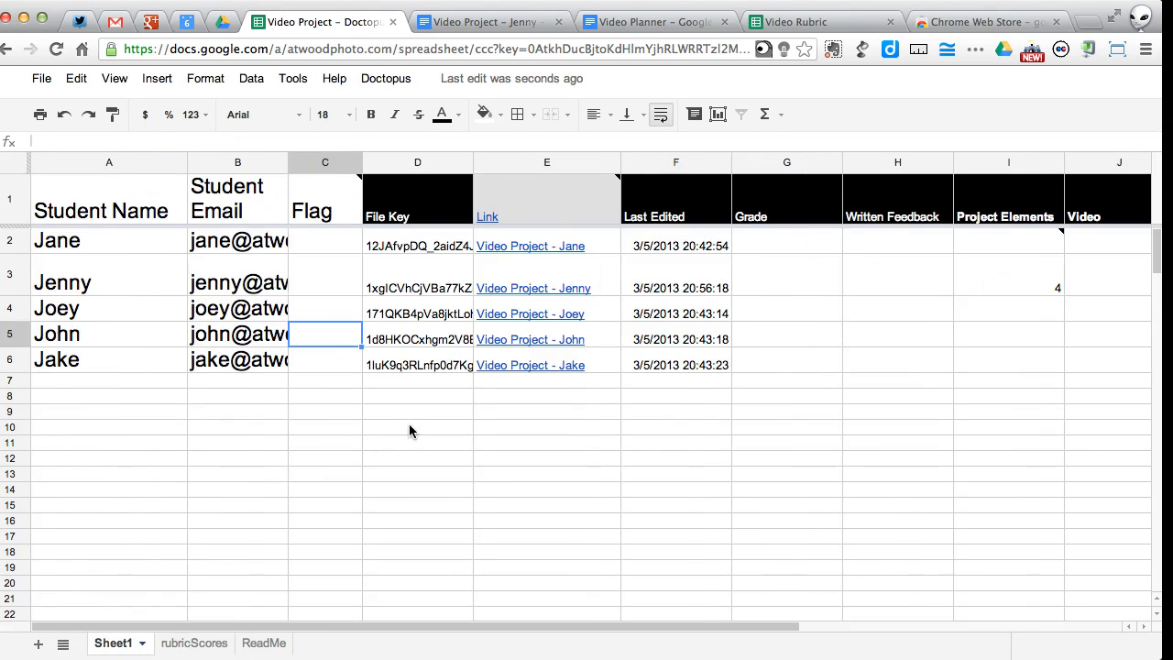